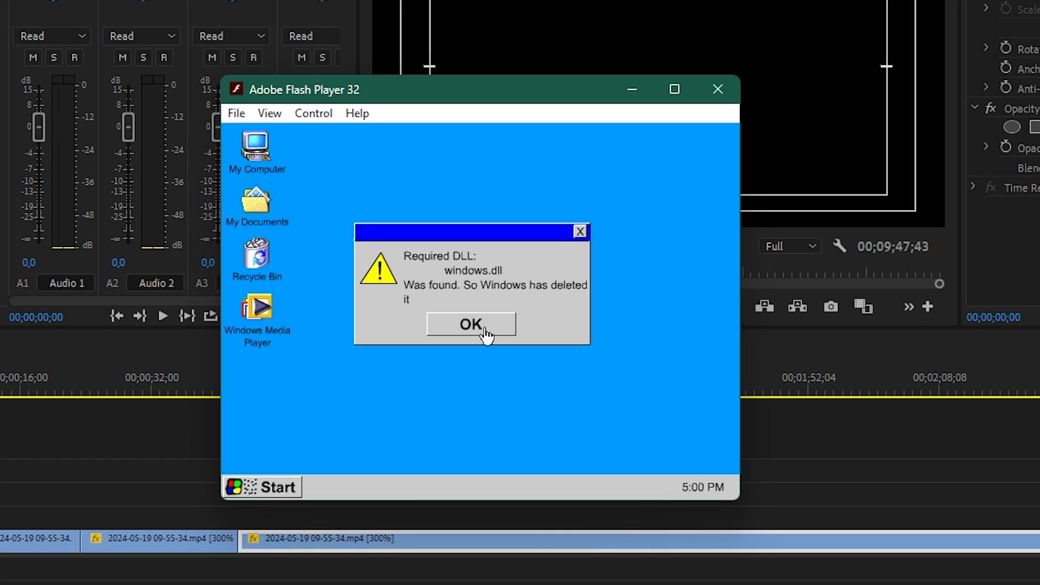
Step: Dismiss the 'Required DLL: windows.dll' deletion warning
{"action": "left_click", "coordinate": [470, 323]}
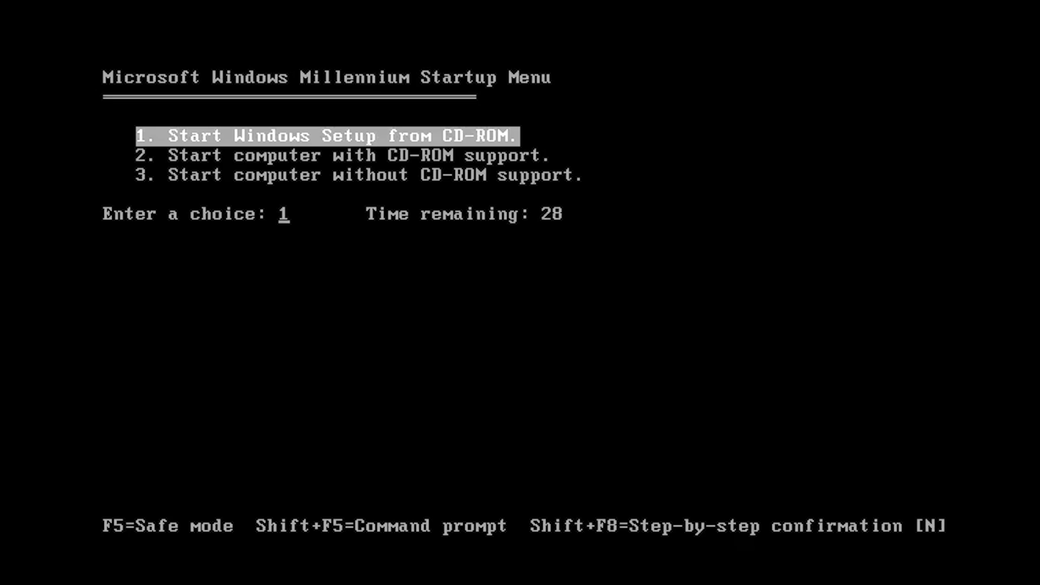
Step: Start Windows Setup from CD-ROM using startup menu choice 1
{"action": "key", "text": "enter"}
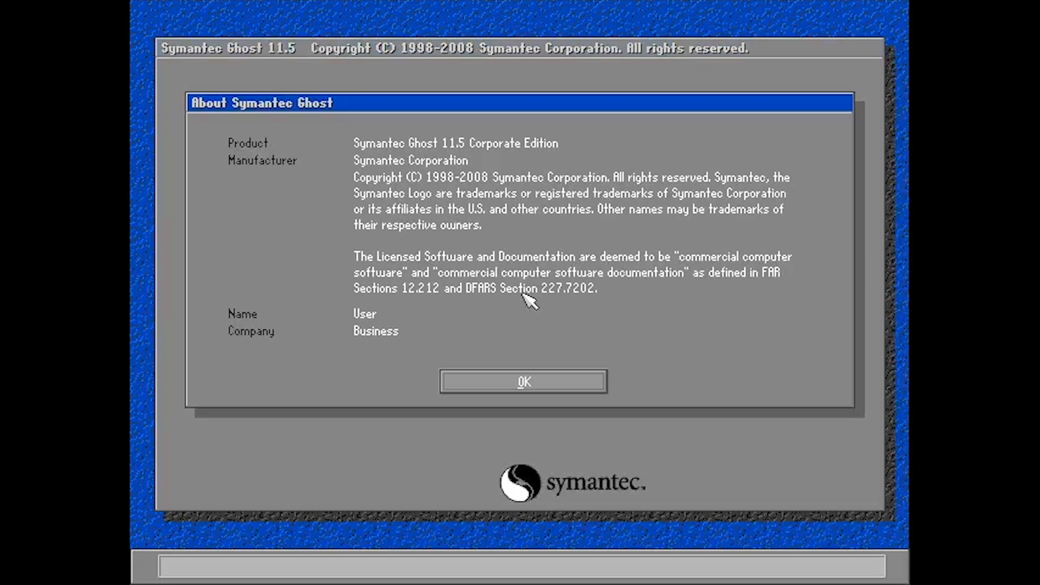
Step: Close Ghost's About box and choose Local > Partition > From Image for the restore
{"action": "left_click", "coordinate": [522, 382]}
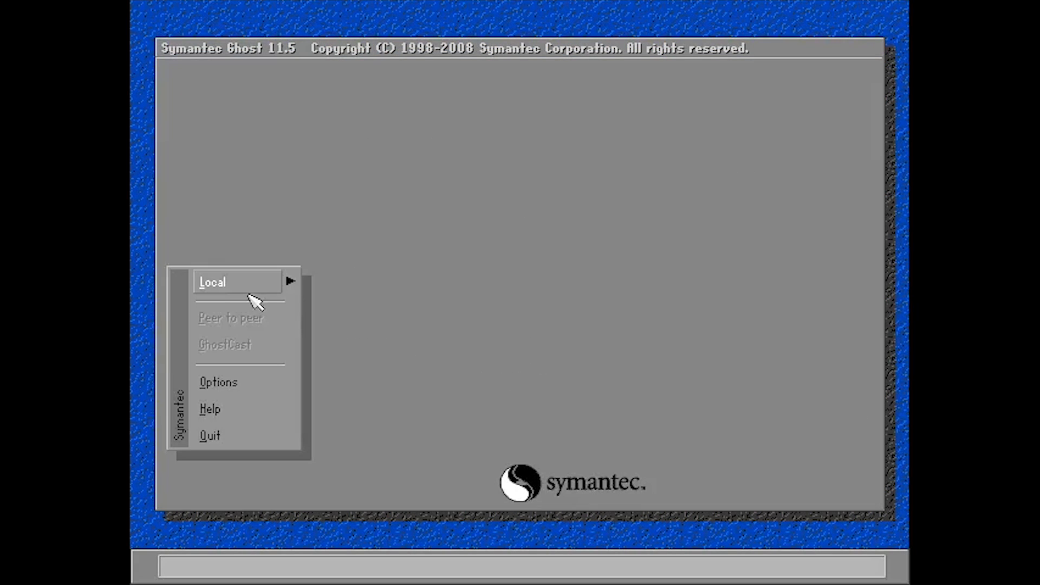
{"action": "left_click", "coordinate": [213, 282]}
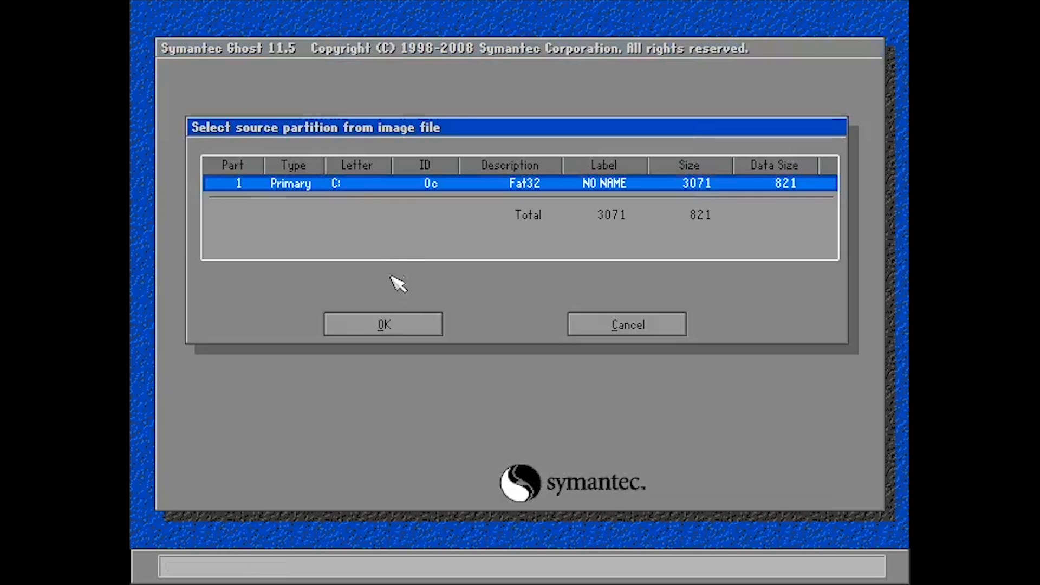
{"action": "left_click", "coordinate": [382, 323]}
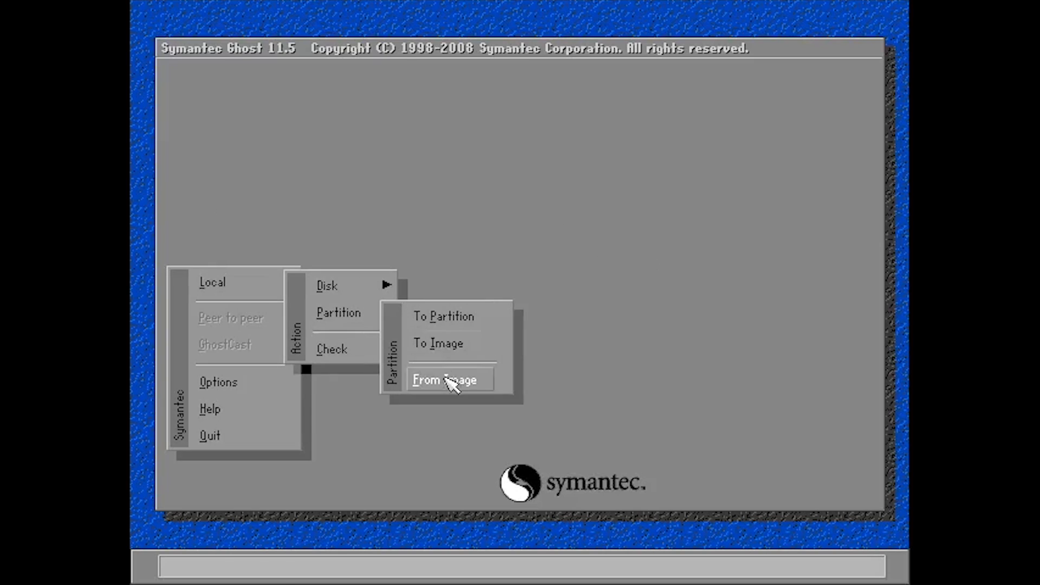
{"action": "left_click", "coordinate": [446, 379]}
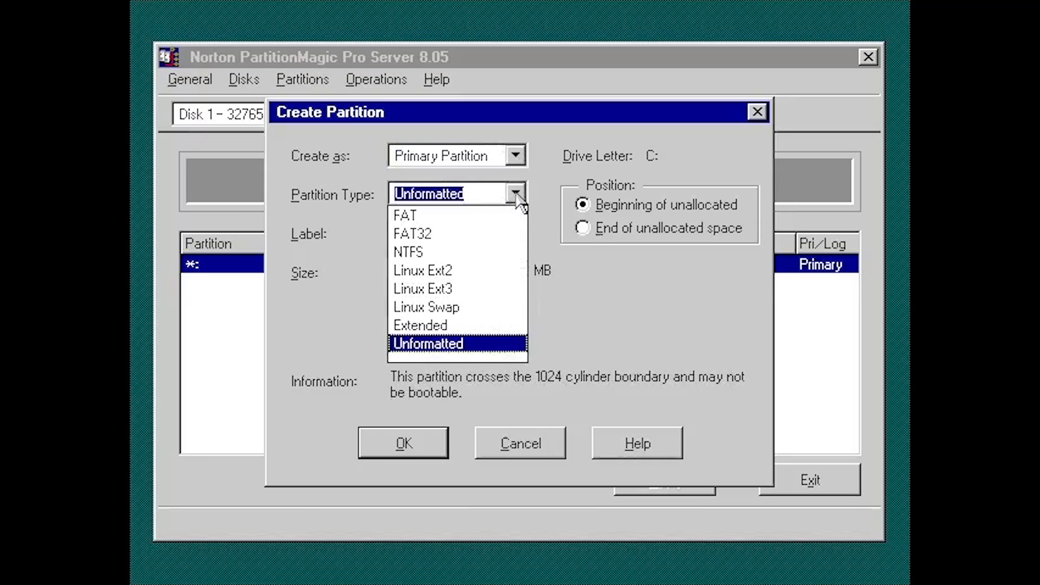
Step: Choose a file system type for the new primary partition in Create Partition
{"action": "left_click", "coordinate": [412, 234]}
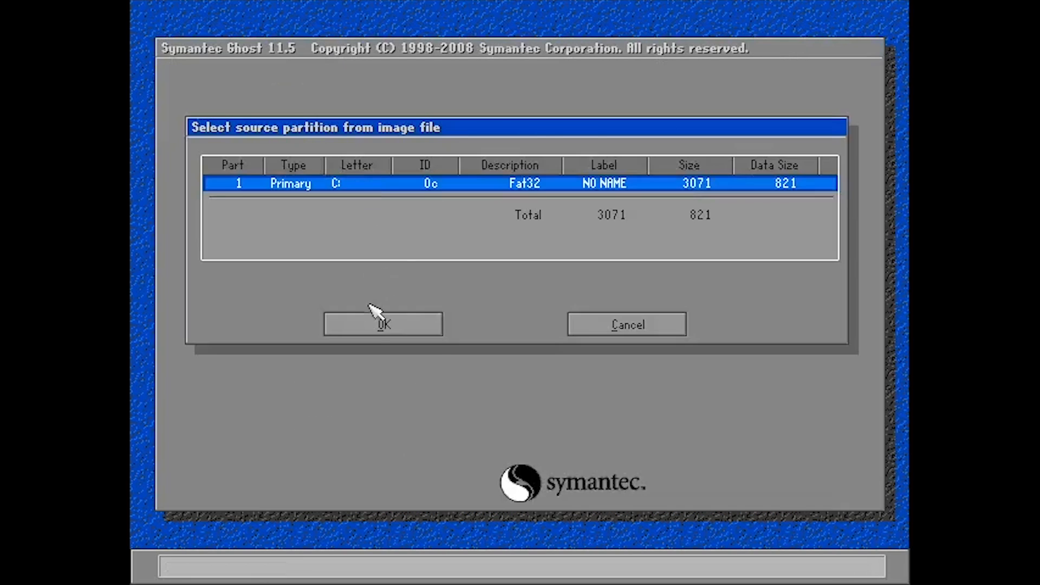
Step: Accept the 3071 MB FAT32 C: primary partition as the restore source
{"action": "left_click", "coordinate": [382, 323]}
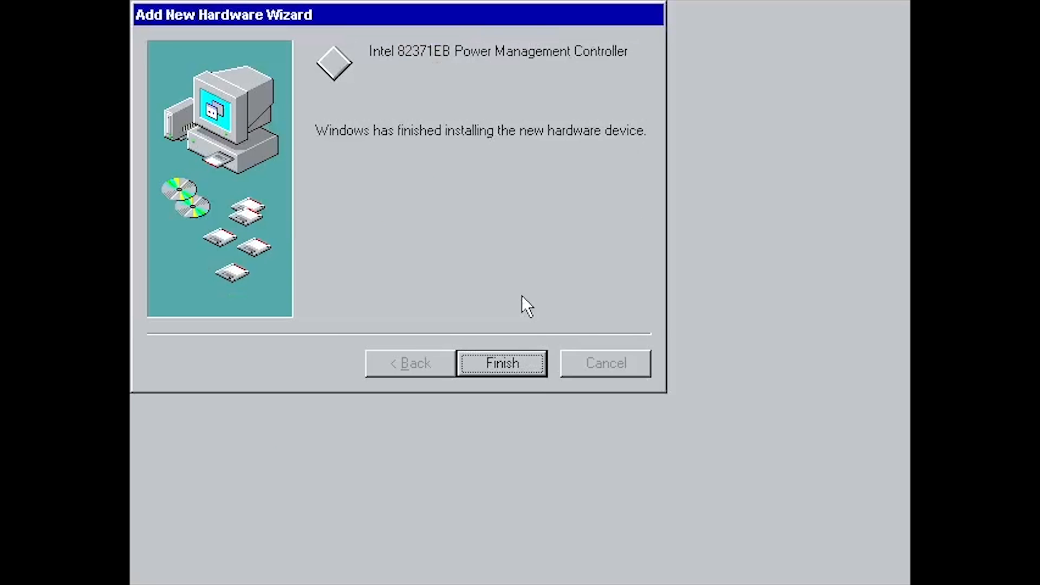
Step: Finish the power management controller install, auto-search drivers for bridge and peripheral, and restart
{"action": "left_click", "coordinate": [502, 363]}
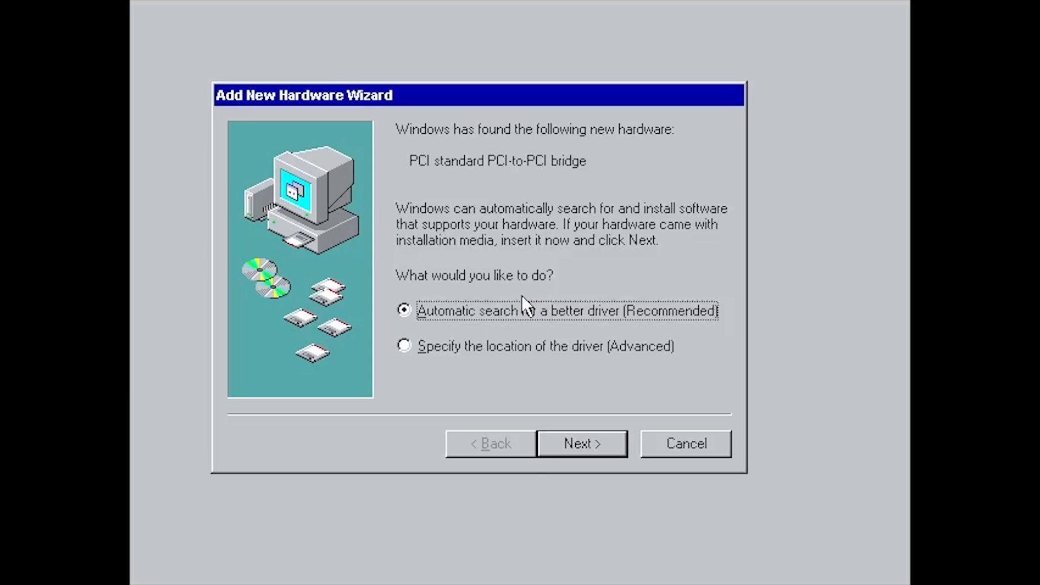
{"action": "left_click", "coordinate": [581, 443]}
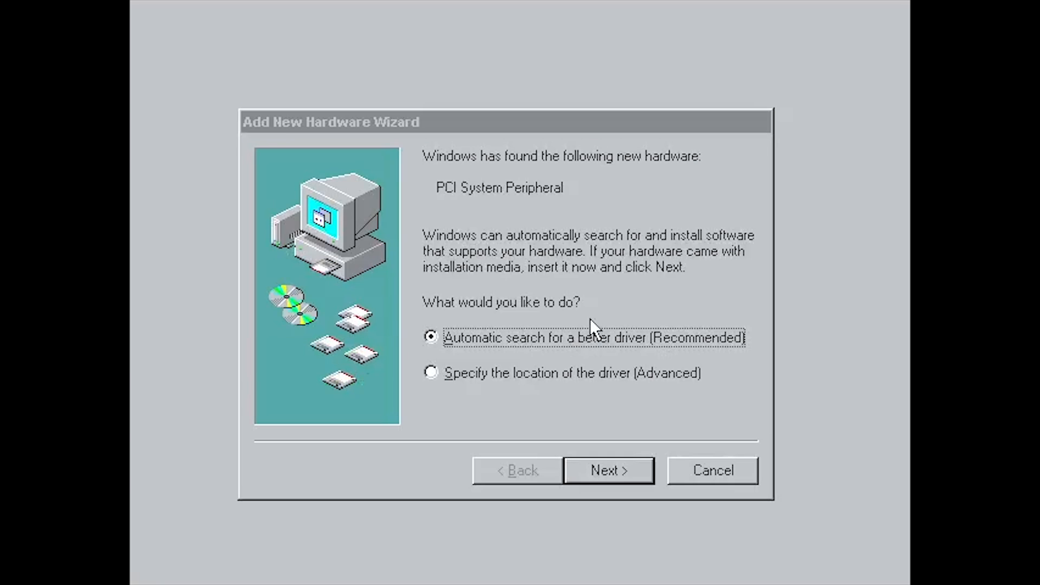
{"action": "left_click", "coordinate": [607, 469]}
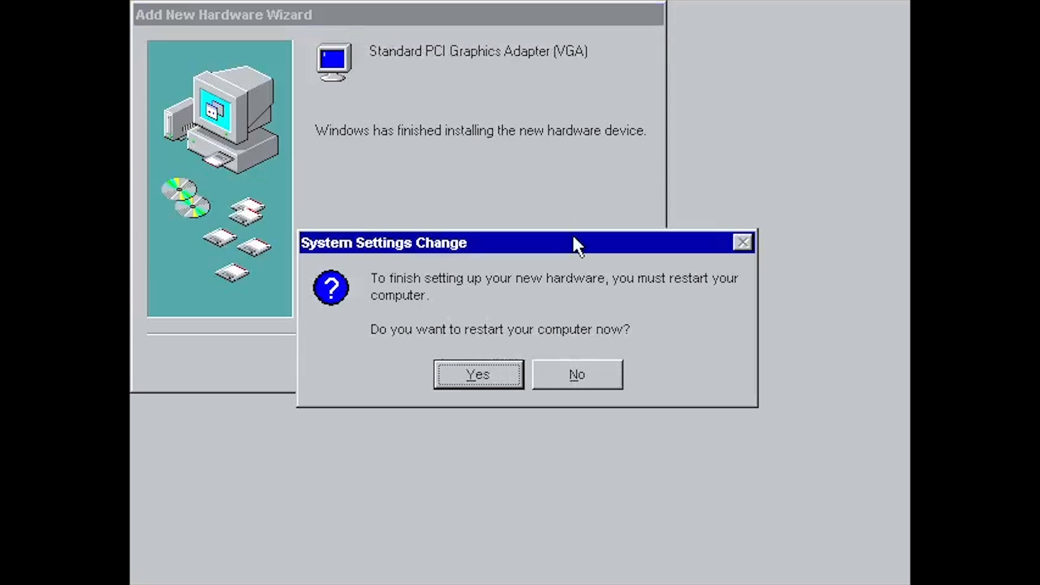
{"action": "left_click", "coordinate": [478, 374]}
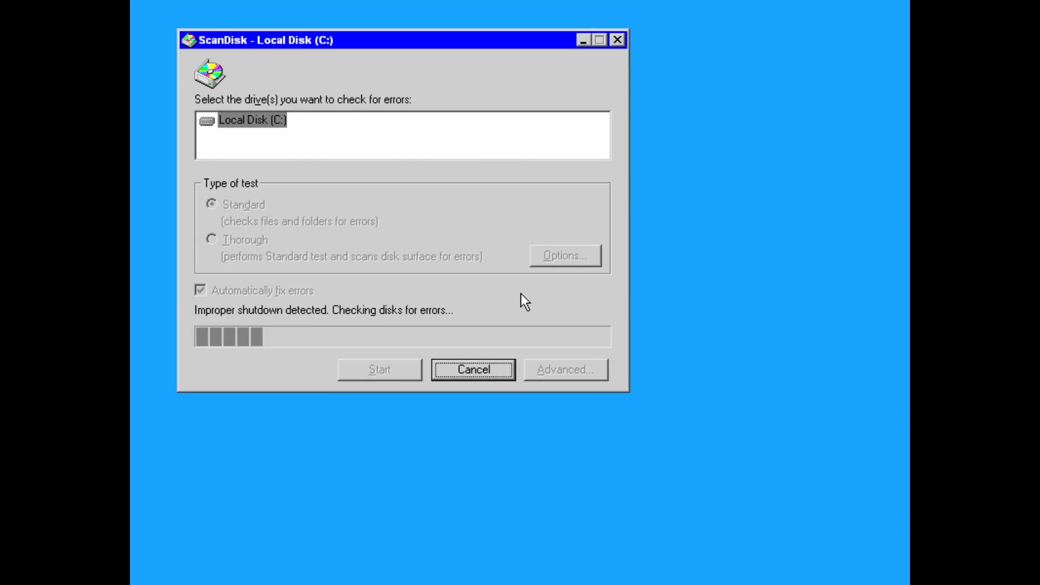
Step: Close ScanDisk and dismiss the windows.dll and explorer.exe deletion warnings
{"action": "left_click", "coordinate": [471, 369]}
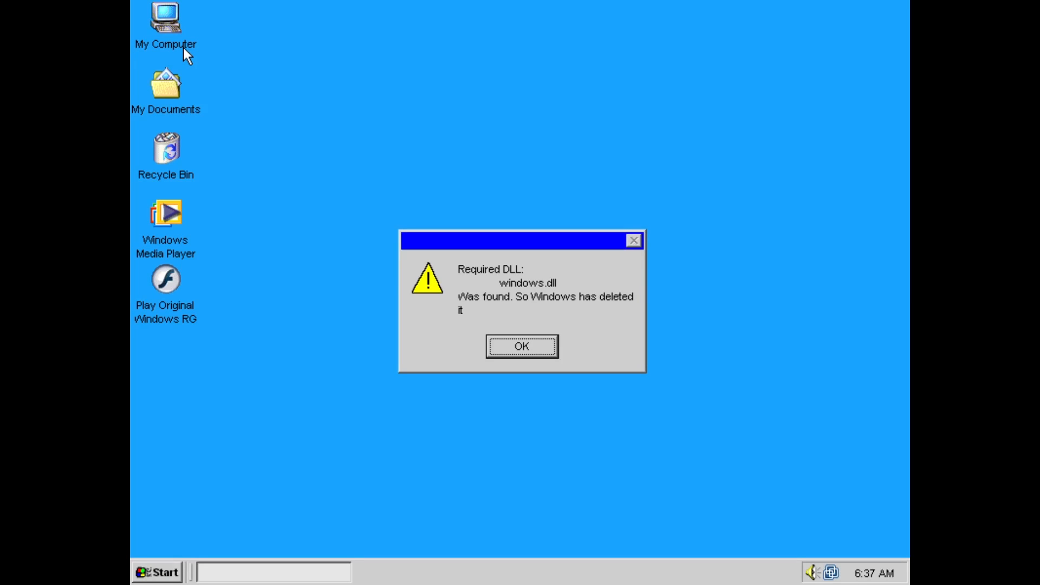
{"action": "left_click", "coordinate": [521, 347]}
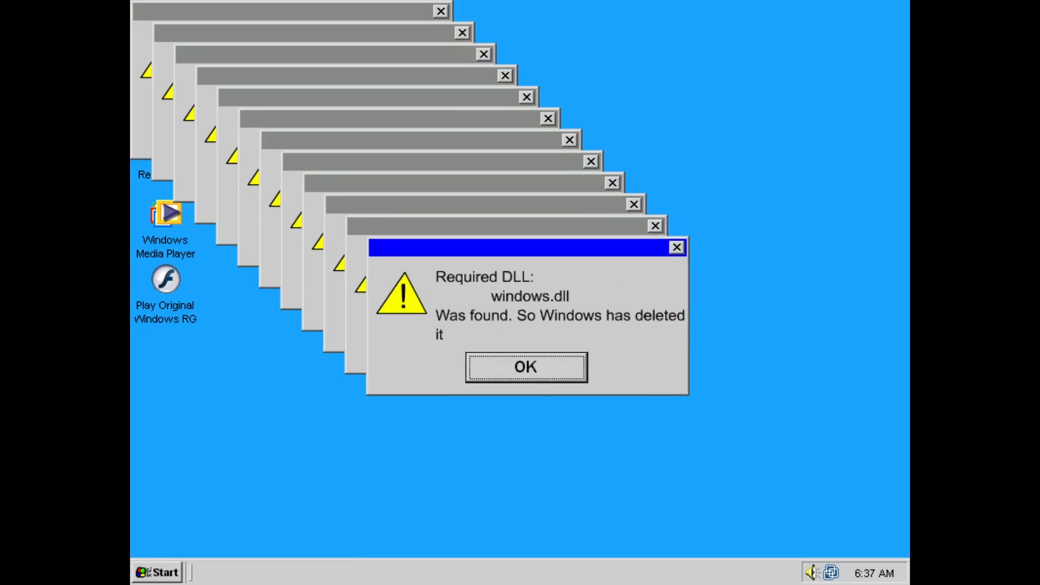
{"action": "left_click", "coordinate": [525, 368]}
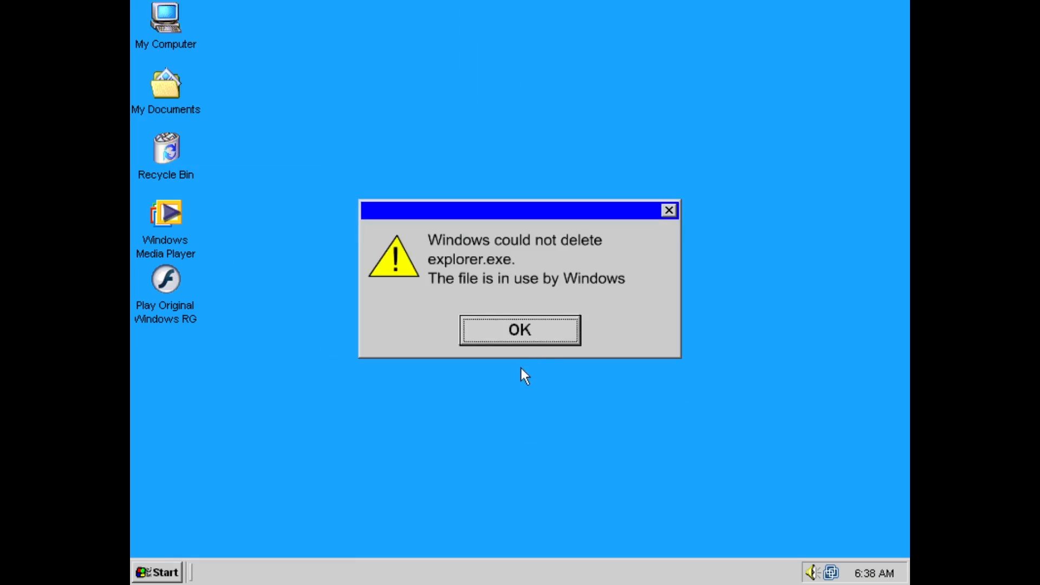
{"action": "left_click", "coordinate": [519, 329]}
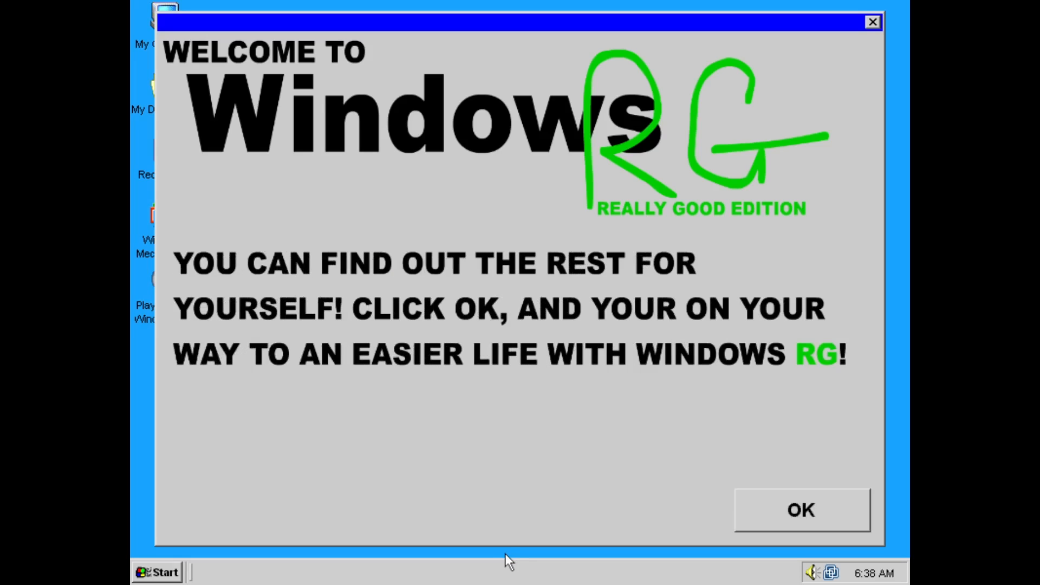
Step: Accept the welcome, dismiss the reinstall message, agree to register, and dismiss the register.exe error
{"action": "left_click", "coordinate": [799, 509]}
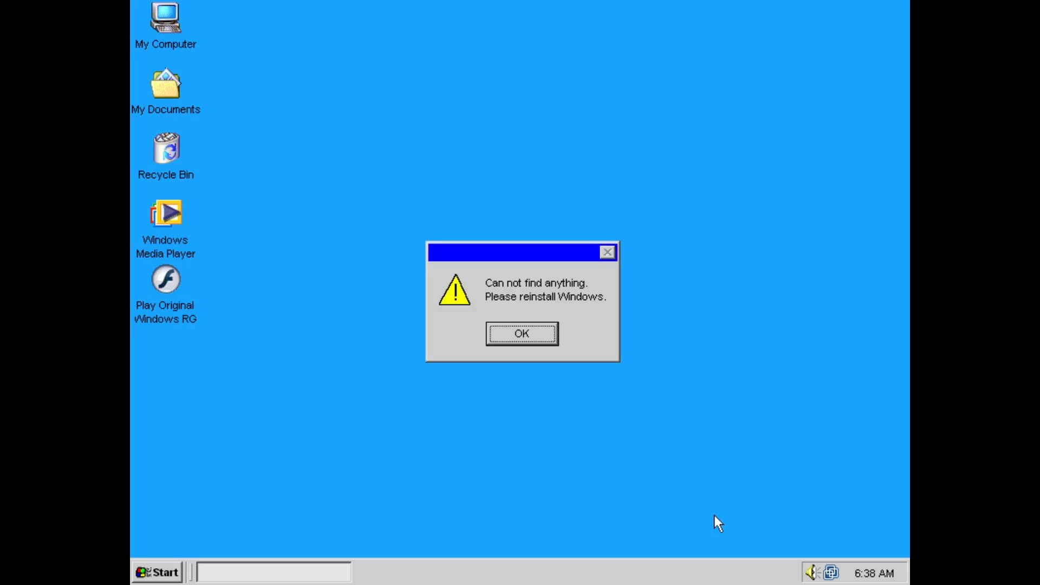
{"action": "left_click", "coordinate": [521, 332]}
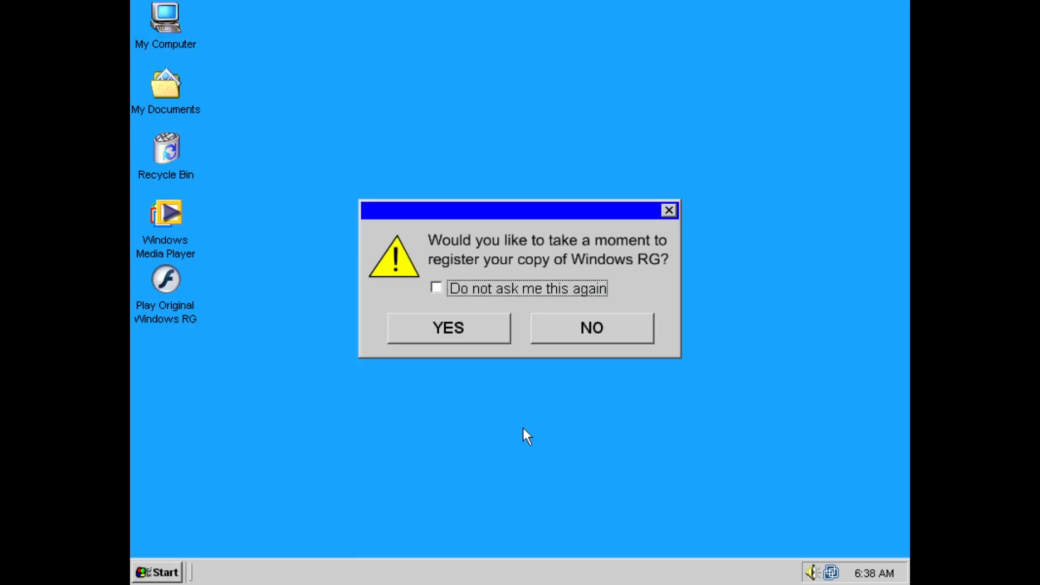
{"action": "mouse_move", "coordinate": [482, 299]}
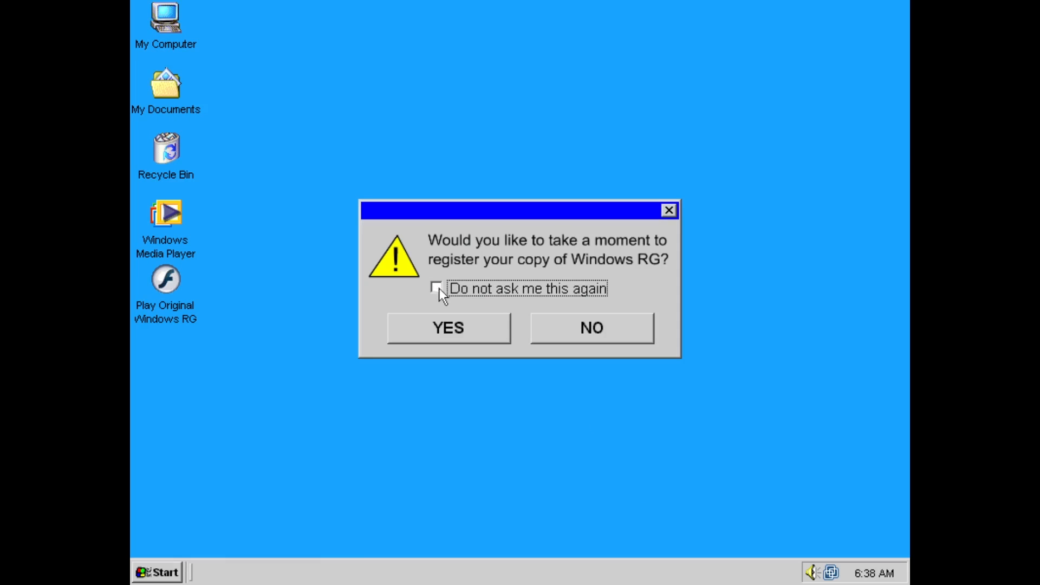
{"action": "left_click", "coordinate": [447, 327]}
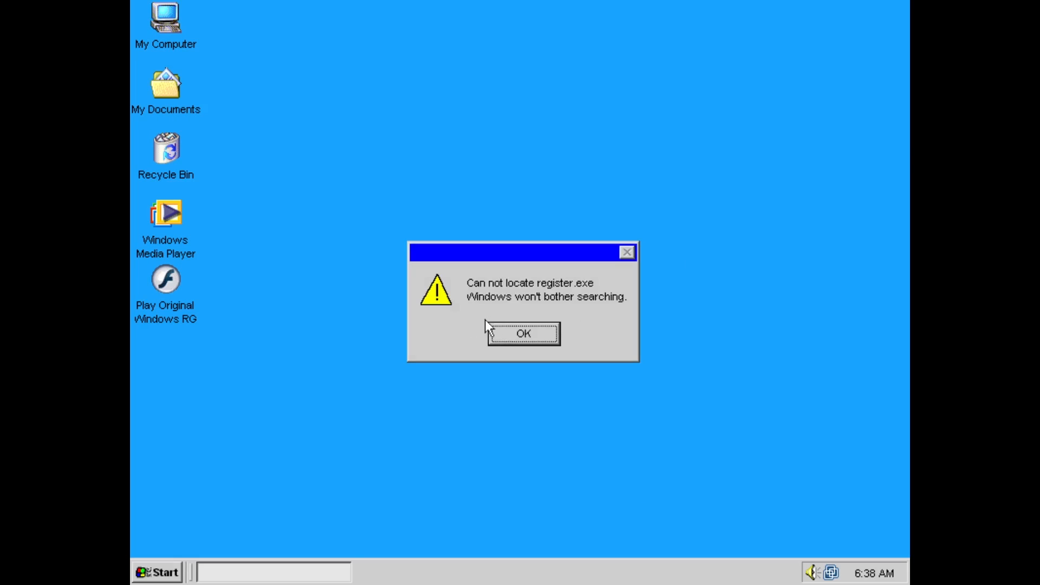
{"action": "mouse_move", "coordinate": [489, 334]}
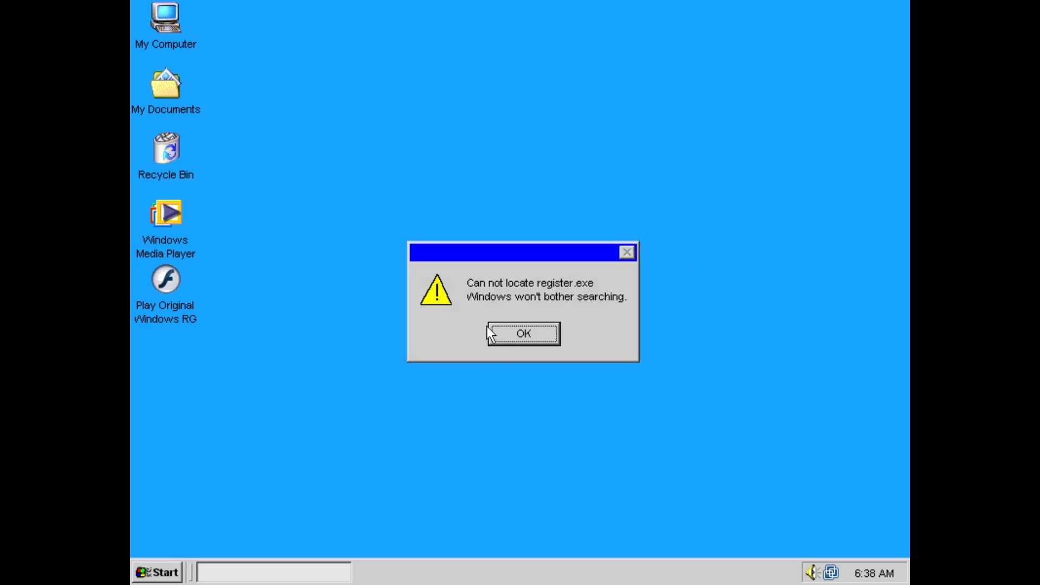
{"action": "left_click", "coordinate": [521, 333]}
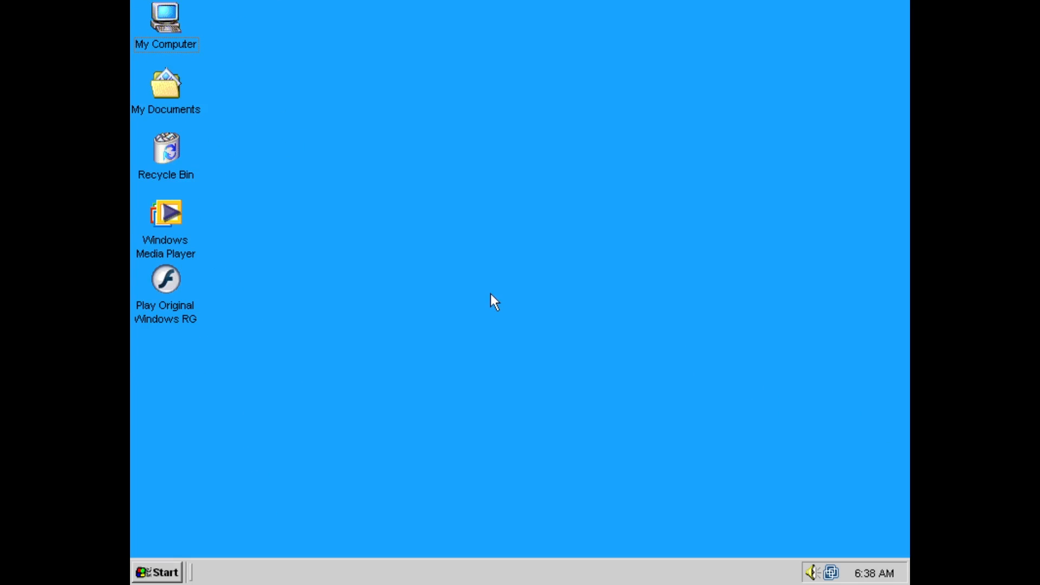
Step: Open My Computer from the desktop icon
{"action": "double_click", "coordinate": [164, 19]}
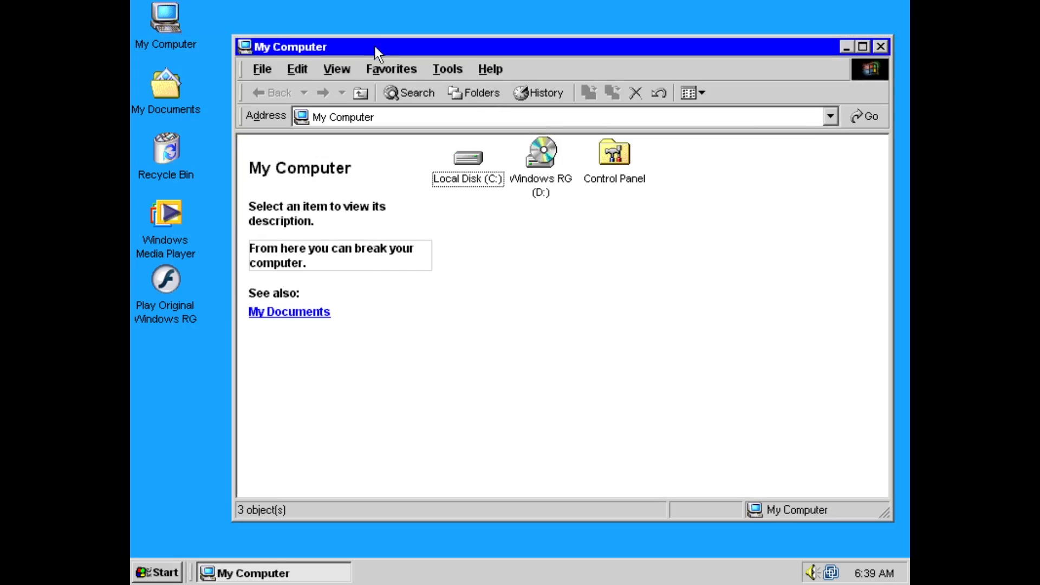
{"action": "mouse_move", "coordinate": [498, 273]}
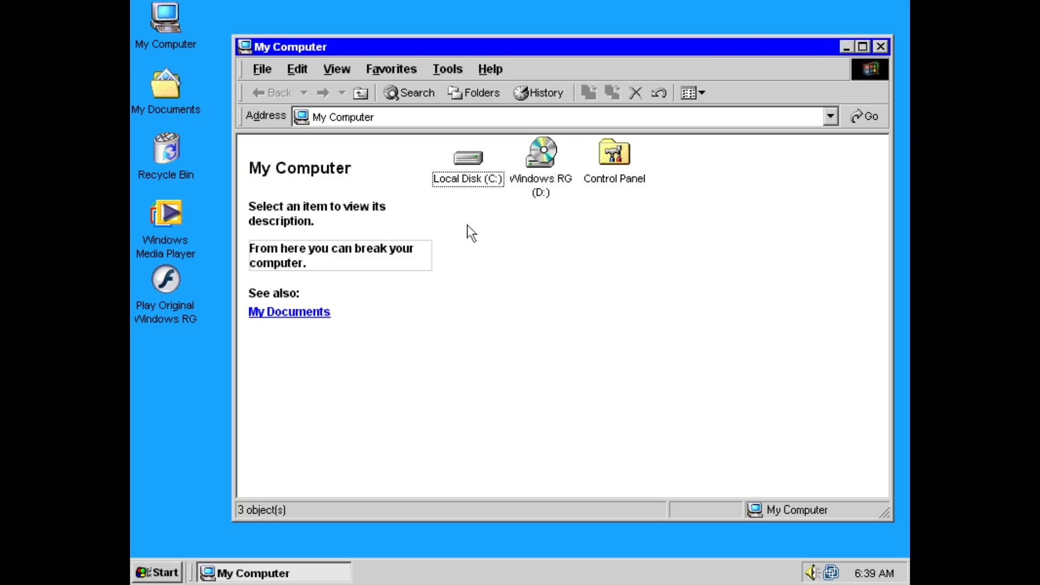
Step: Browse Local Disk (C:) and open the My Documents shortcut, triggering the explorer.exe crash
{"action": "double_click", "coordinate": [468, 157]}
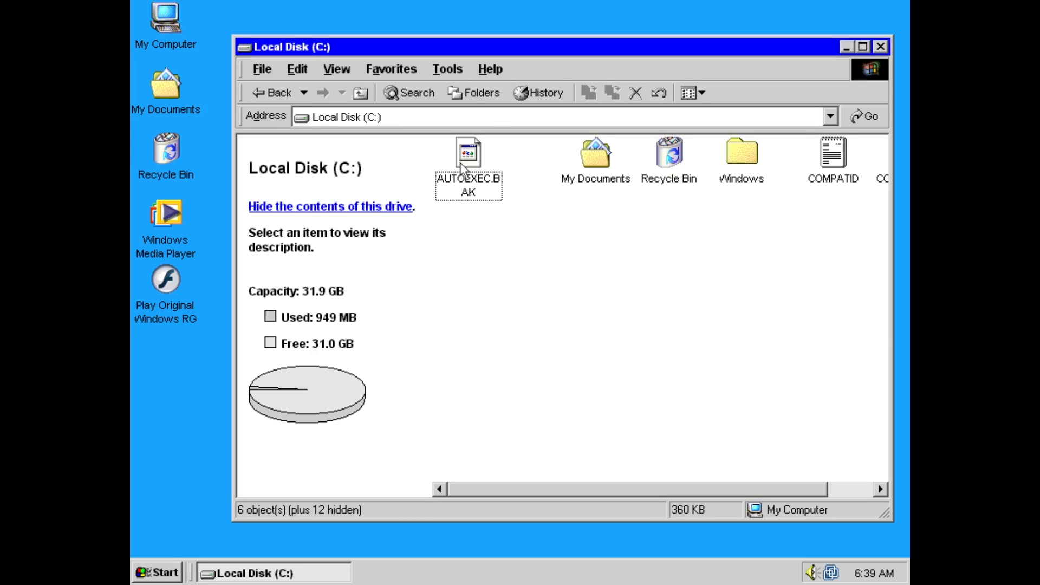
{"action": "scroll", "scroll_direction": "right", "scroll_amount": 3}
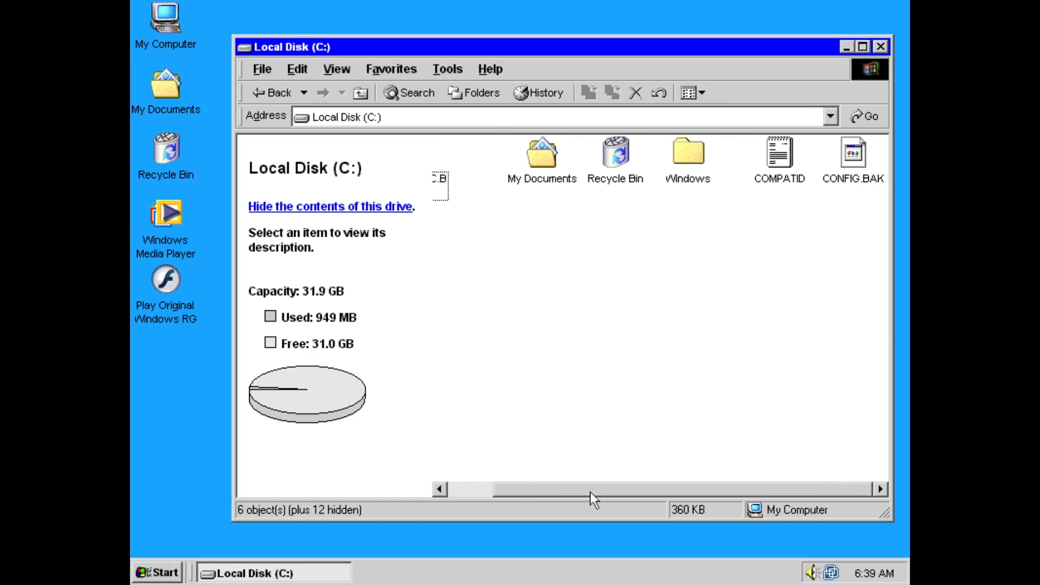
{"action": "mouse_move", "coordinate": [585, 496]}
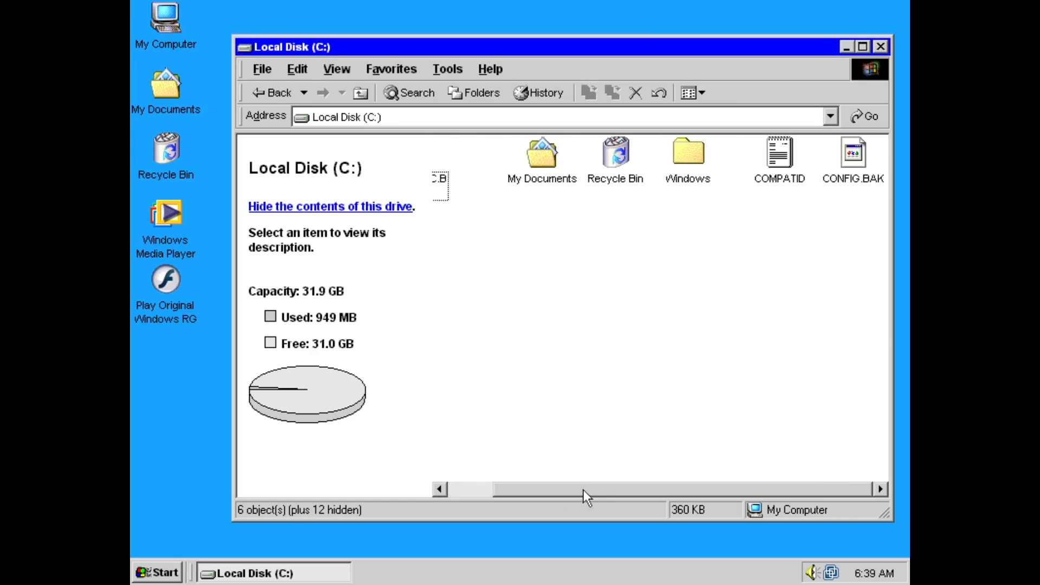
{"action": "left_click", "coordinate": [542, 153]}
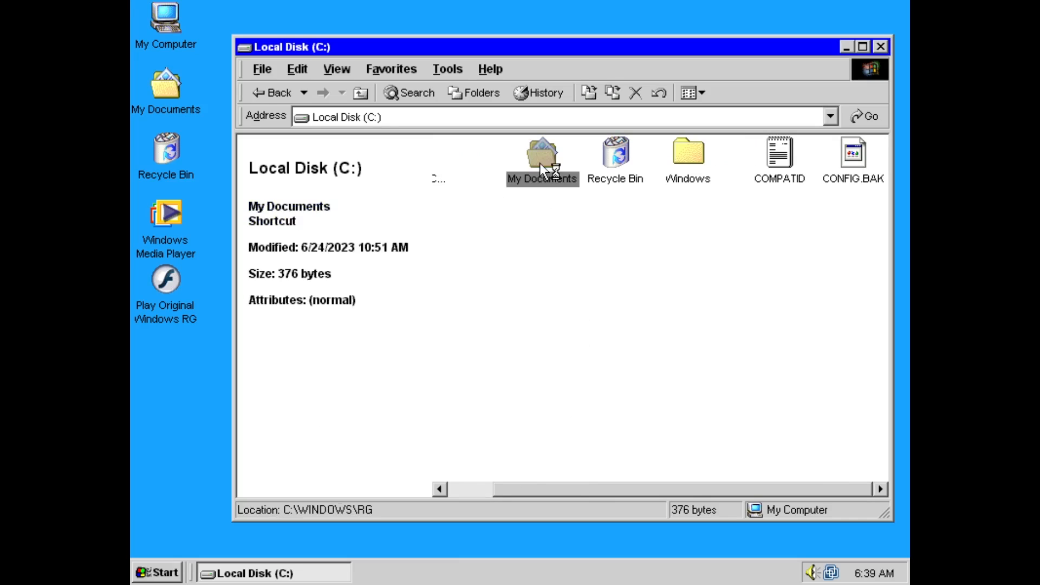
{"action": "double_click", "coordinate": [542, 151]}
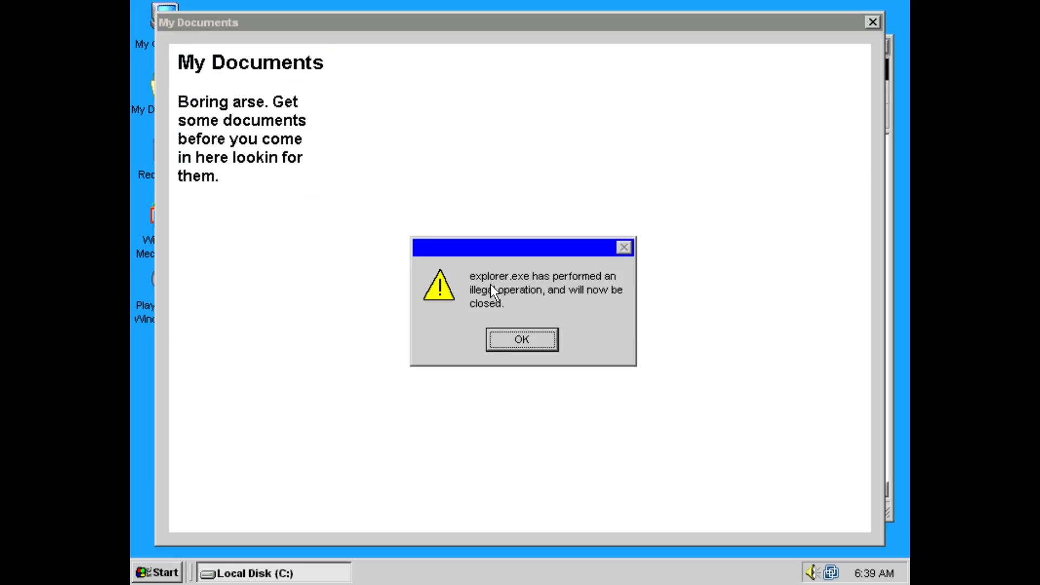
Step: Dismiss the explorer.exe crash message and open the Recycle Bin
{"action": "left_click", "coordinate": [521, 339]}
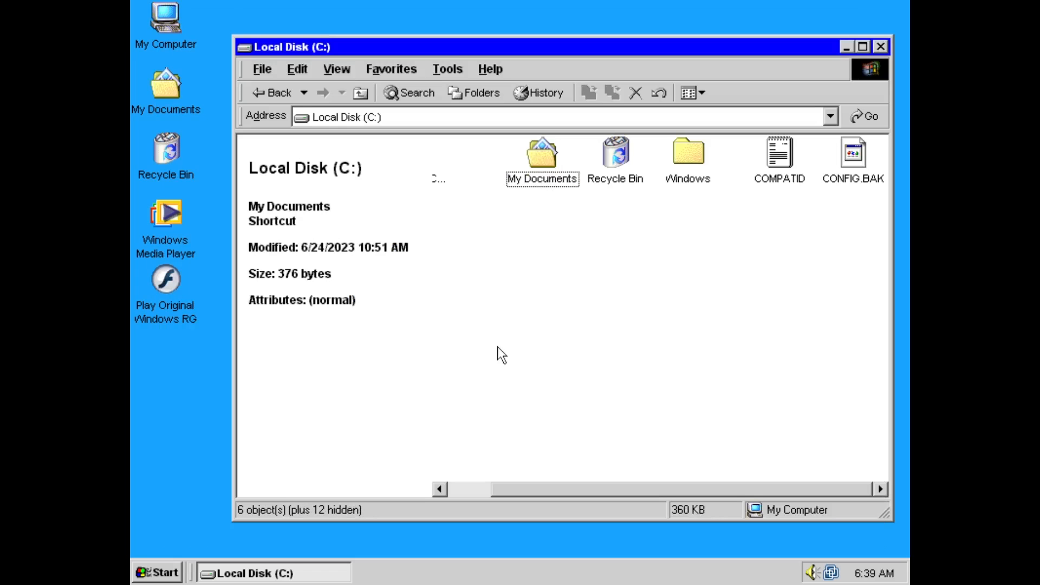
{"action": "double_click", "coordinate": [614, 153]}
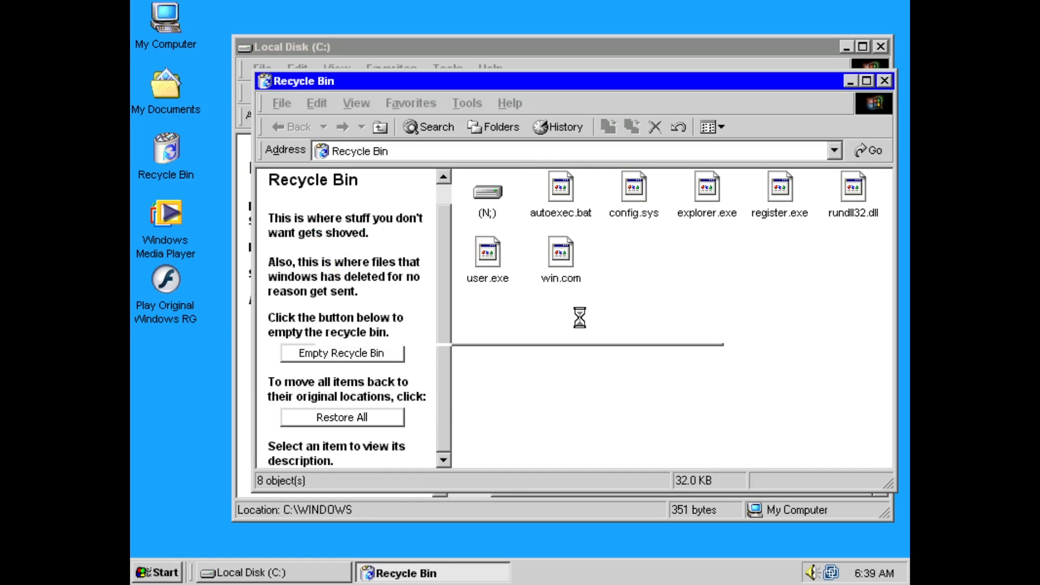
Step: Empty the Recycle Bin and try opening the protected Windows folder
{"action": "left_click", "coordinate": [341, 353]}
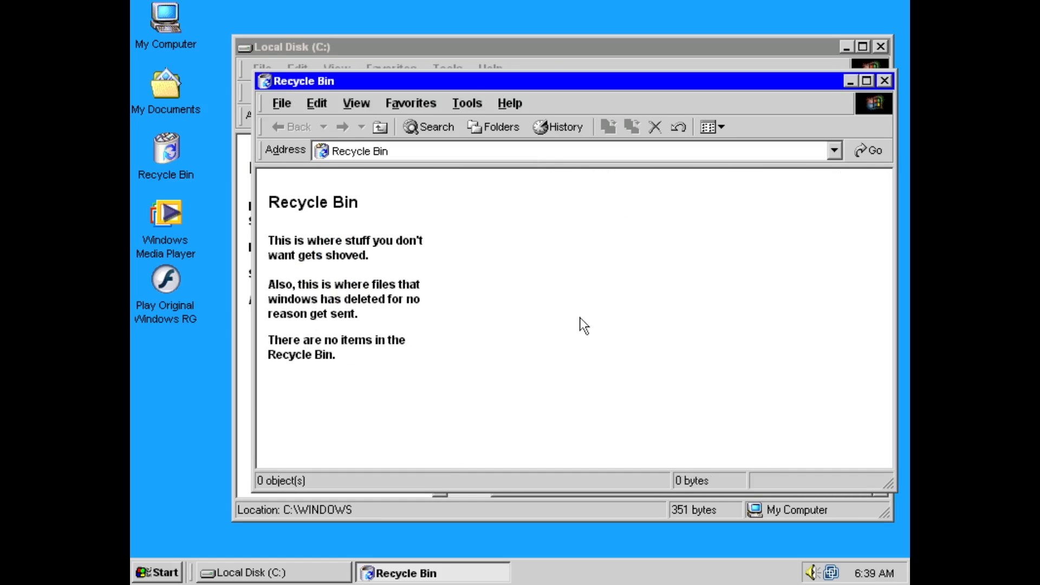
{"action": "mouse_move", "coordinate": [650, 258]}
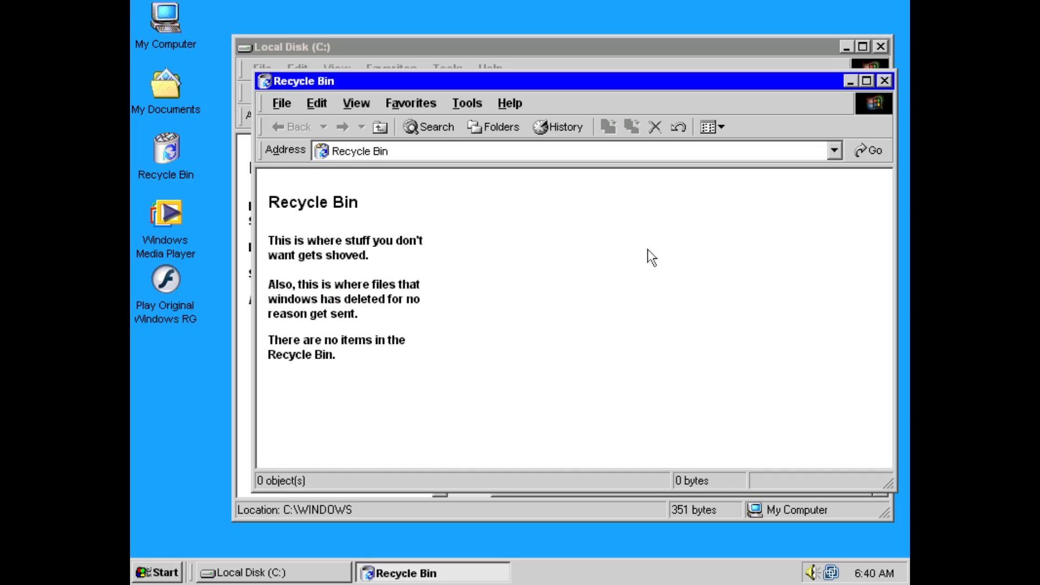
{"action": "left_click", "coordinate": [885, 80]}
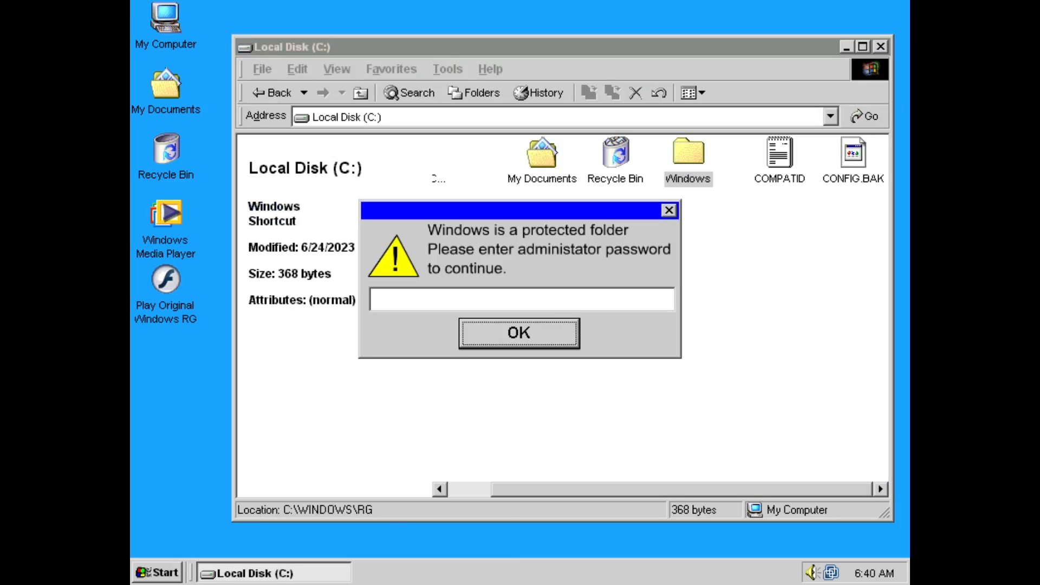
Step: Enter an administrator password, have it rejected, and dismiss the incorrect-password message
{"action": "type", "text": "******"}
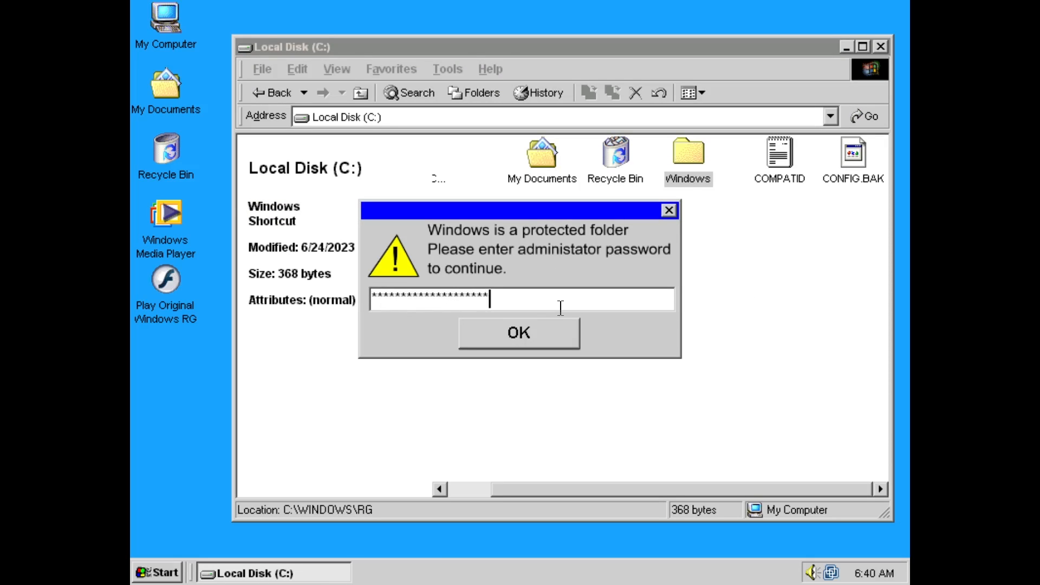
{"action": "left_click", "coordinate": [518, 332]}
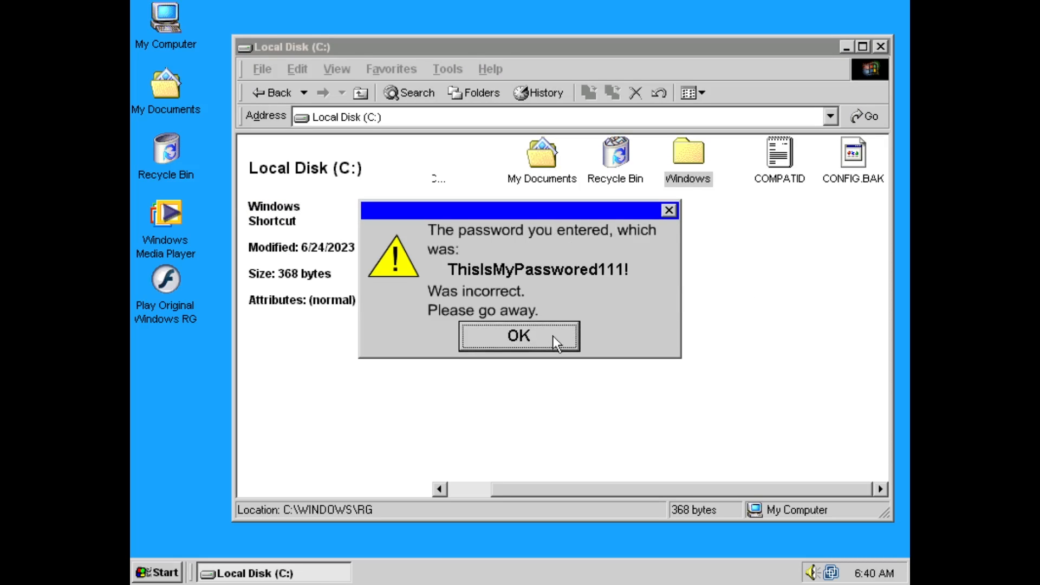
{"action": "mouse_move", "coordinate": [596, 348]}
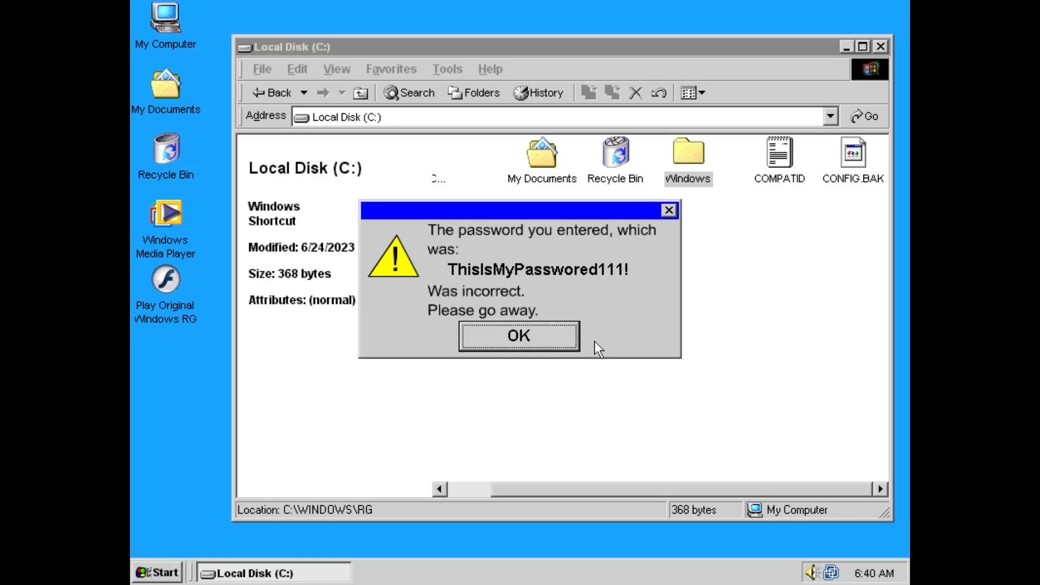
{"action": "left_click", "coordinate": [518, 334]}
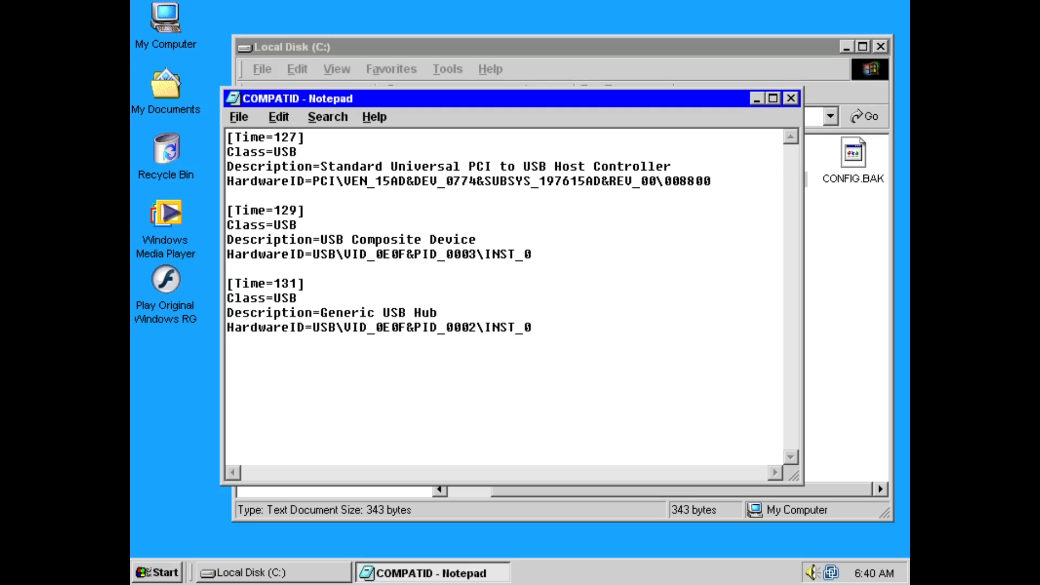
Step: Close the COMPATID Notepad window, view About Windows, and dismiss it to the empty desktop
{"action": "left_click", "coordinate": [794, 97]}
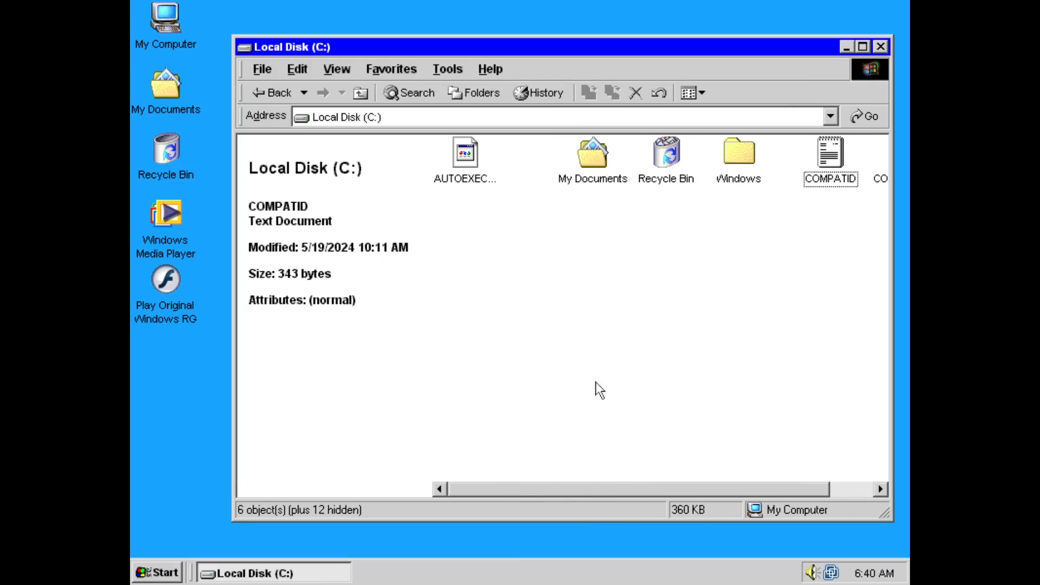
{"action": "left_click", "coordinate": [297, 68]}
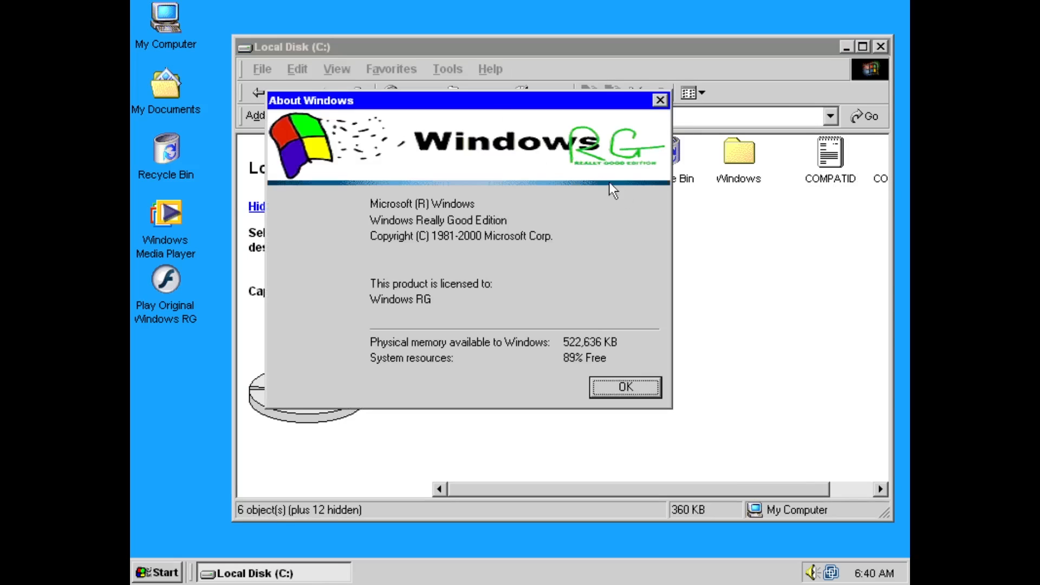
{"action": "mouse_move", "coordinate": [728, 266]}
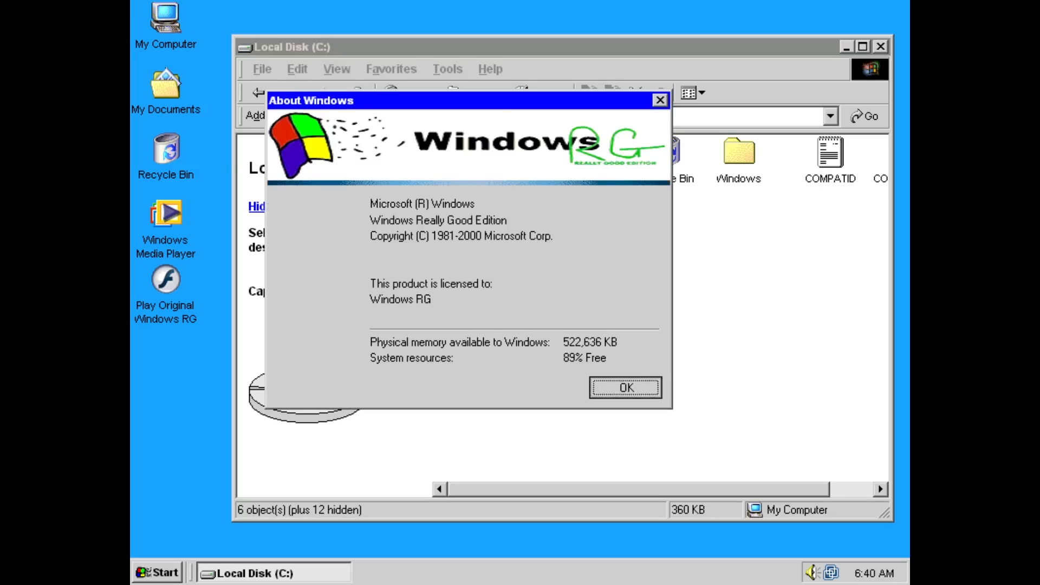
{"action": "left_click", "coordinate": [624, 387]}
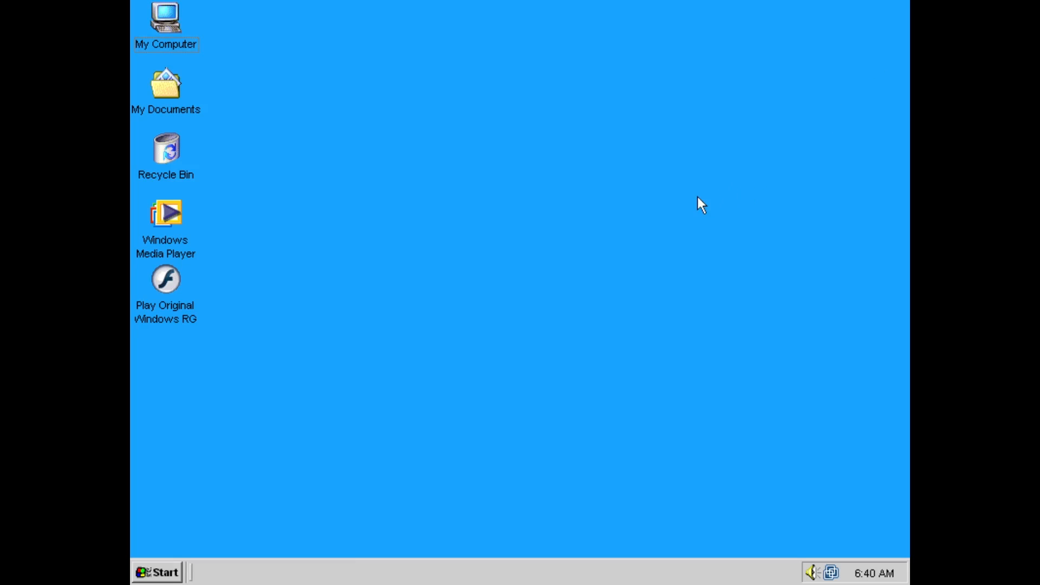
{"action": "double_click", "coordinate": [164, 214]}
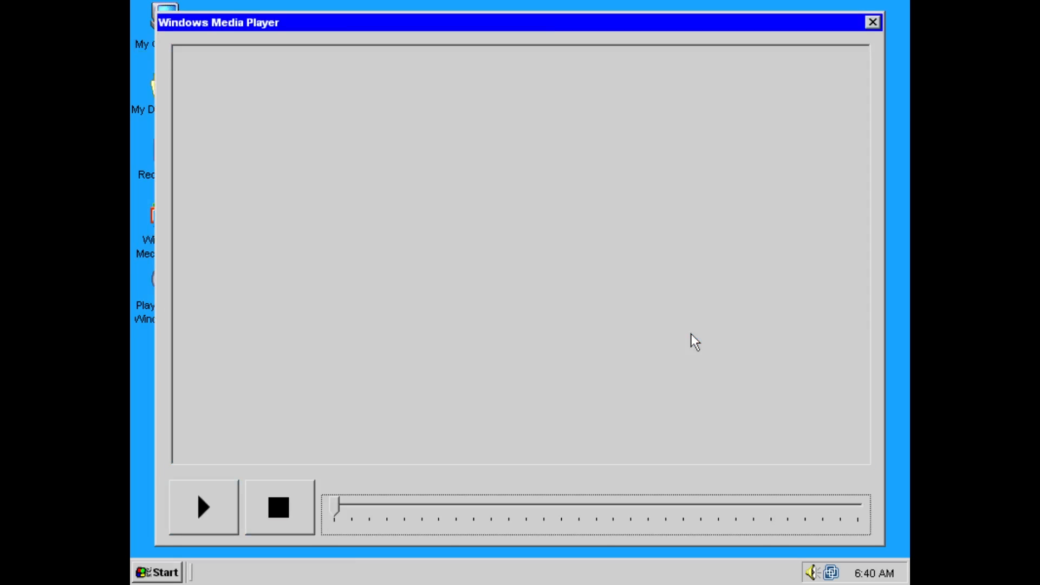
{"action": "left_click", "coordinate": [204, 507]}
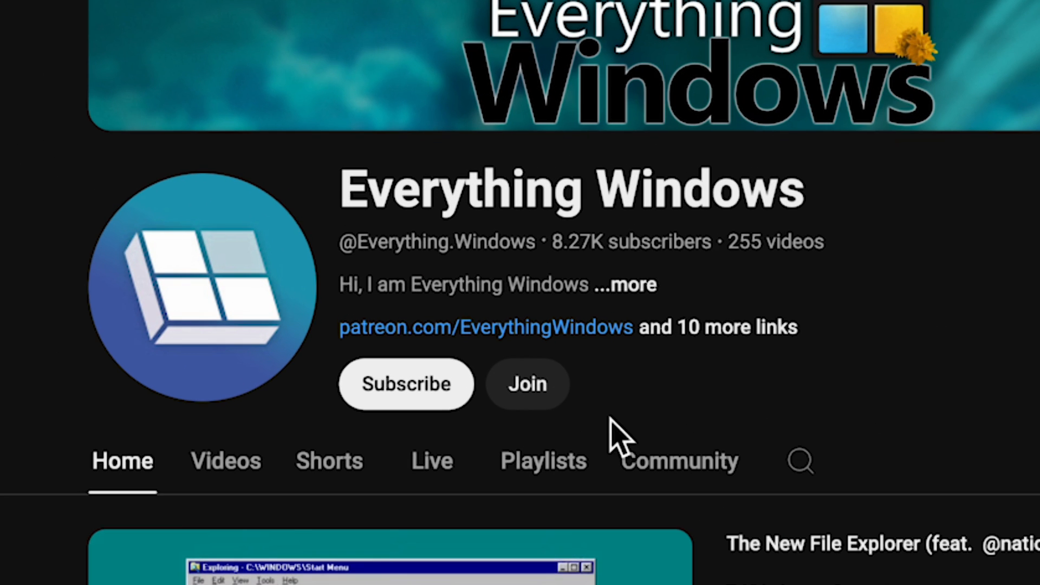
{"action": "left_click", "coordinate": [404, 384]}
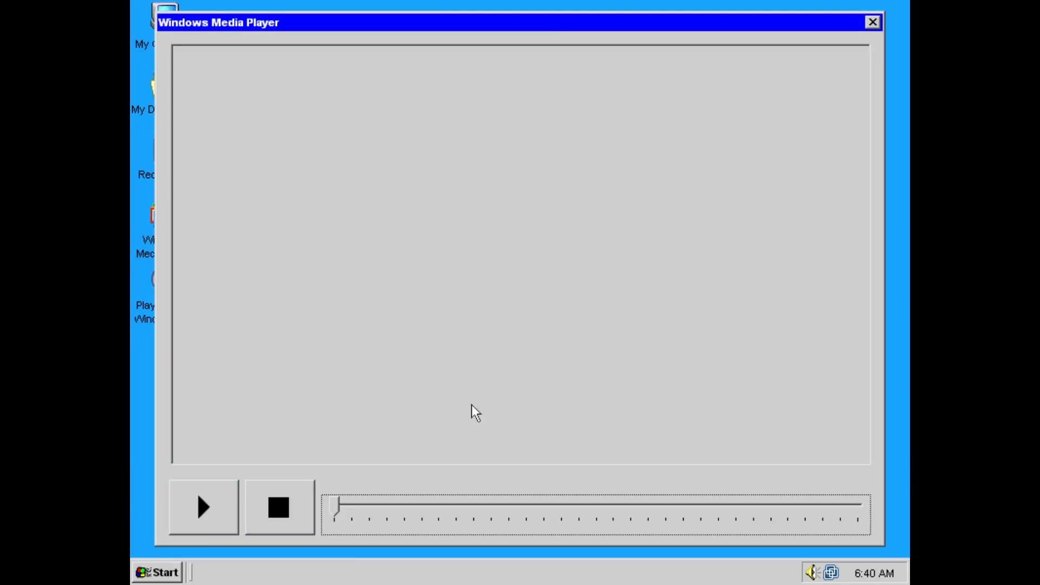
{"action": "left_click", "coordinate": [203, 507]}
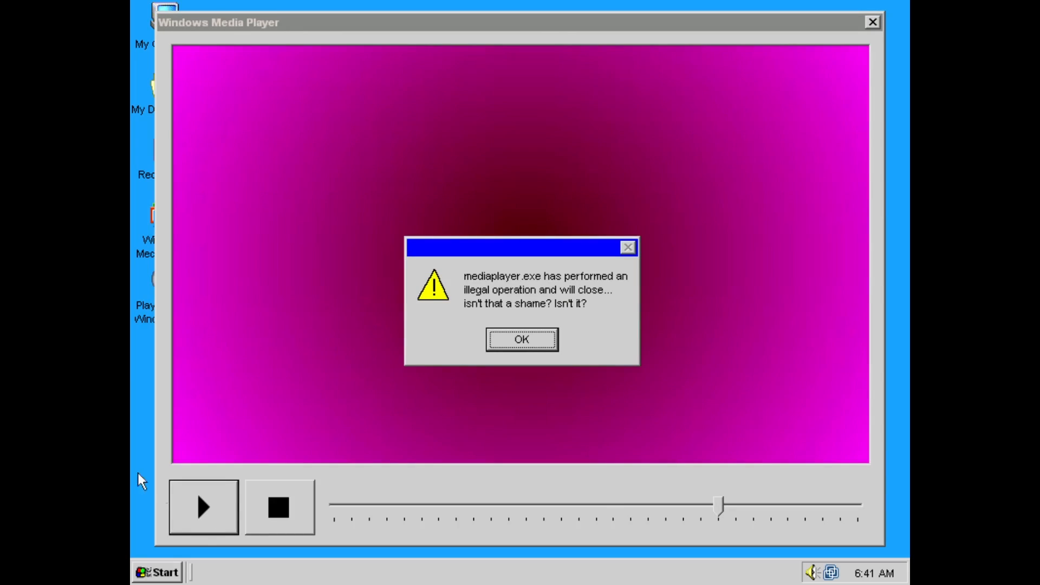
{"action": "left_click", "coordinate": [520, 339]}
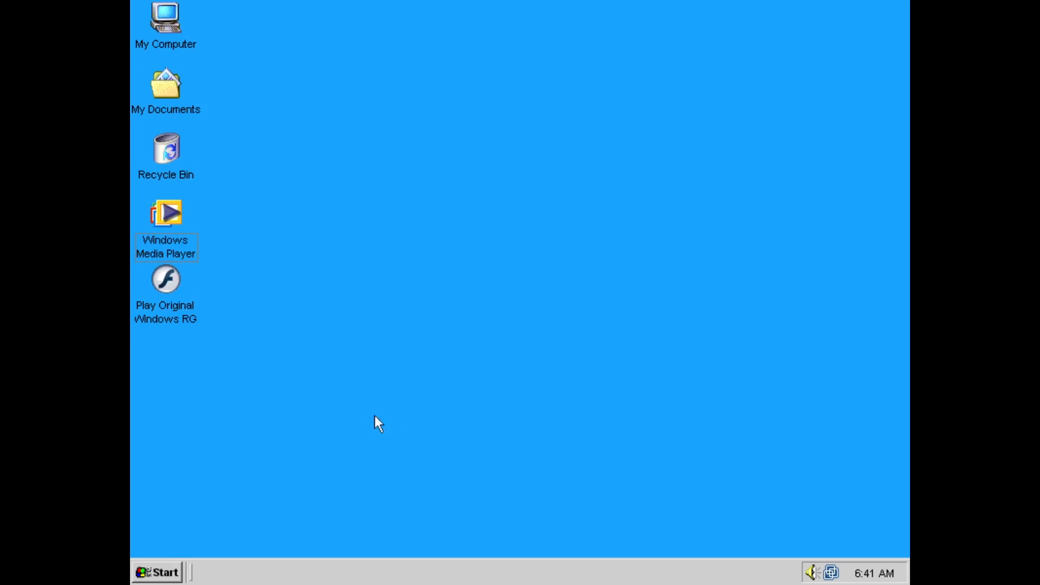
Step: Launch Microsoft Word RG from Programs and write 'This is just a test on writing tex'
{"action": "left_click", "coordinate": [156, 572]}
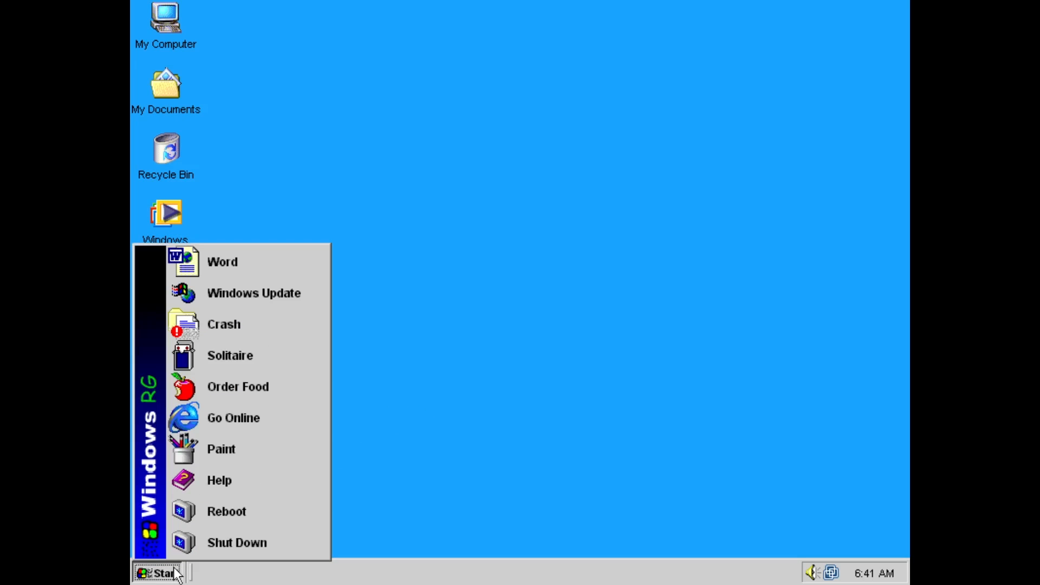
{"action": "mouse_move", "coordinate": [268, 292]}
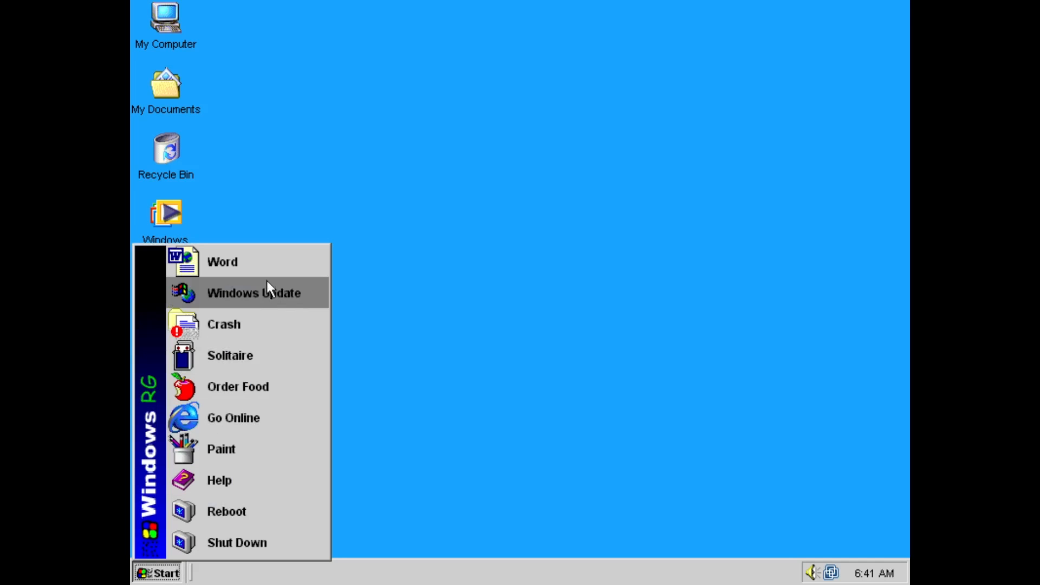
{"action": "left_click", "coordinate": [222, 261]}
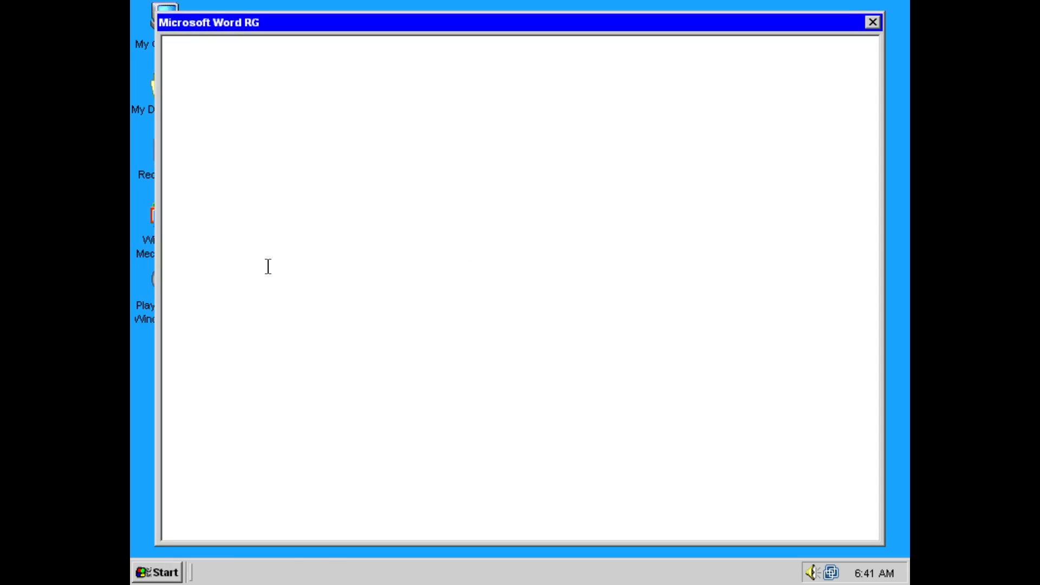
{"action": "type", "text": "This is just a"}
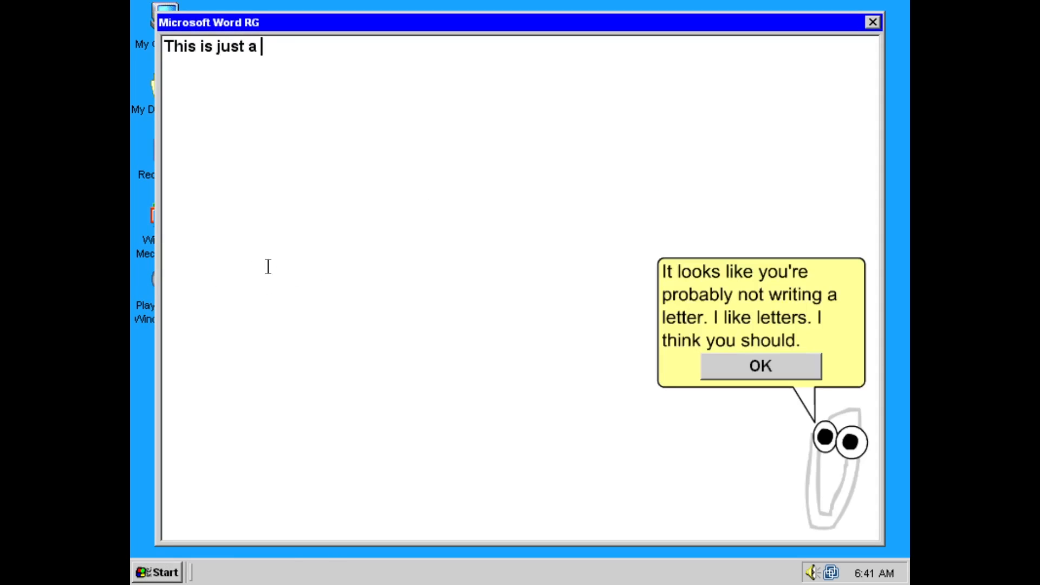
{"action": "type", "text": "test on writing tex"}
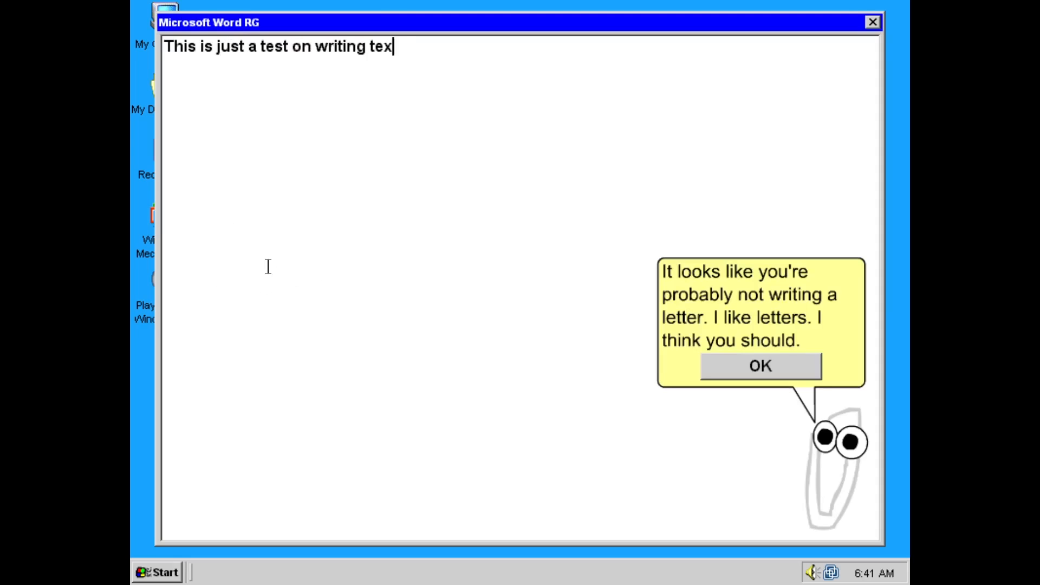
Step: Dismiss the paperclip's letter and MILK tips, write 'Not Milk and Song', and dismiss its sponge and pictures remarks
{"action": "left_click", "coordinate": [760, 366]}
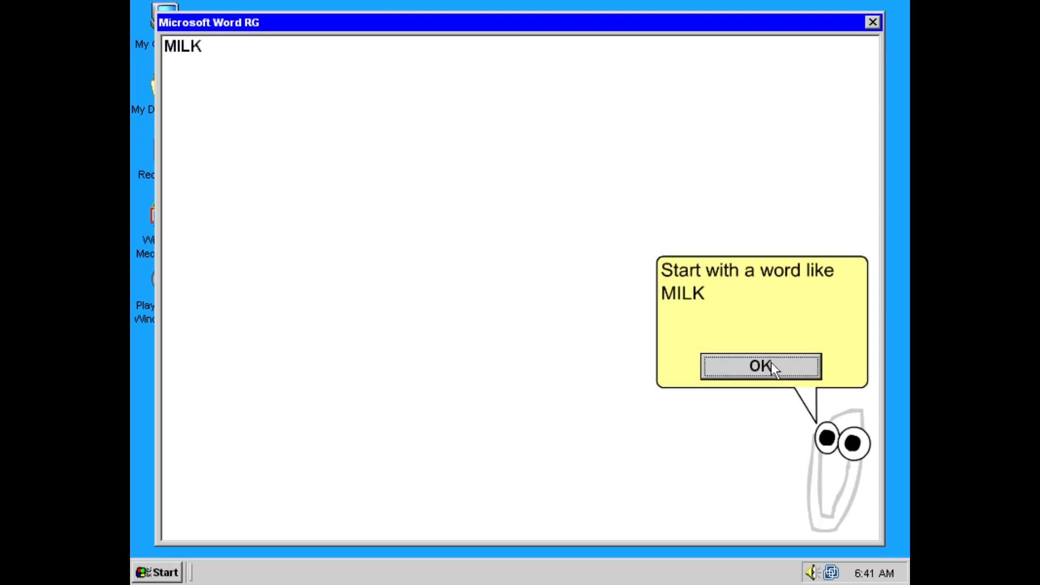
{"action": "left_click", "coordinate": [760, 366]}
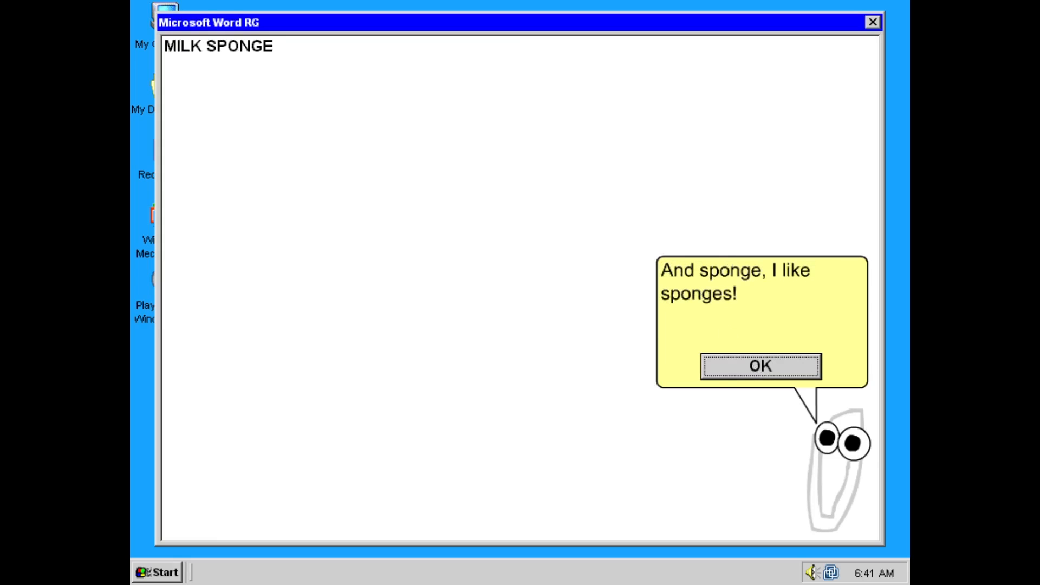
{"action": "type", "text": "Not Milk and Song"}
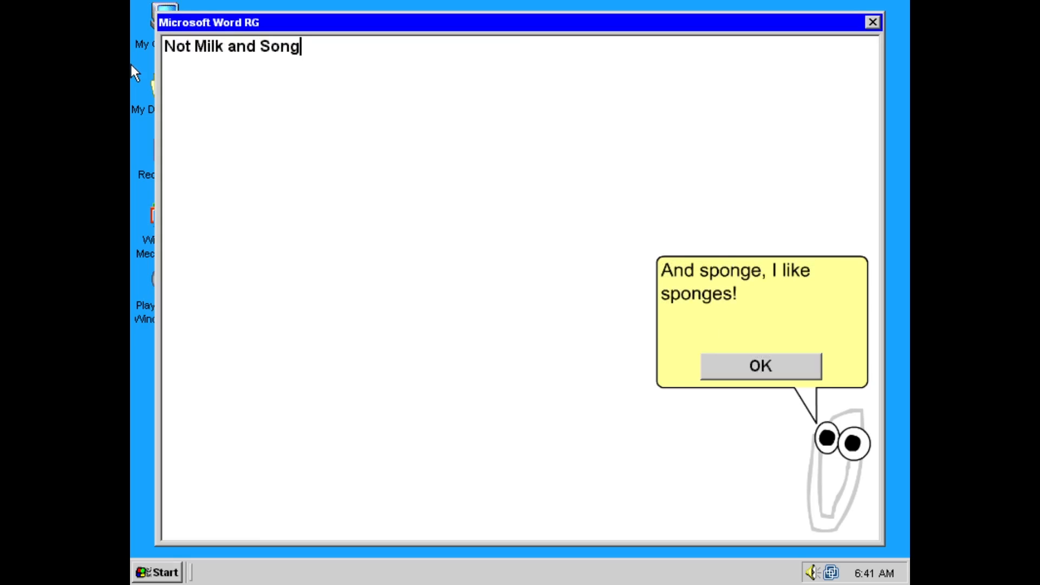
{"action": "left_click", "coordinate": [758, 365]}
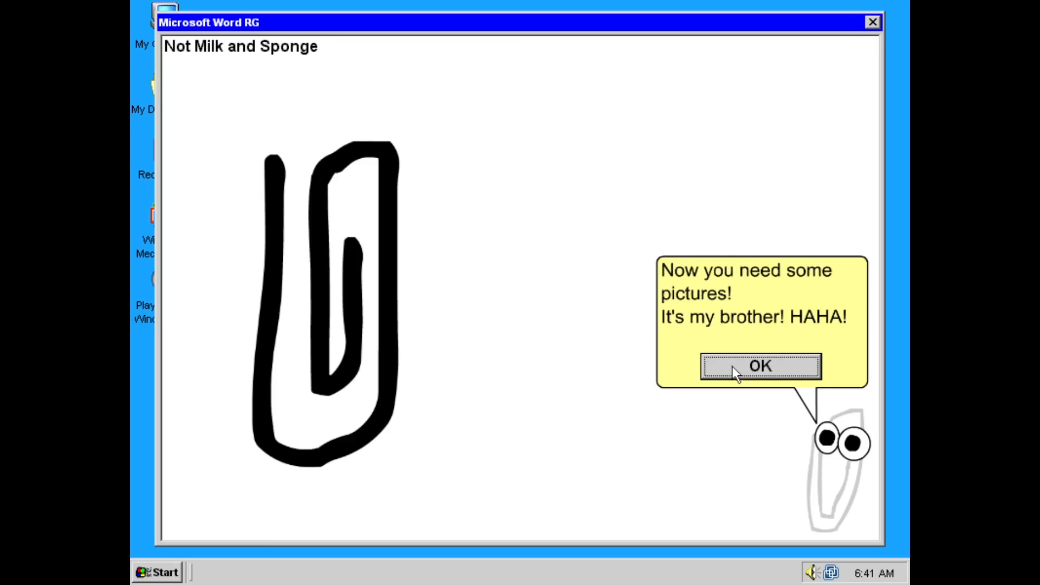
{"action": "left_click", "coordinate": [759, 365]}
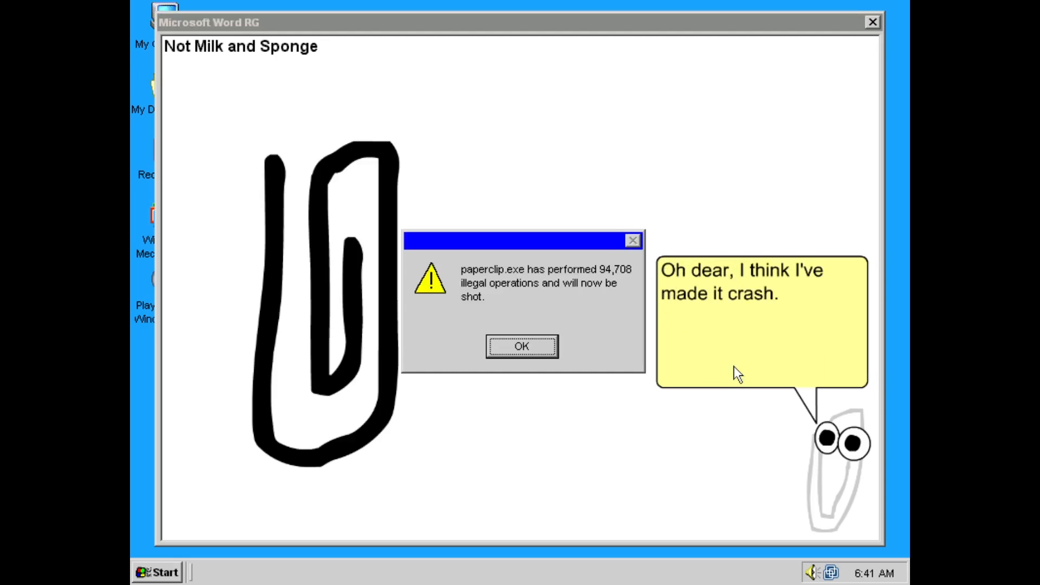
Step: Acknowledge the paperclip.exe and word.exe crash messages so Word closes
{"action": "left_click", "coordinate": [521, 347]}
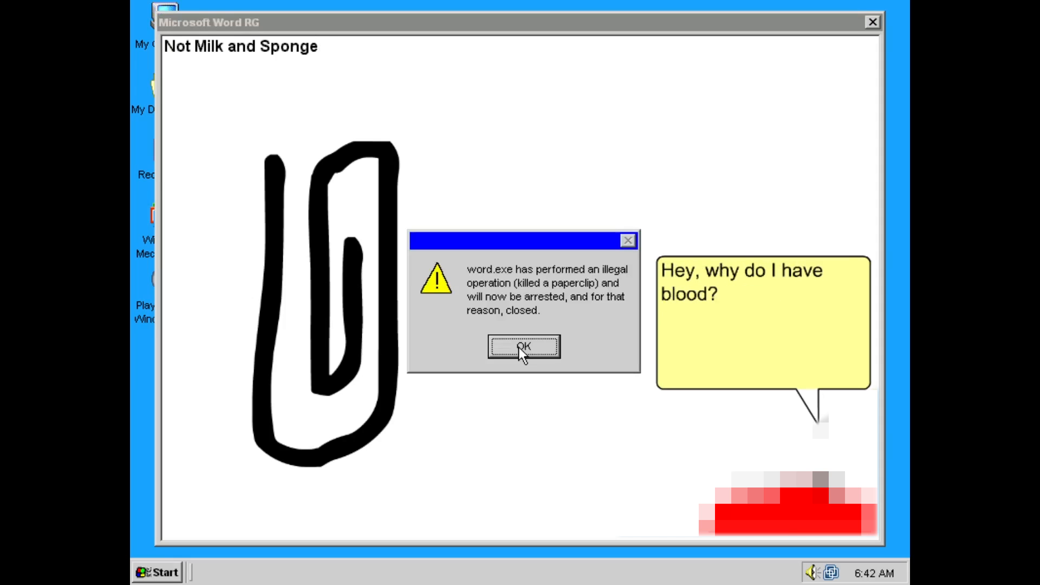
{"action": "left_click", "coordinate": [522, 347]}
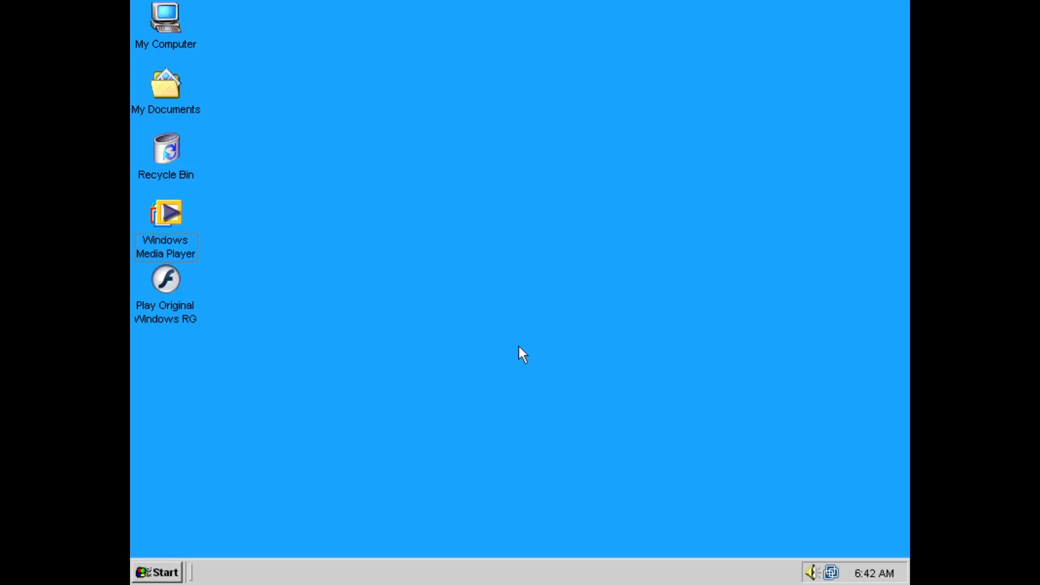
Step: Launch Windows Update from Programs and acknowledge its 'Unable to connect' error
{"action": "left_click", "coordinate": [156, 572]}
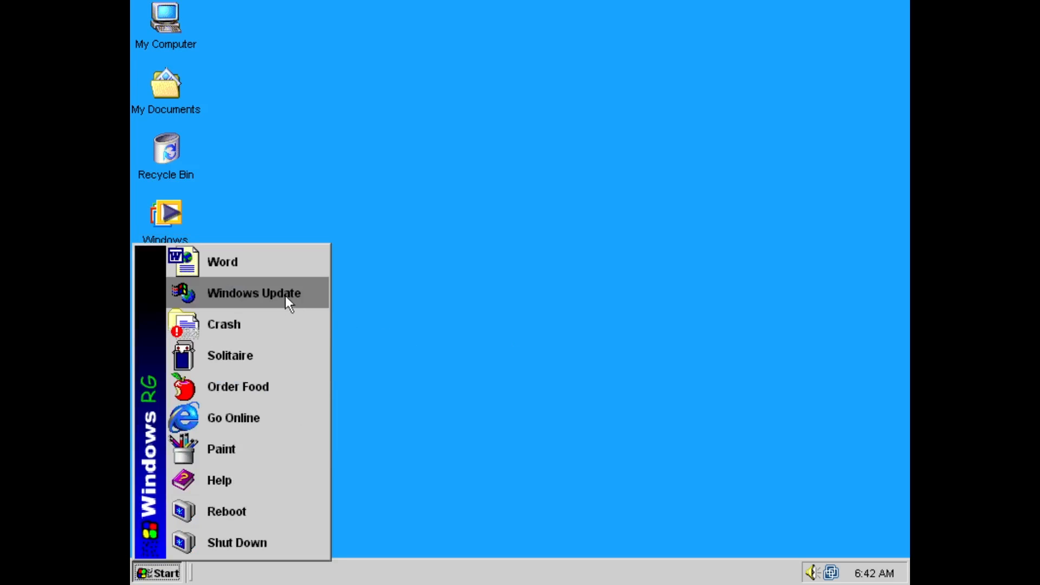
{"action": "left_click", "coordinate": [253, 293]}
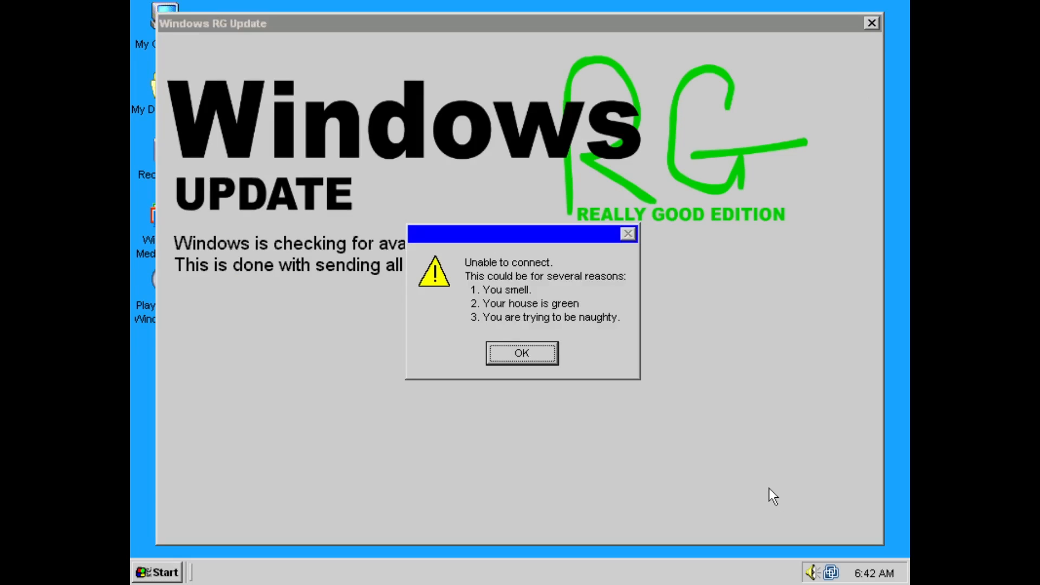
{"action": "left_click", "coordinate": [521, 352]}
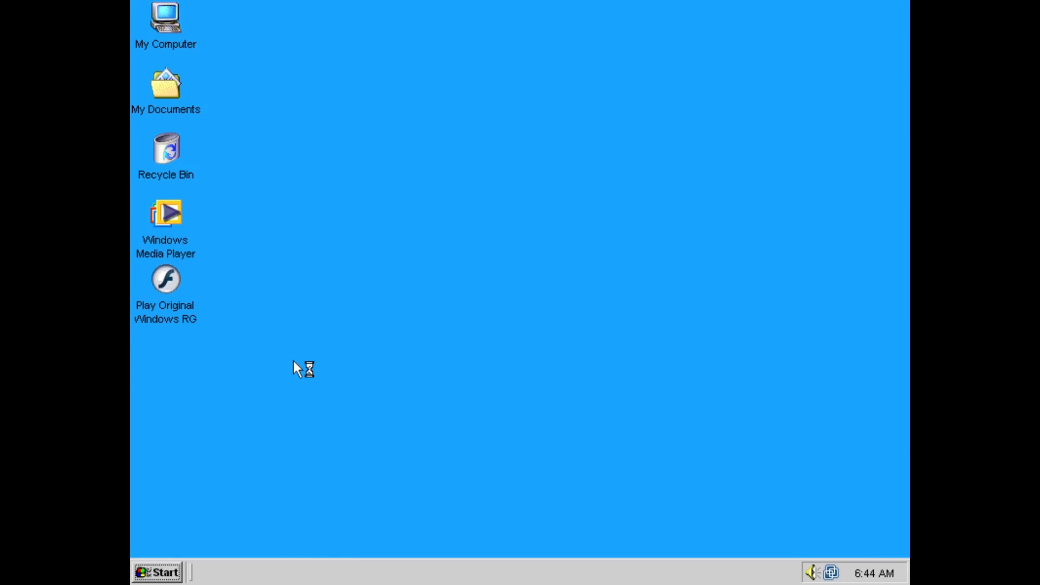
Step: Win the Solitaire game and decline playing another round
{"action": "double_click", "coordinate": [165, 278]}
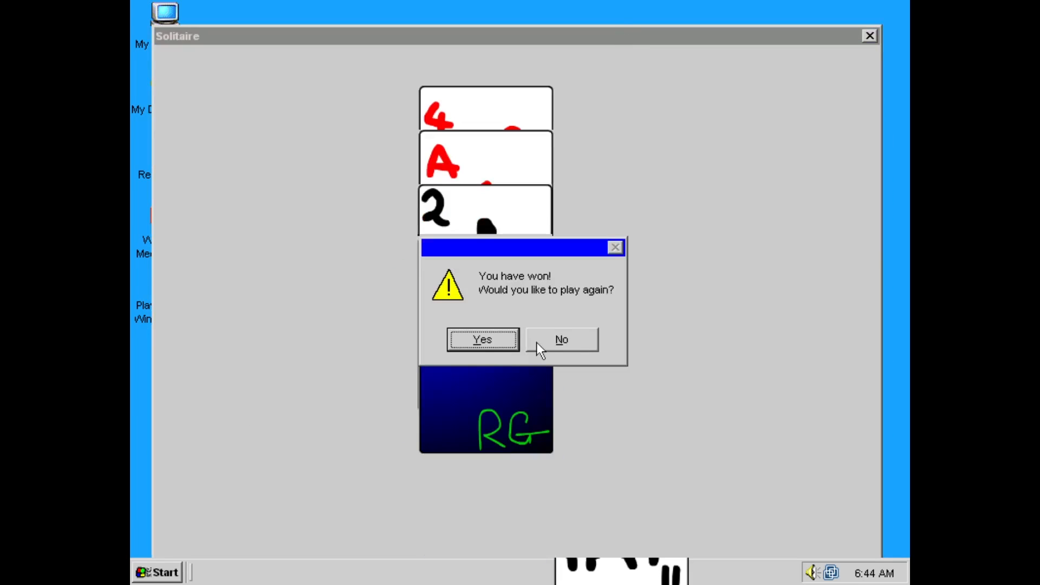
{"action": "left_click", "coordinate": [560, 339]}
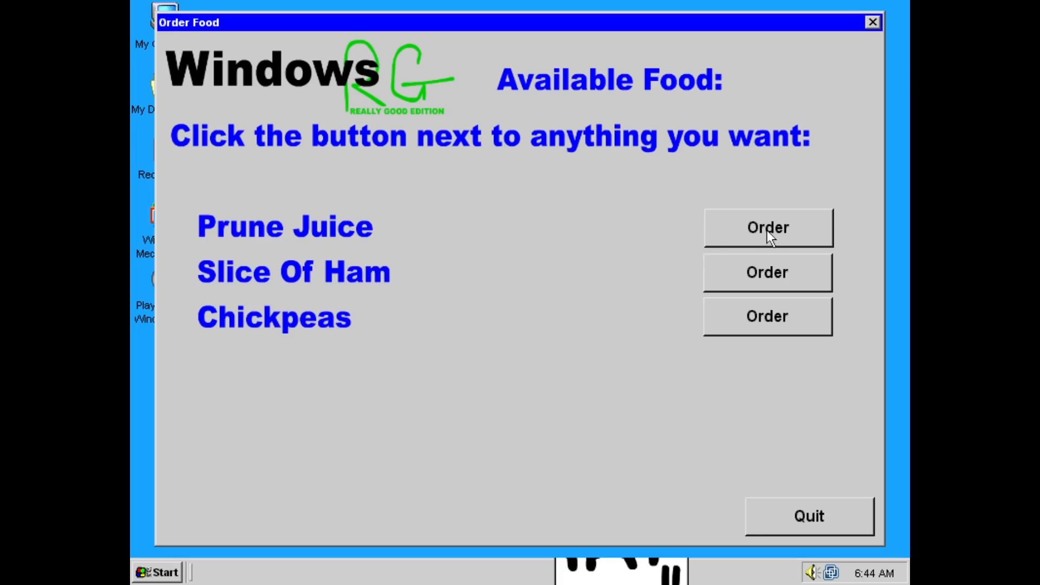
Step: Order the Prune Juice and another item, finding each sold out and trying again
{"action": "left_click", "coordinate": [767, 226]}
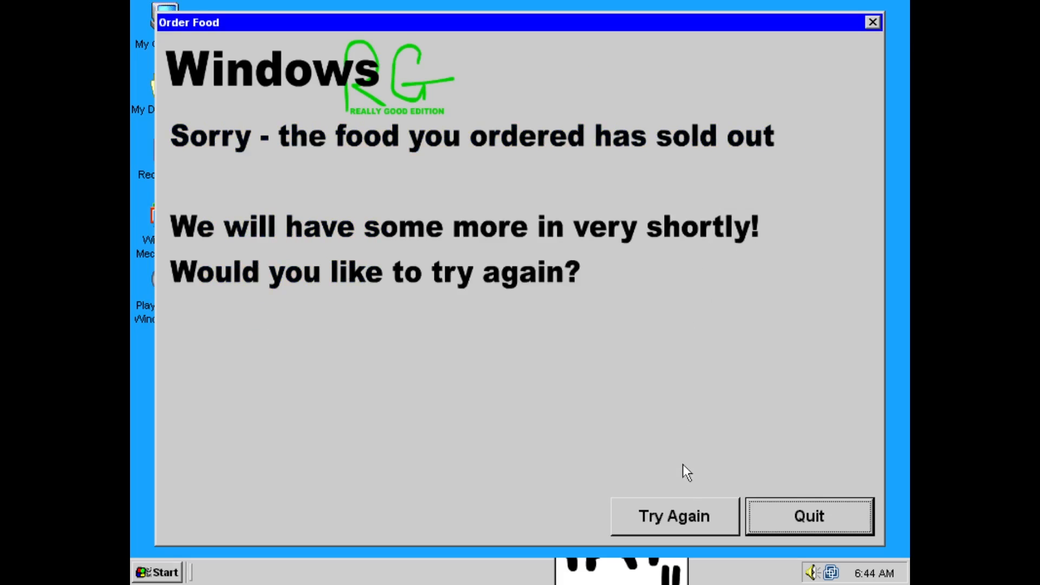
{"action": "mouse_move", "coordinate": [769, 266]}
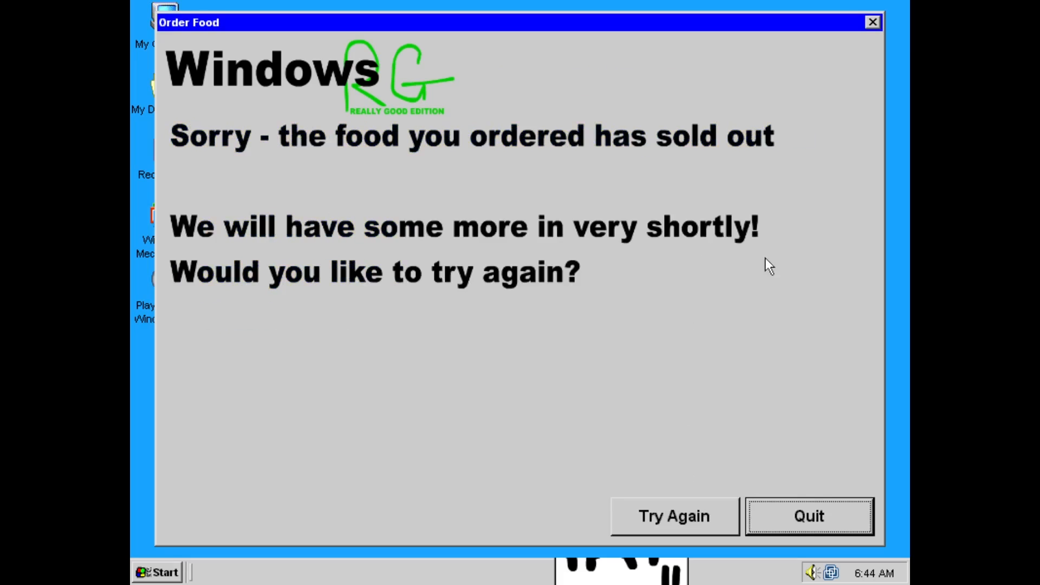
{"action": "left_click", "coordinate": [672, 516]}
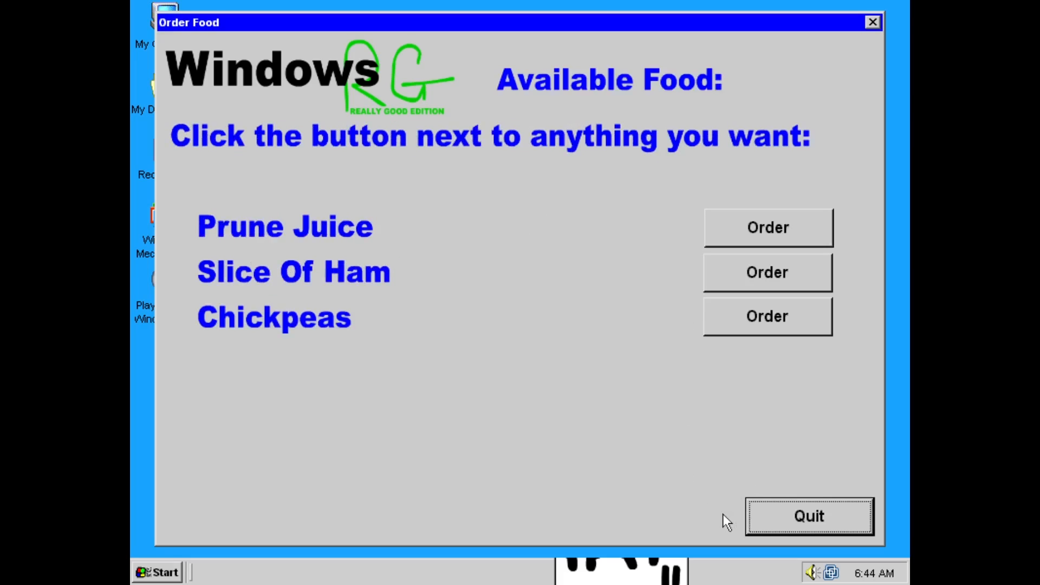
{"action": "left_click", "coordinate": [767, 315]}
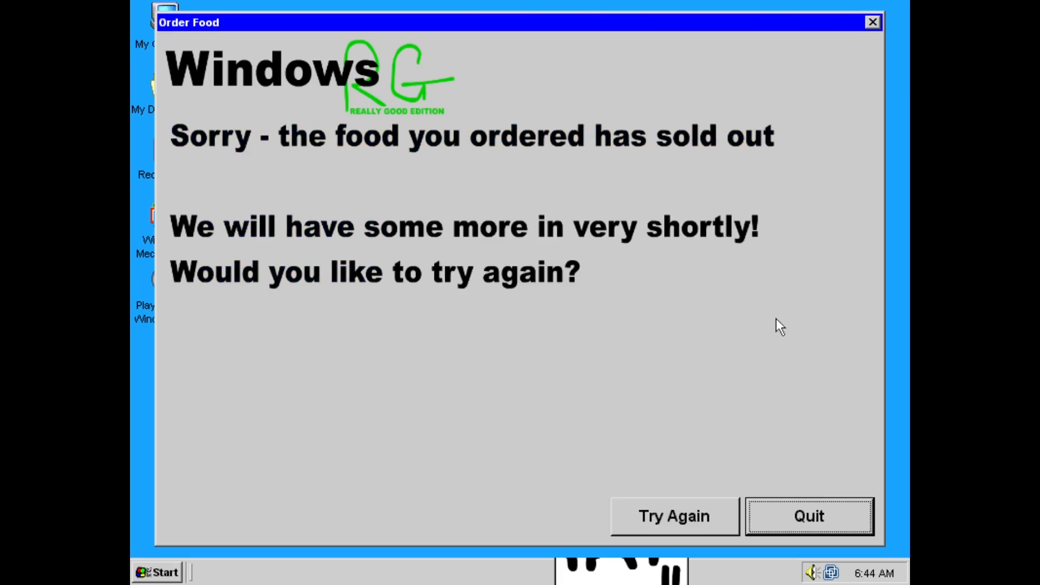
{"action": "left_click", "coordinate": [673, 516]}
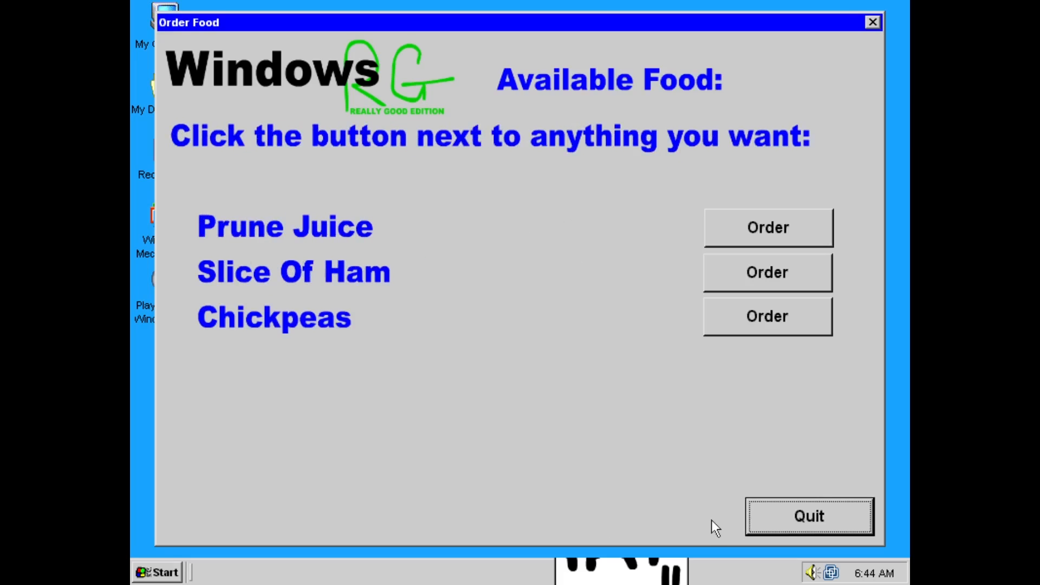
Step: Quit Order Food and close its farewell screen
{"action": "left_click", "coordinate": [808, 515]}
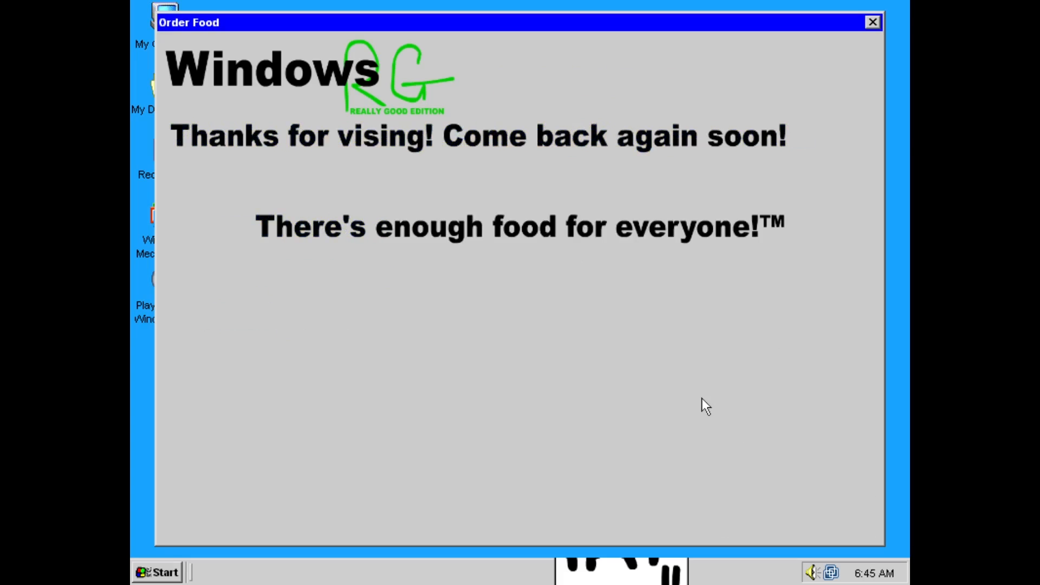
{"action": "left_click", "coordinate": [871, 22]}
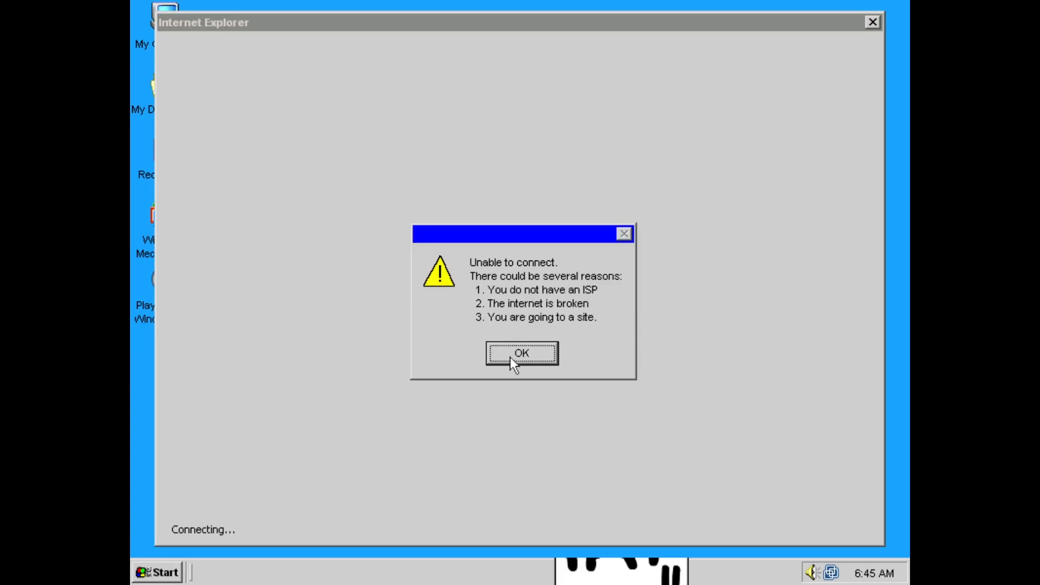
Step: Acknowledge Internet Explorer's connection failure and its iexplore.exe crash message
{"action": "left_click", "coordinate": [520, 353]}
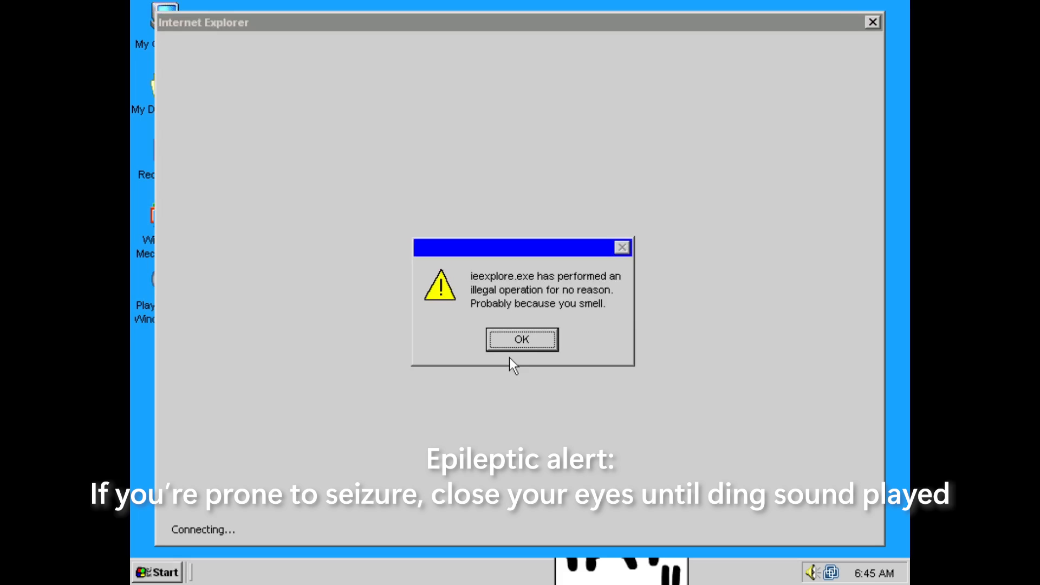
{"action": "left_click", "coordinate": [521, 339]}
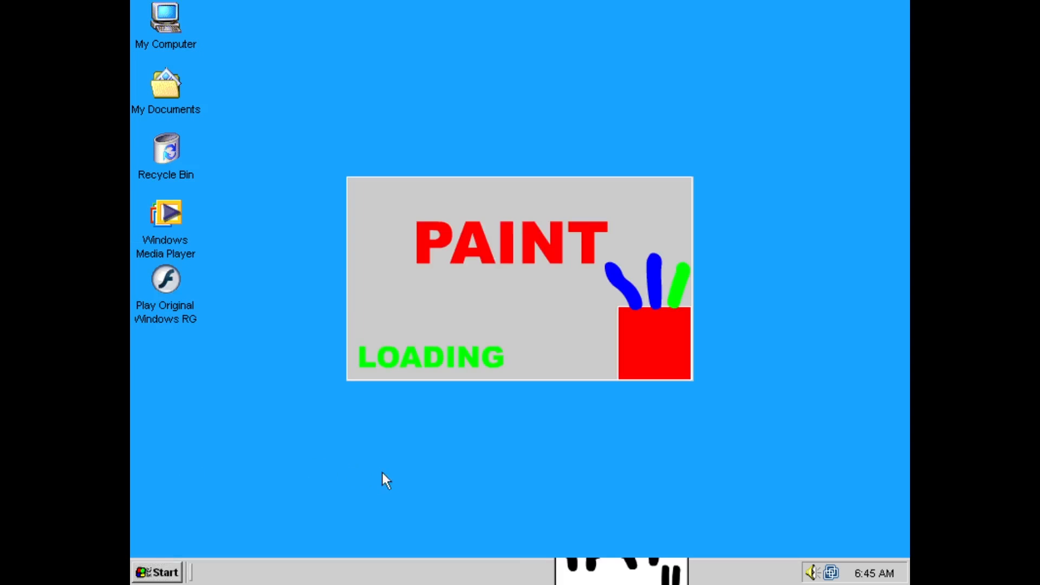
{"action": "mouse_move", "coordinate": [424, 484]}
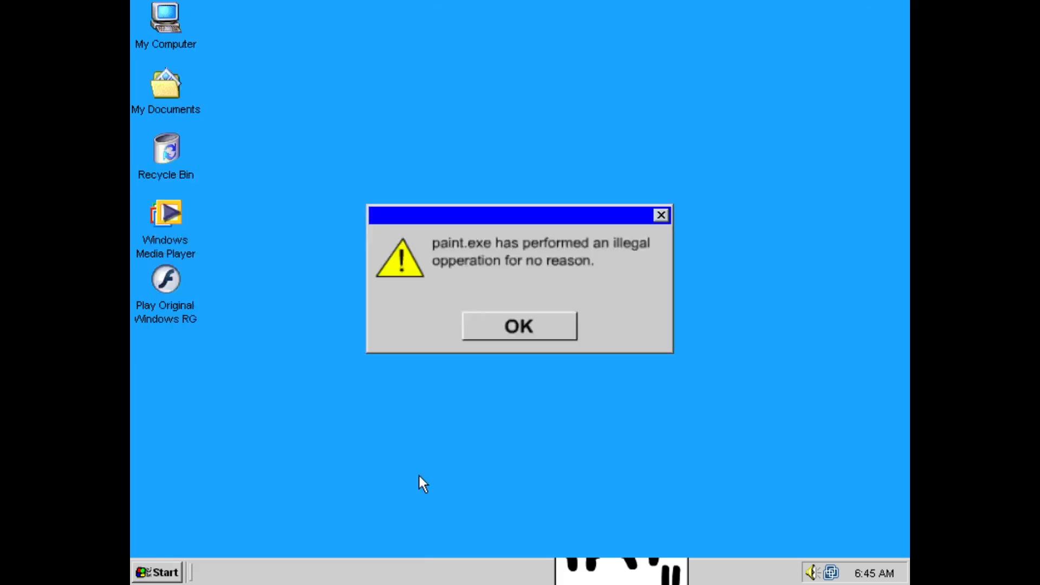
Step: Acknowledge the paint.exe illegal operation message so Paint closes
{"action": "left_click", "coordinate": [519, 326]}
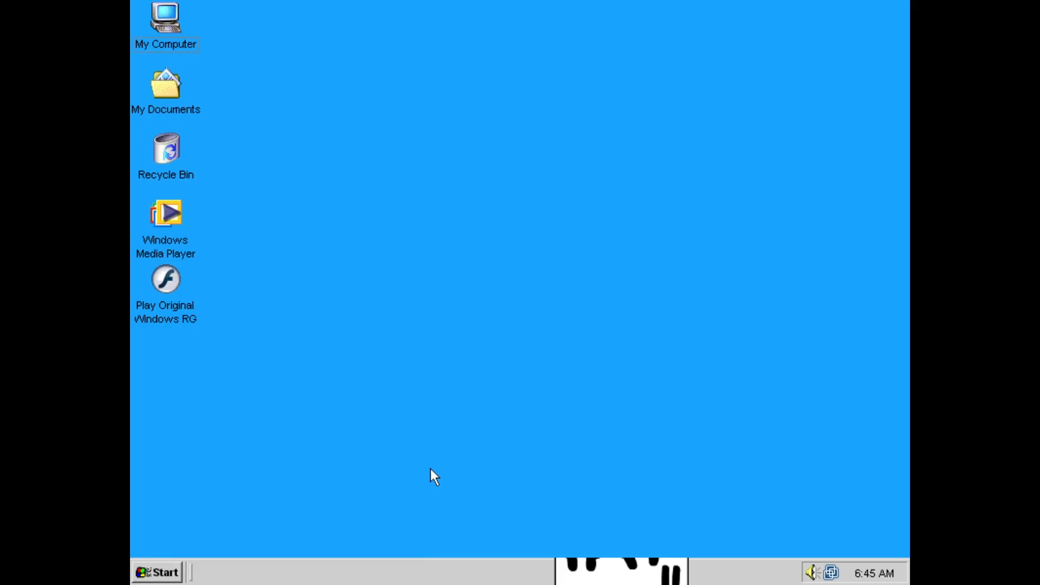
Step: Search Windows RG Help for 'Windows RG' and view the possible matches
{"action": "double_click", "coordinate": [165, 279]}
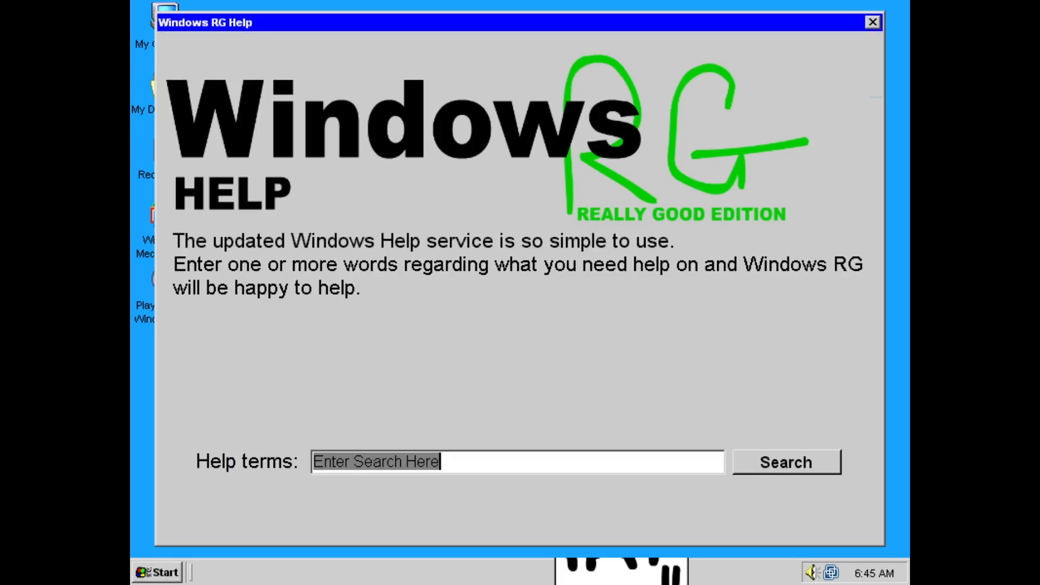
{"action": "type", "text": "Windows RG"}
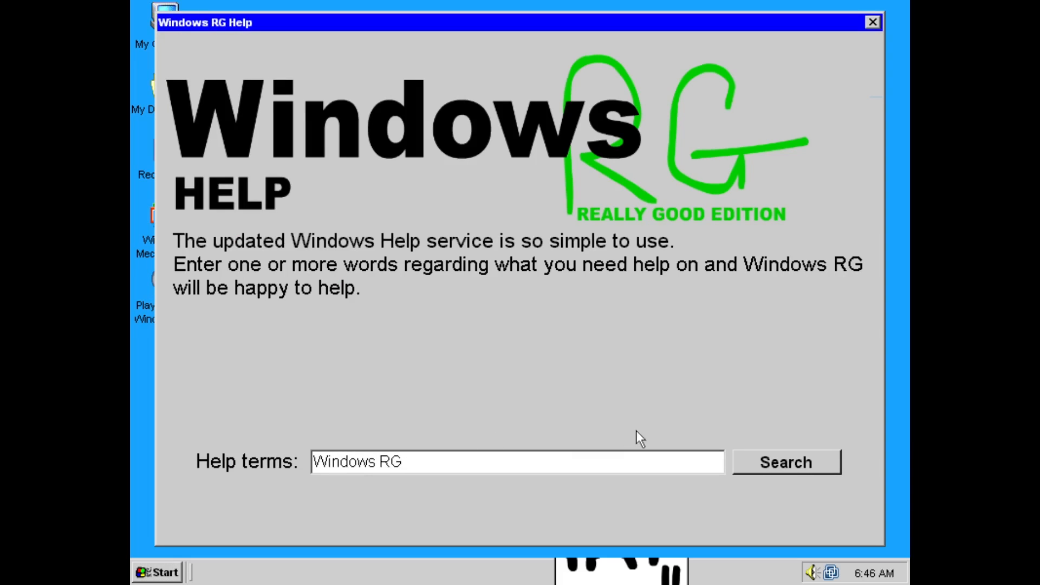
{"action": "left_click", "coordinate": [784, 461]}
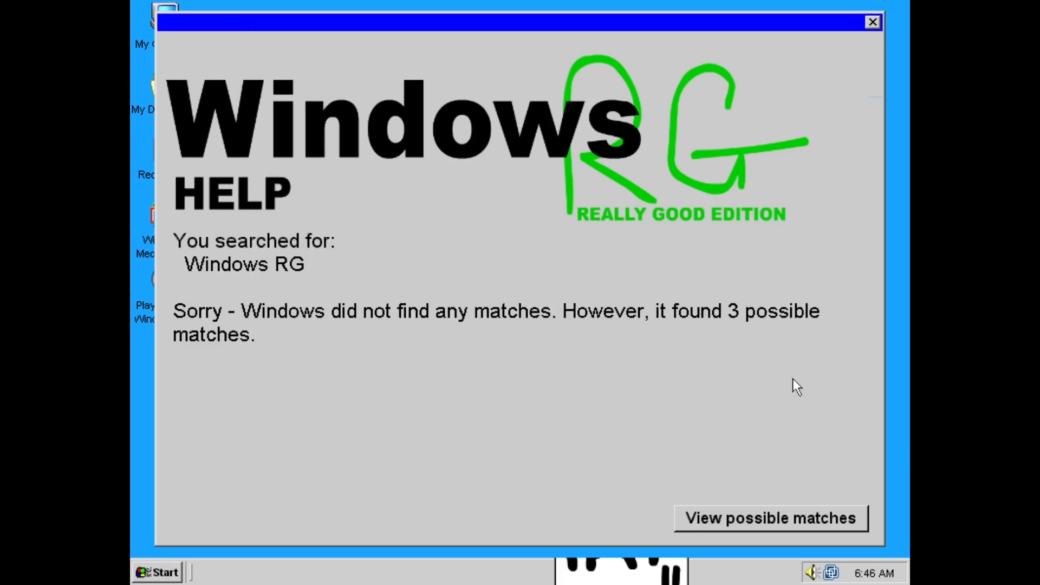
{"action": "left_click", "coordinate": [769, 517]}
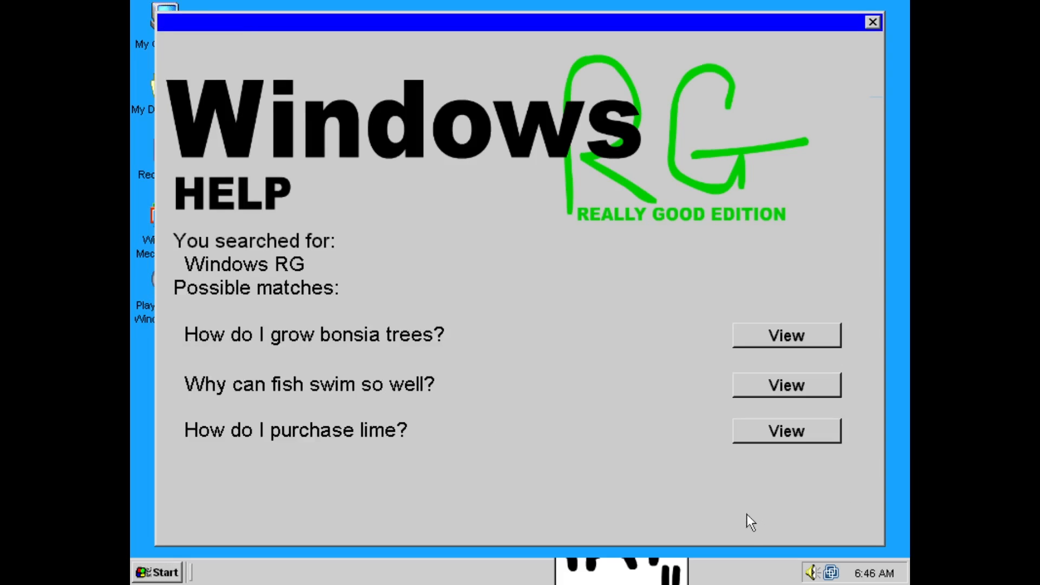
{"action": "mouse_move", "coordinate": [740, 412]}
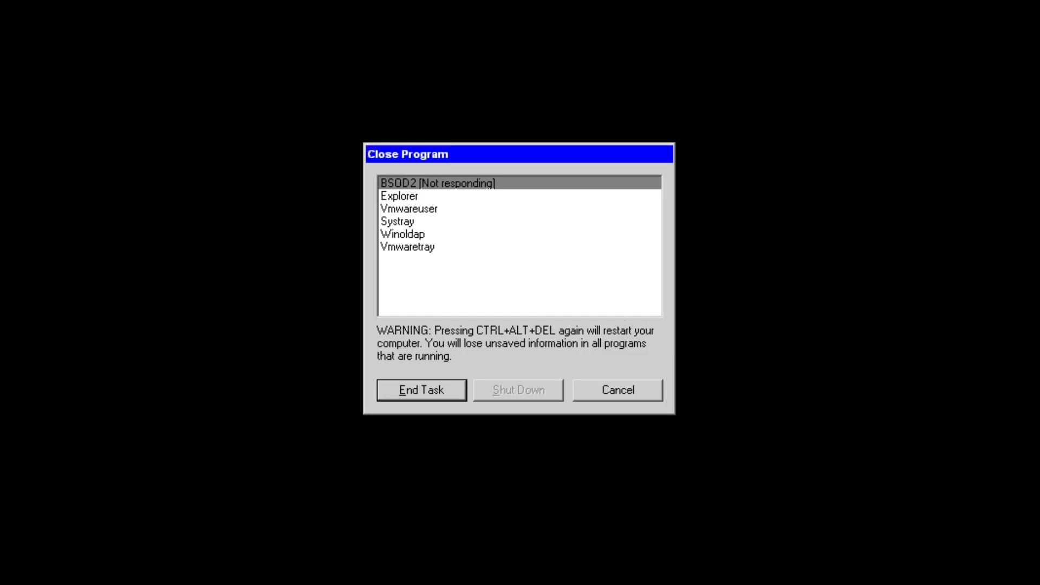
Step: End the unresponsive BSOD2 task to return to the desktop
{"action": "left_click", "coordinate": [420, 389]}
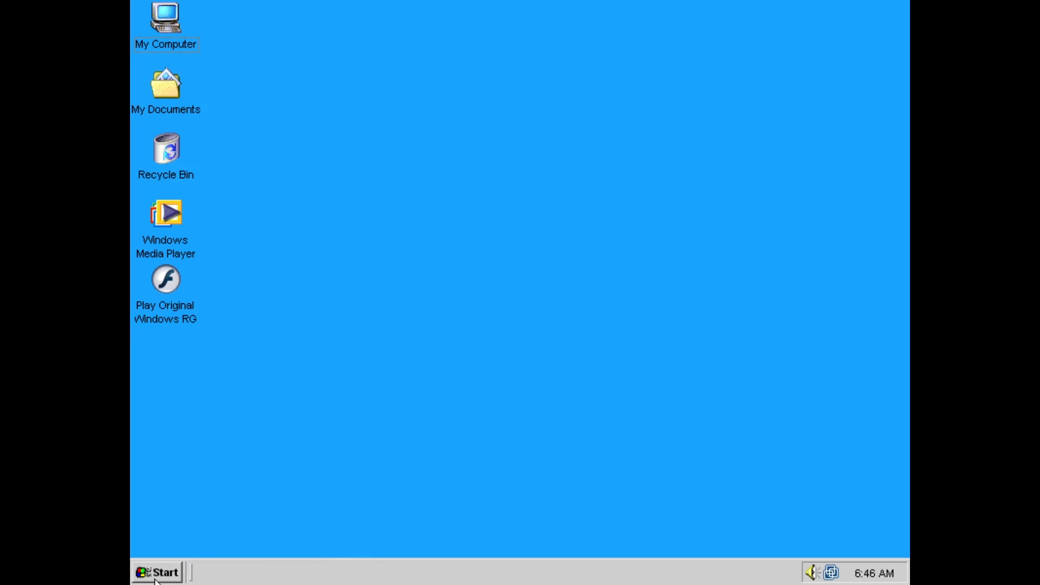
{"action": "mouse_move", "coordinate": [483, 465]}
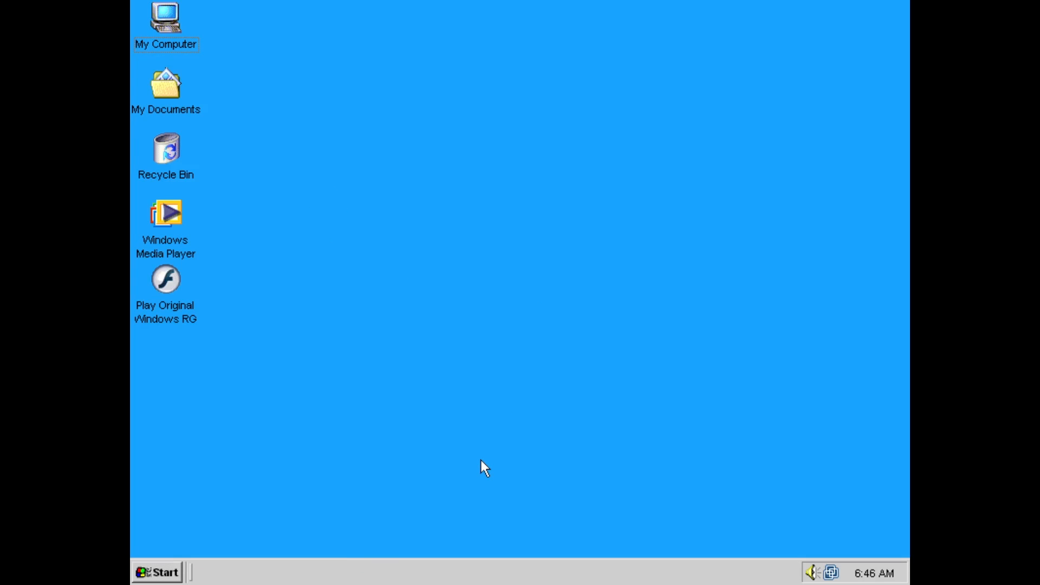
Step: Bring up Display Properties from the desktop and choose a different wallpaper
{"action": "right_click", "coordinate": [485, 466]}
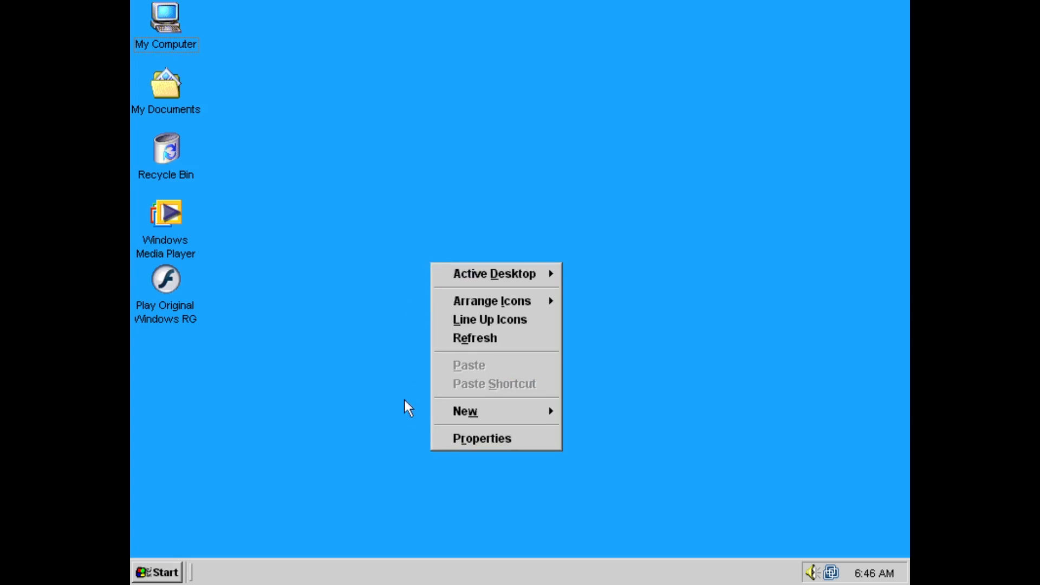
{"action": "left_click", "coordinate": [481, 438]}
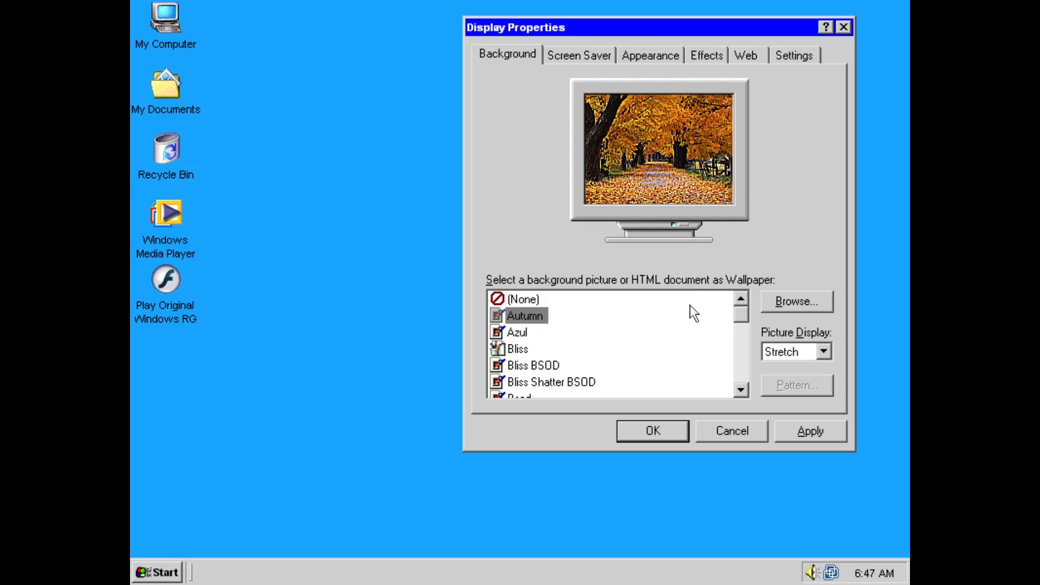
{"action": "left_click", "coordinate": [519, 348]}
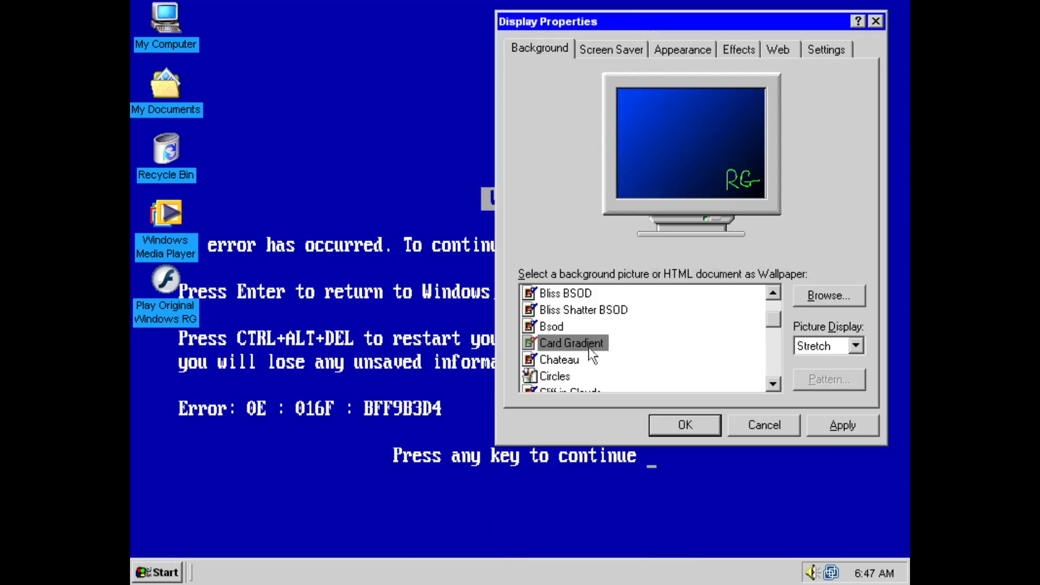
Step: Browse the Screen Saver list and Appearance settings, then confirm to leave a plain blue desktop
{"action": "left_click", "coordinate": [841, 424]}
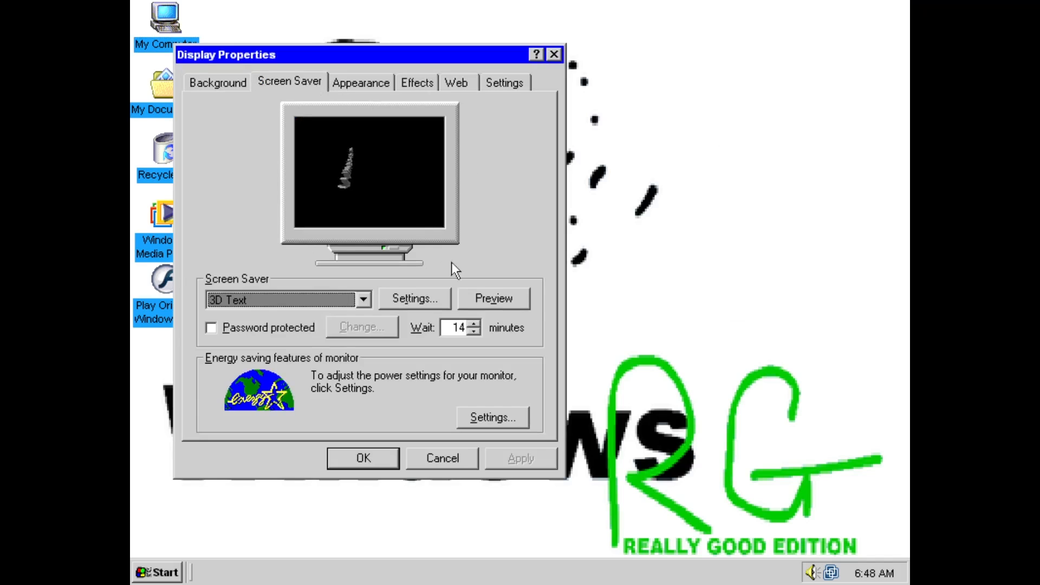
{"action": "left_click", "coordinate": [363, 299]}
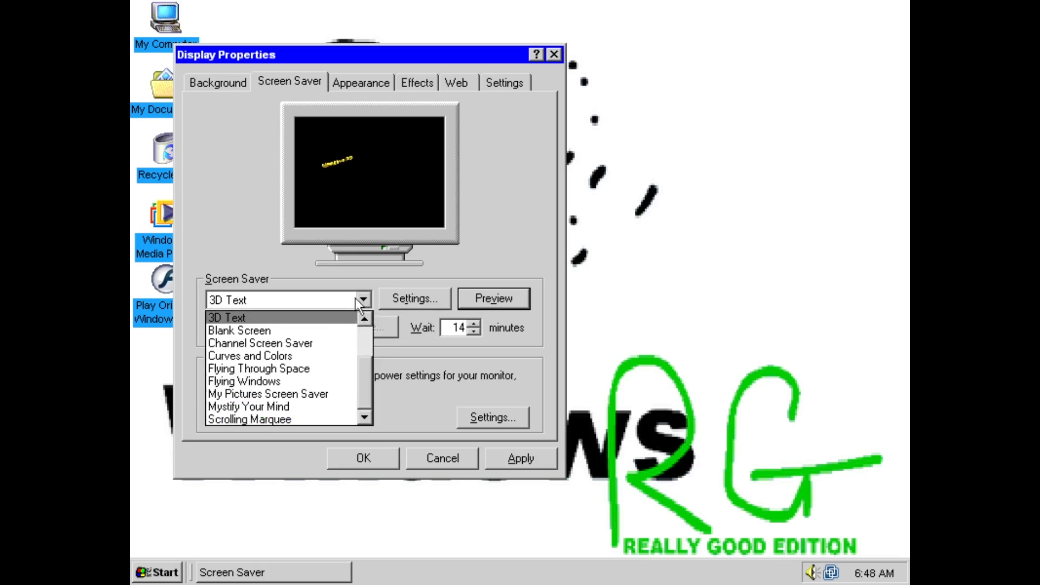
{"action": "left_click", "coordinate": [445, 89]}
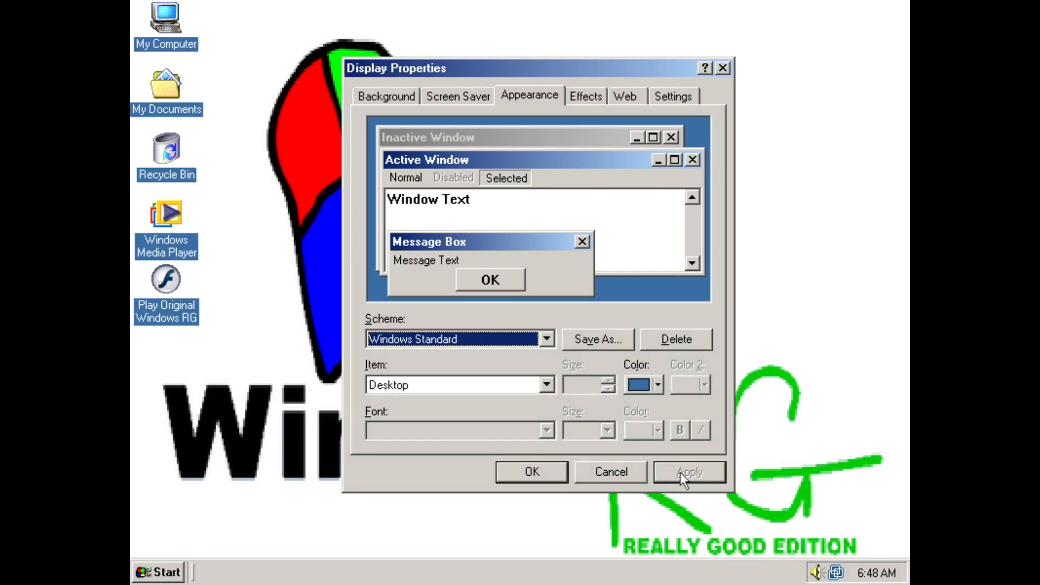
{"action": "left_click", "coordinate": [689, 471]}
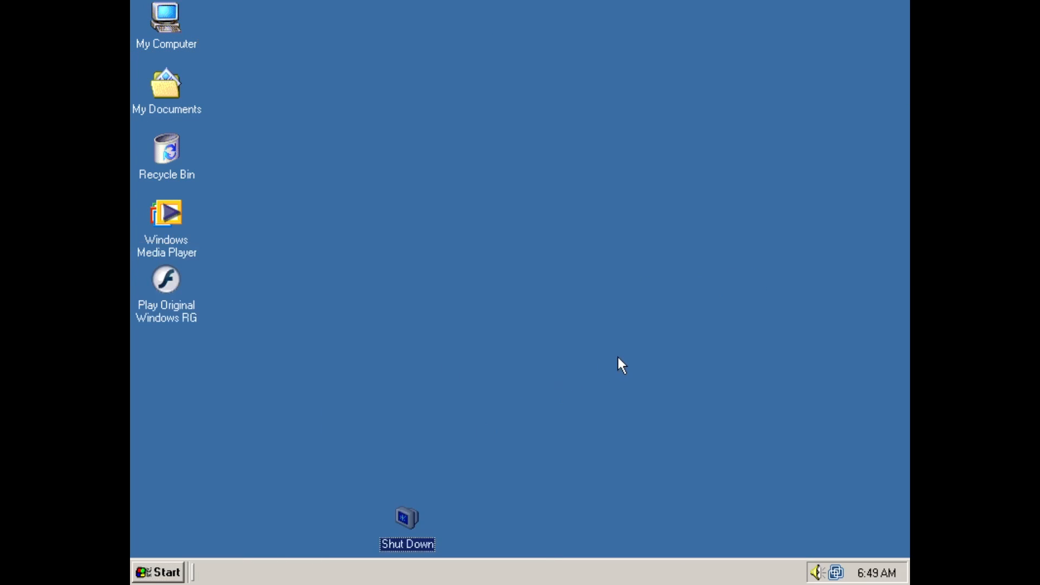
{"action": "mouse_move", "coordinate": [407, 524]}
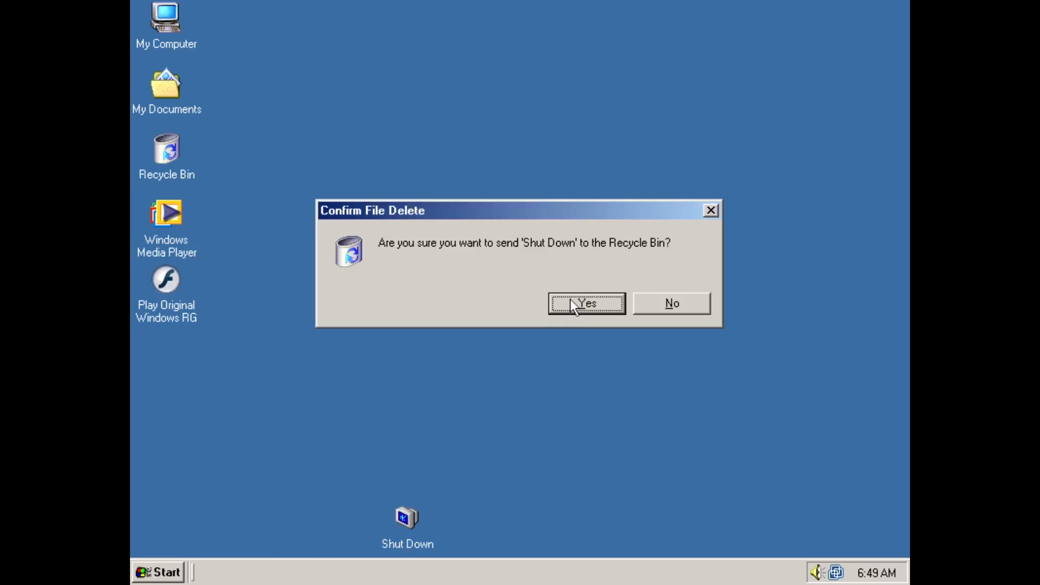
Step: Confirm sending the Shut Down desktop item to the Recycle Bin
{"action": "left_click", "coordinate": [586, 304]}
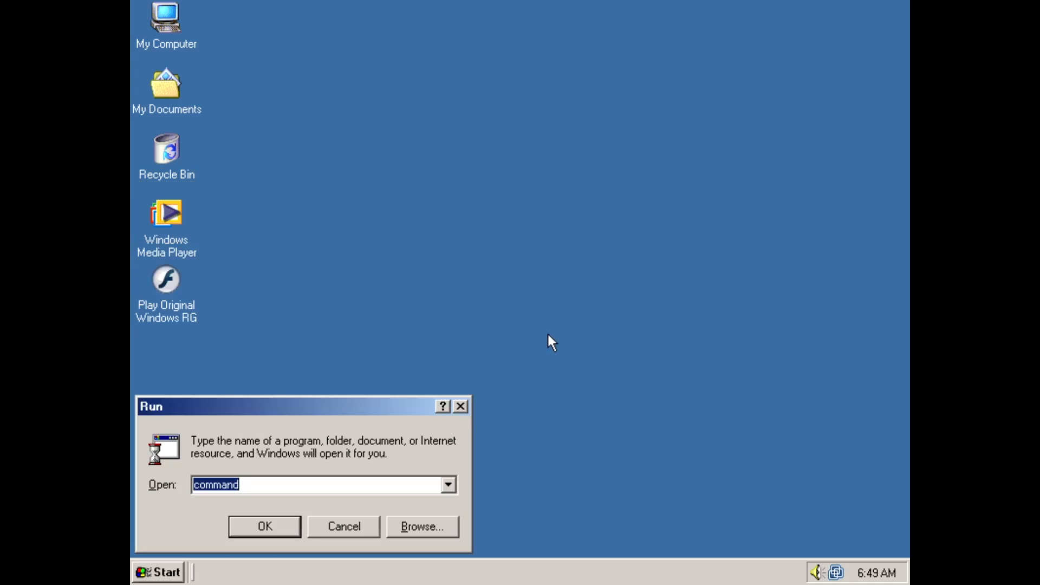
Step: Launch Control Panel from Run, try Sounds and Multimedia, dismiss the deleted Flash DLL warning, and head into drive C
{"action": "left_click", "coordinate": [263, 526]}
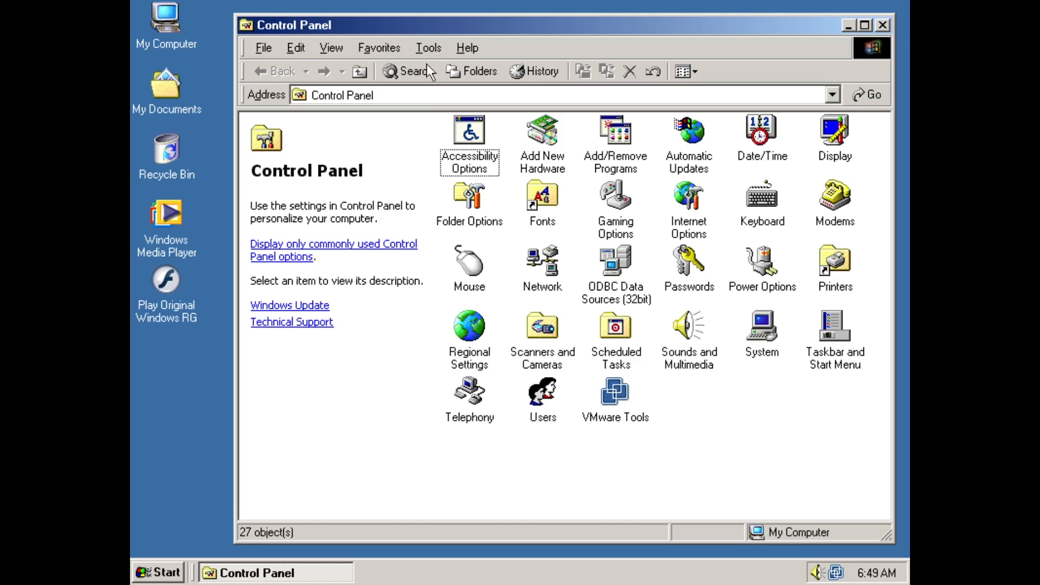
{"action": "double_click", "coordinate": [689, 325]}
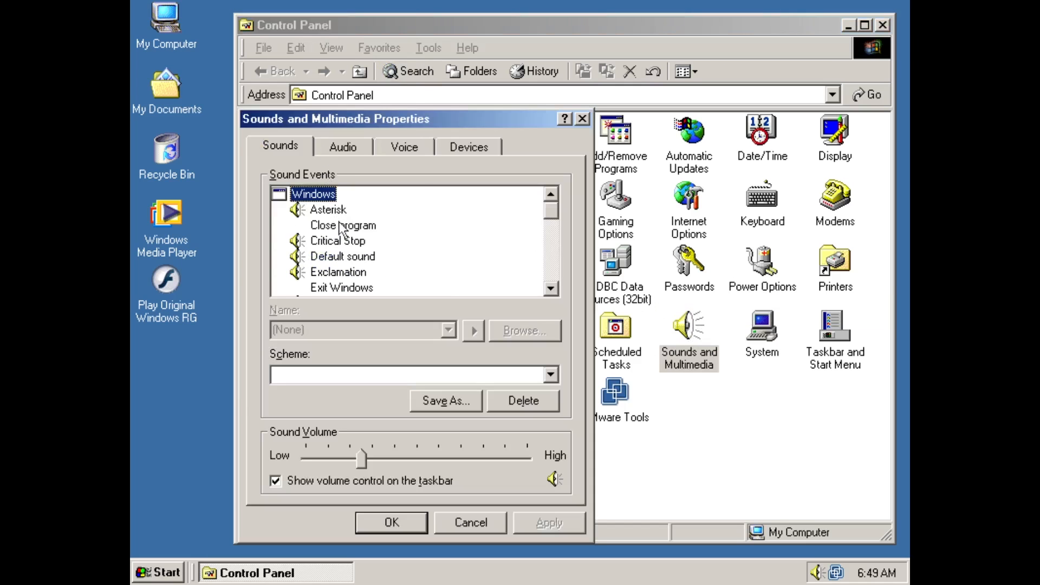
{"action": "left_click", "coordinate": [327, 210]}
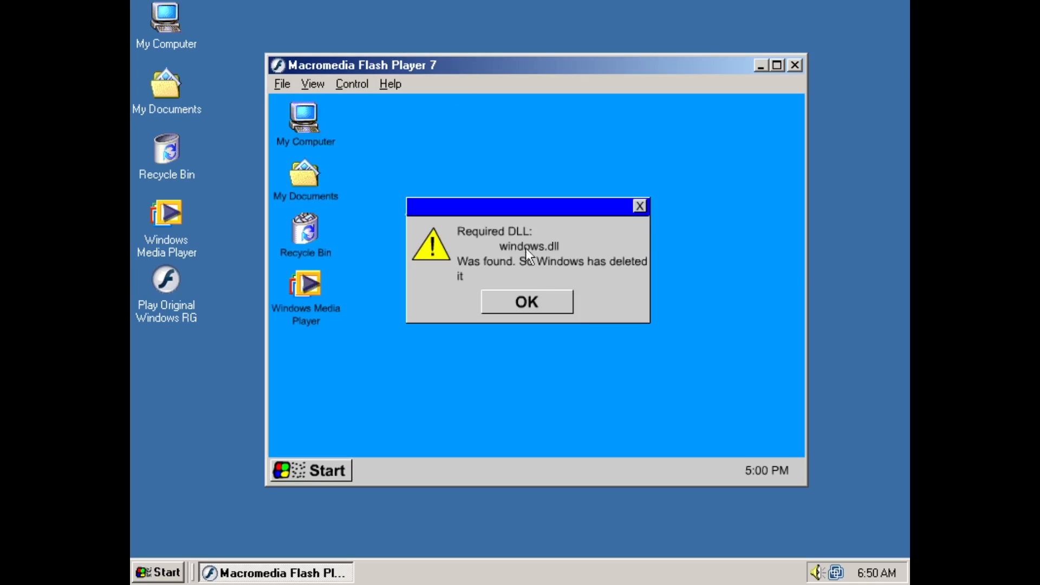
{"action": "left_click", "coordinate": [527, 301]}
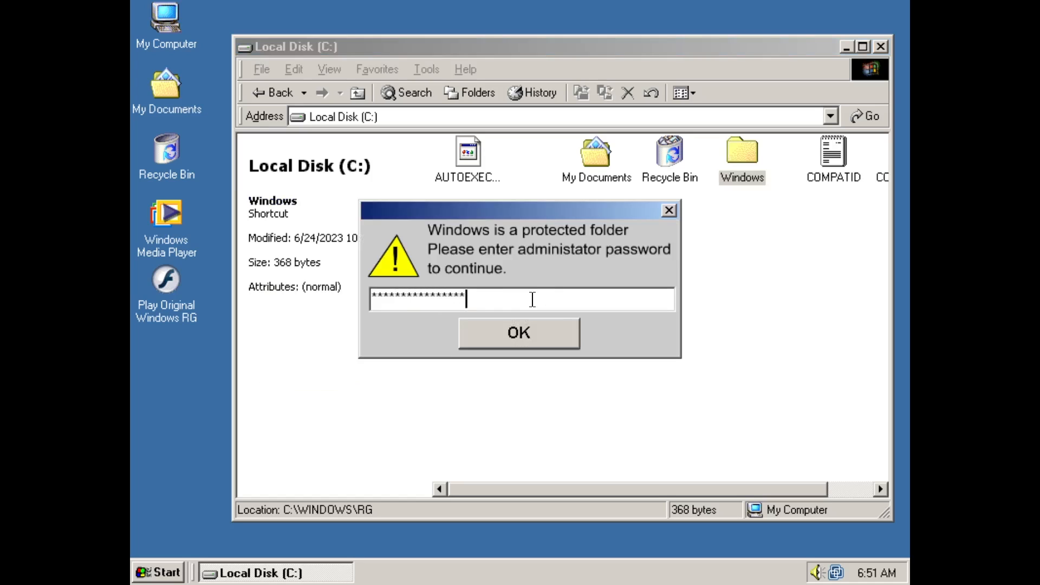
Step: Submit the rejected password, dismiss the error, and open the WINDOWS folder maximized anyway
{"action": "left_click", "coordinate": [518, 333]}
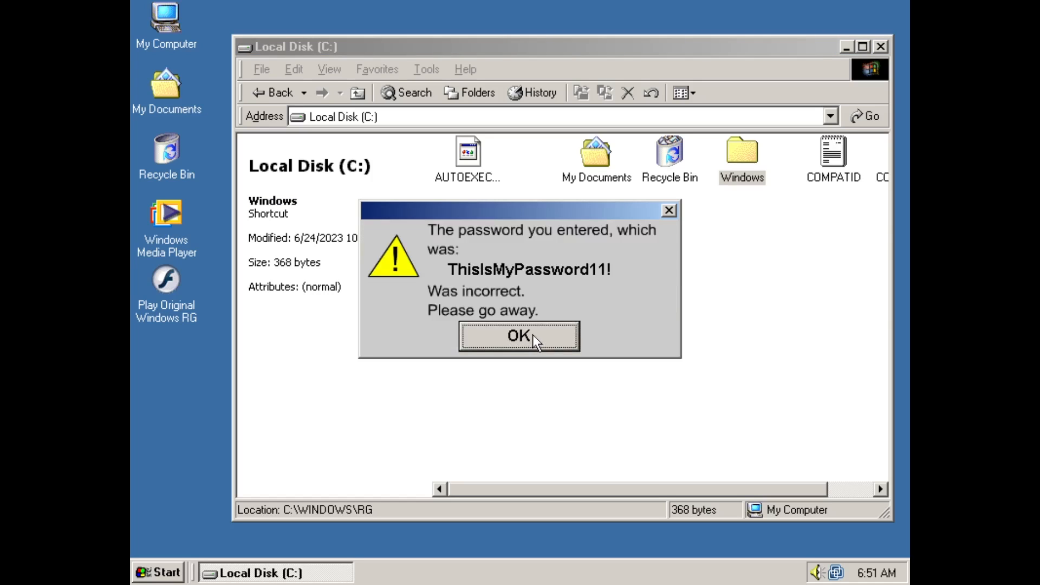
{"action": "left_click", "coordinate": [518, 335]}
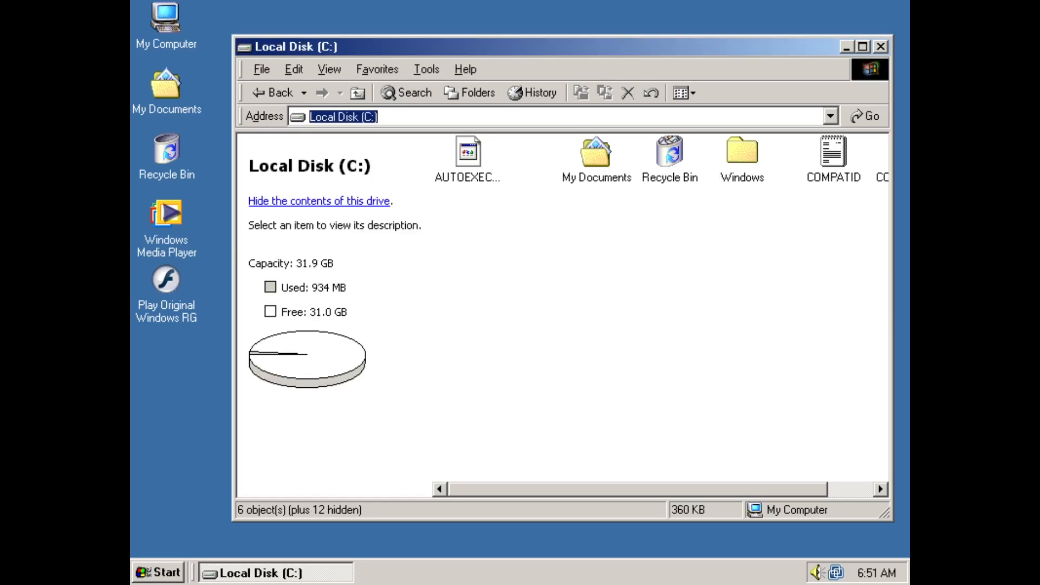
{"action": "double_click", "coordinate": [741, 152]}
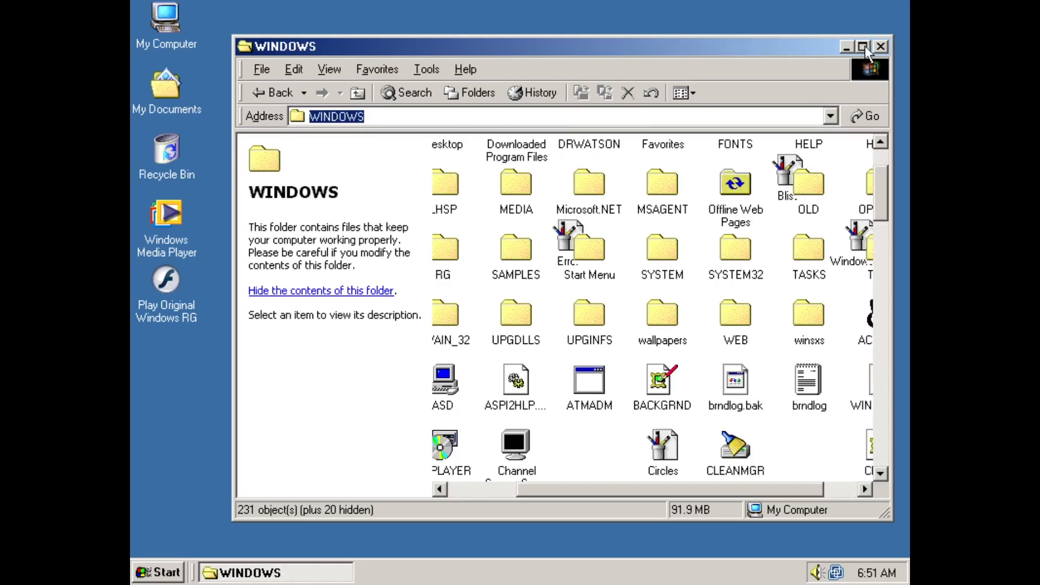
{"action": "left_click", "coordinate": [861, 47]}
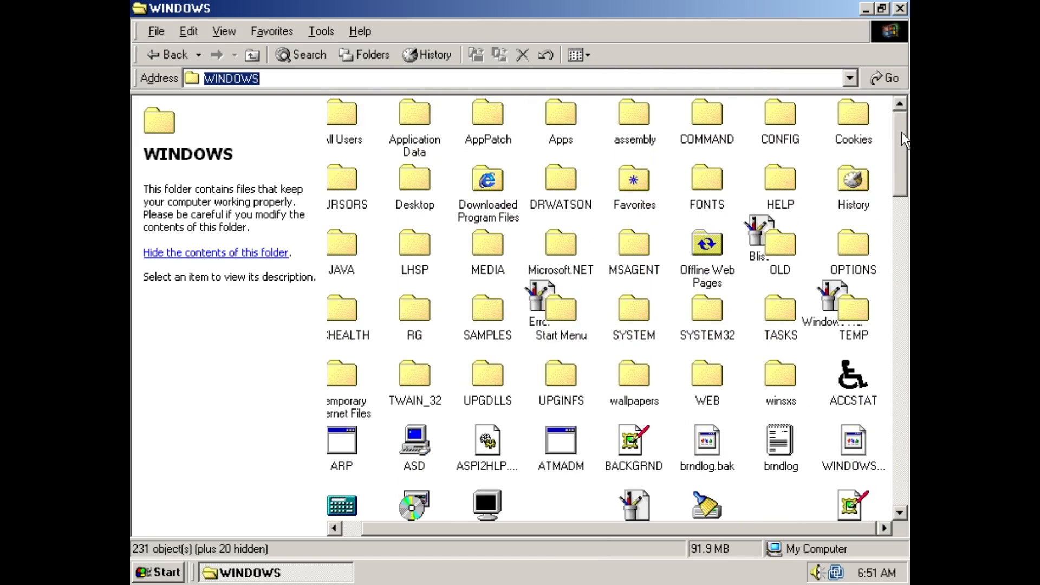
{"action": "mouse_move", "coordinate": [428, 317]}
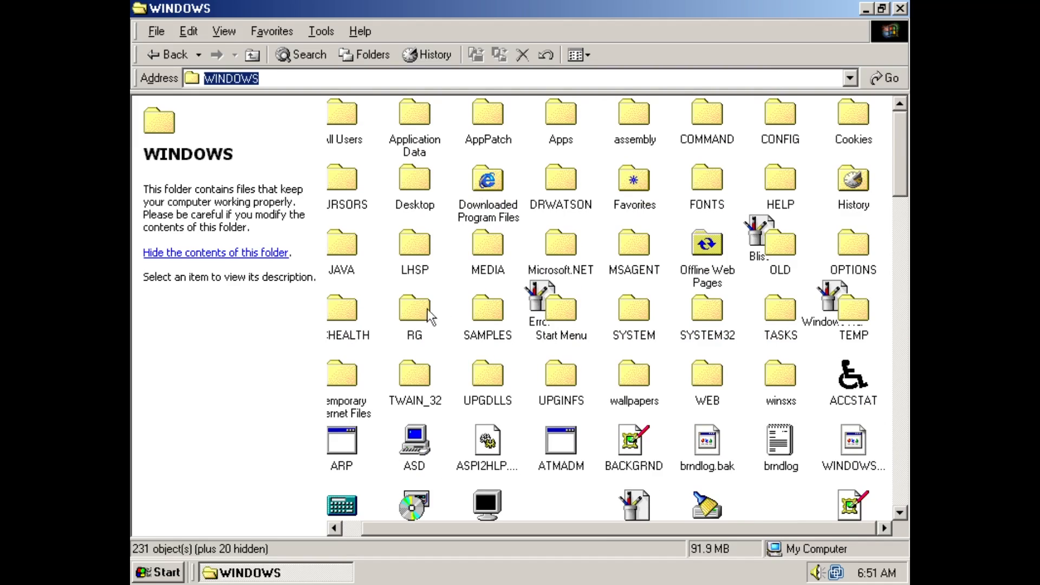
Step: Open the RG folder, preview its magenta gradient image, and close the preview
{"action": "double_click", "coordinate": [414, 312]}
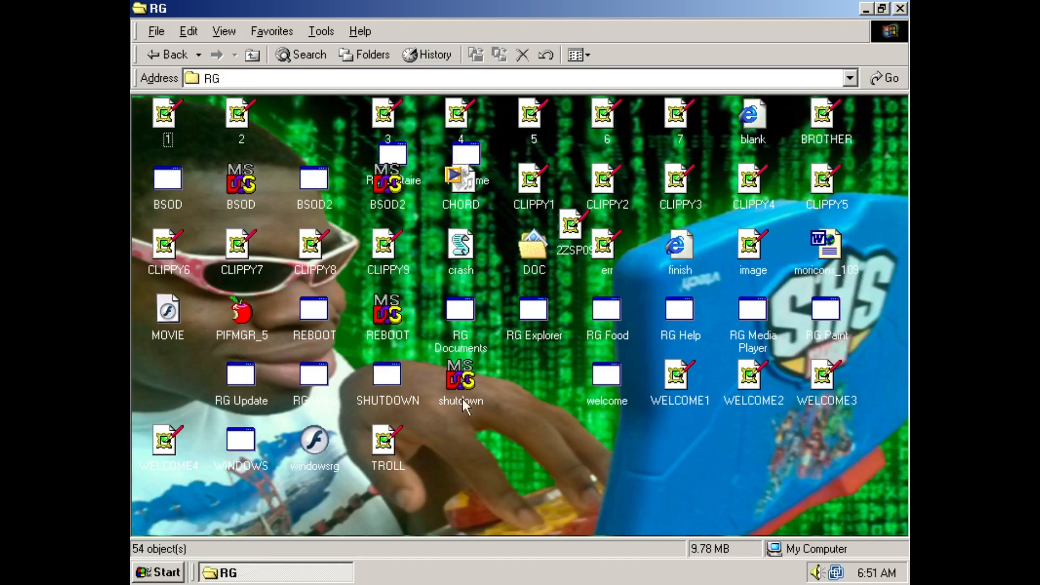
{"action": "mouse_move", "coordinate": [219, 500]}
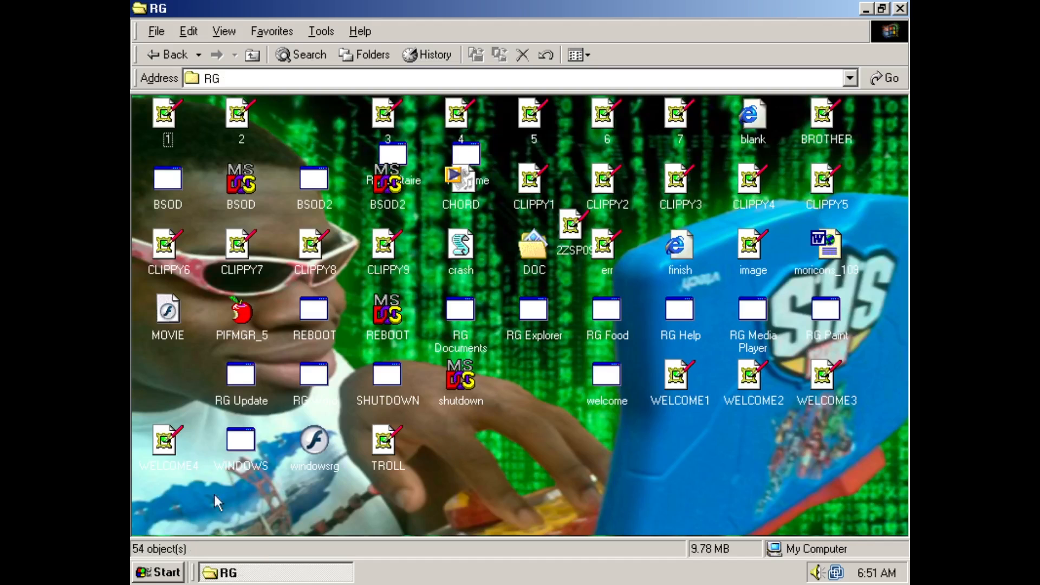
{"action": "mouse_move", "coordinate": [706, 490]}
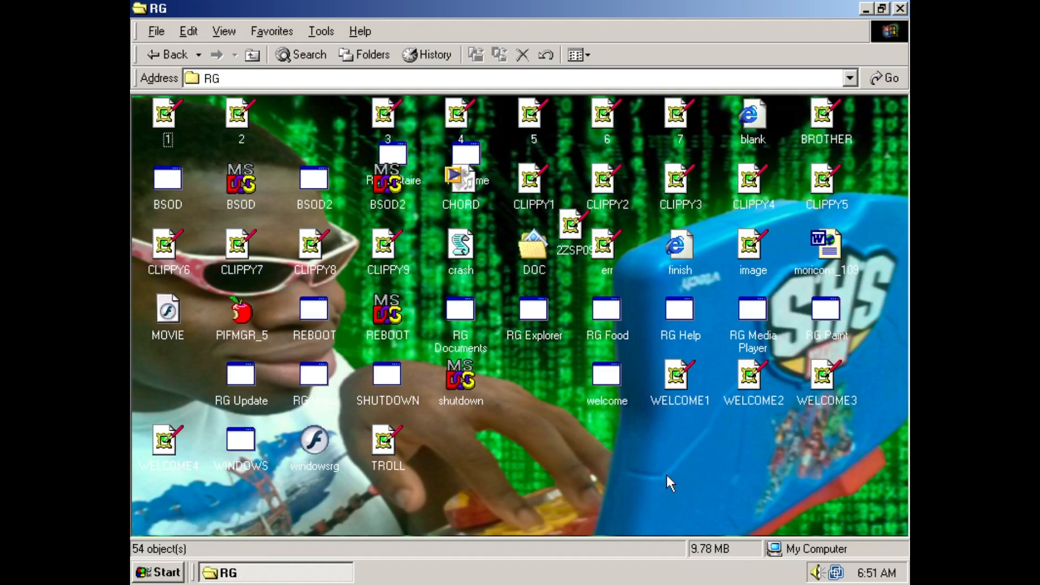
{"action": "double_click", "coordinate": [388, 439]}
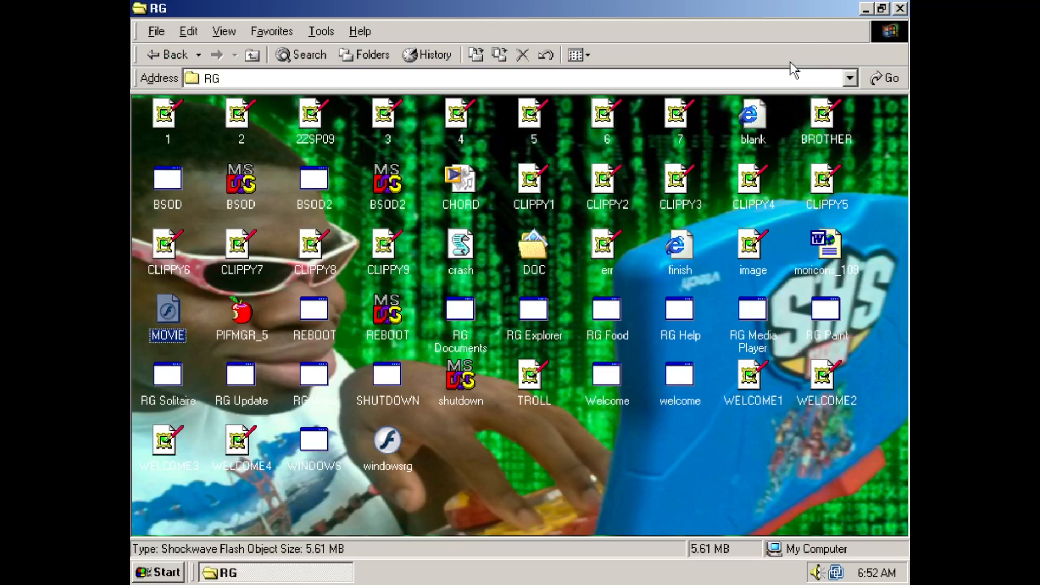
{"action": "double_click", "coordinate": [752, 244]}
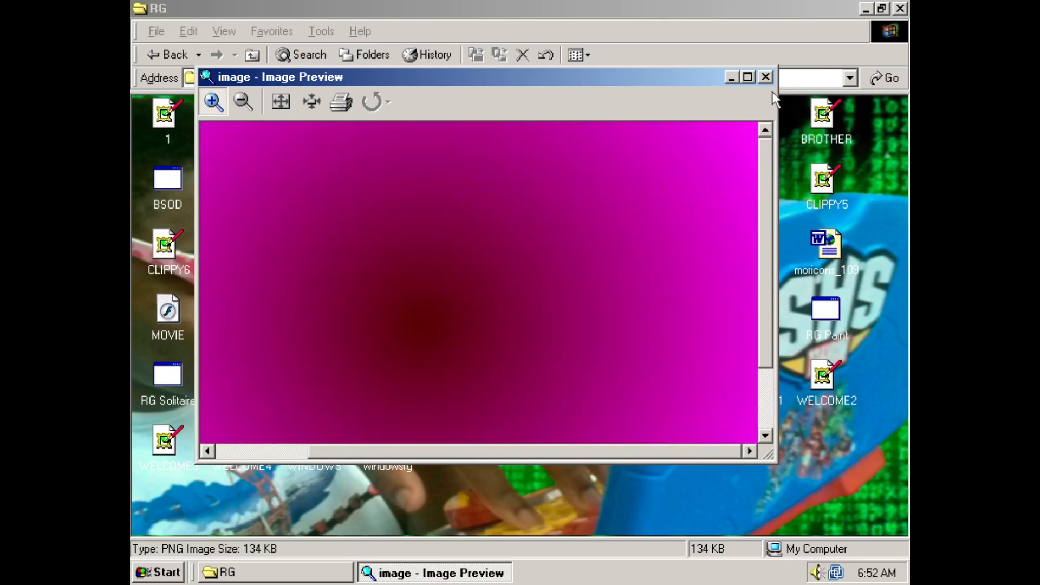
{"action": "left_click", "coordinate": [766, 77]}
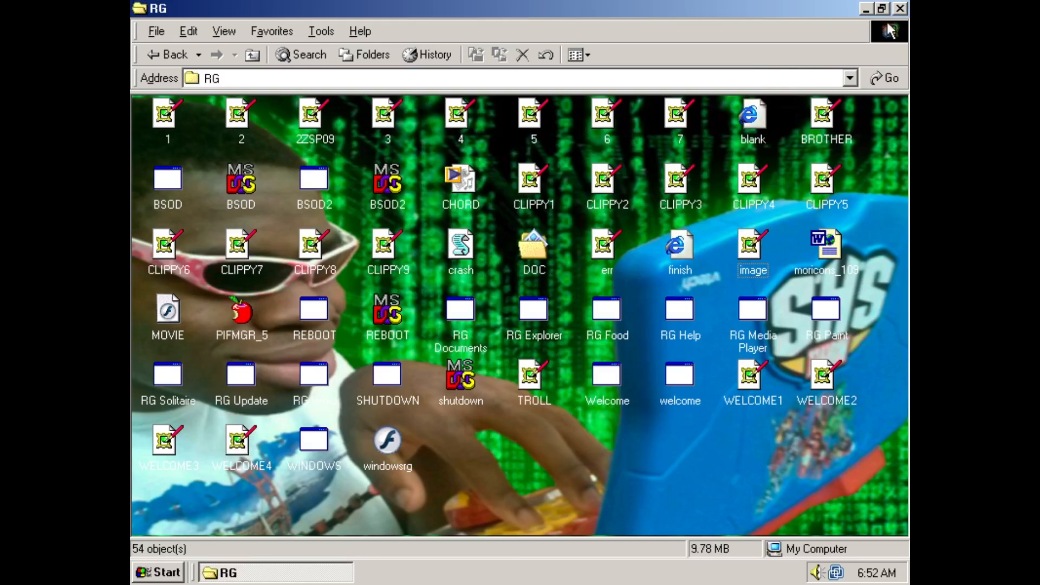
Step: Close the RG window and browse the Programs folder up to the Start Menu folder
{"action": "left_click", "coordinate": [158, 572]}
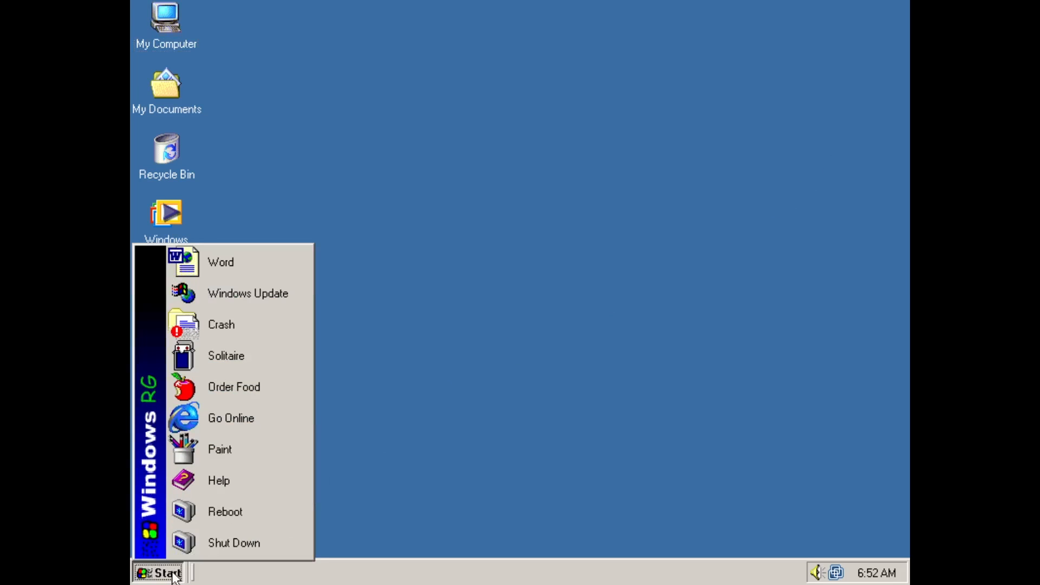
{"action": "left_click", "coordinate": [158, 572]}
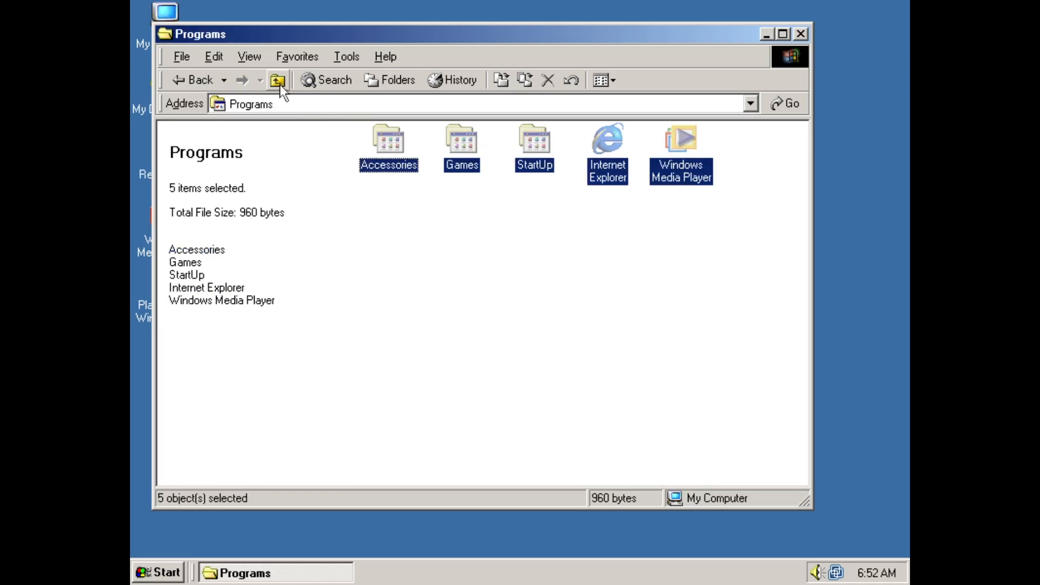
{"action": "left_click", "coordinate": [277, 79]}
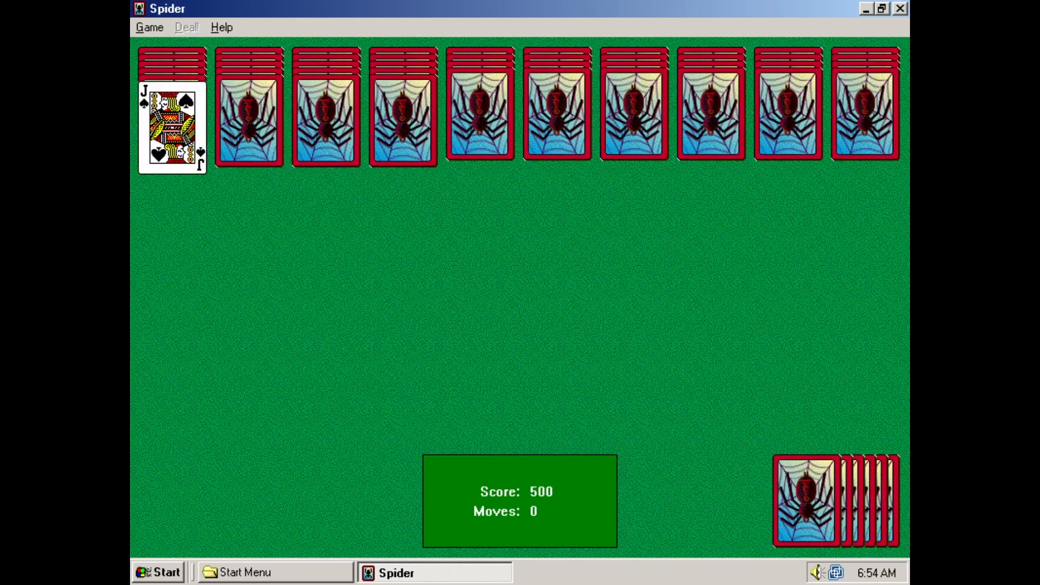
Step: Launch Spider Solitaire to deal a game, then reopen the Start menu showing Applications
{"action": "left_click", "coordinate": [187, 27]}
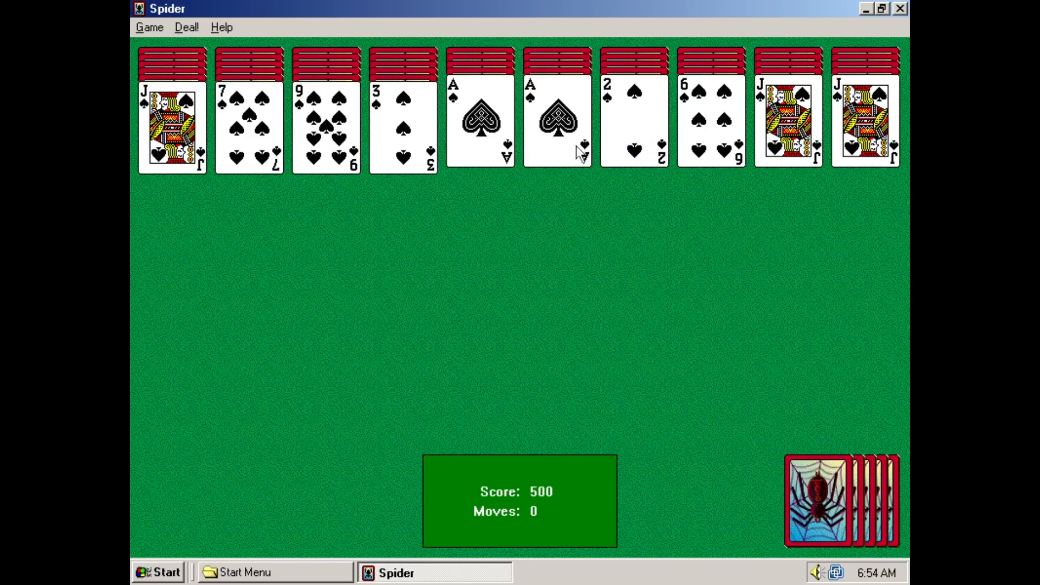
{"action": "left_click", "coordinate": [158, 572]}
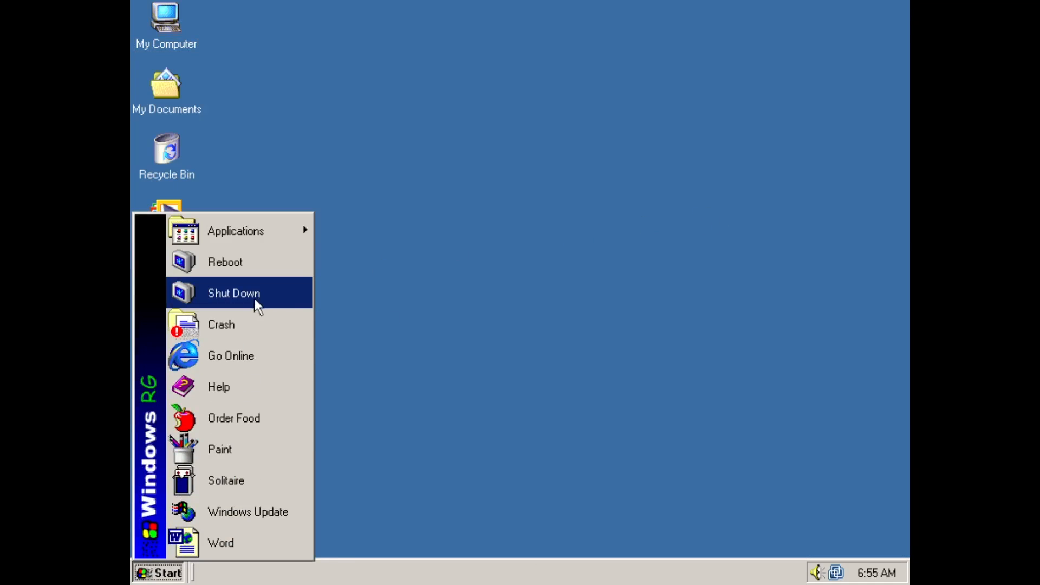
Step: Confirm a shutdown from Start and dismiss the limescale-on-processor failure message
{"action": "left_click", "coordinate": [234, 293]}
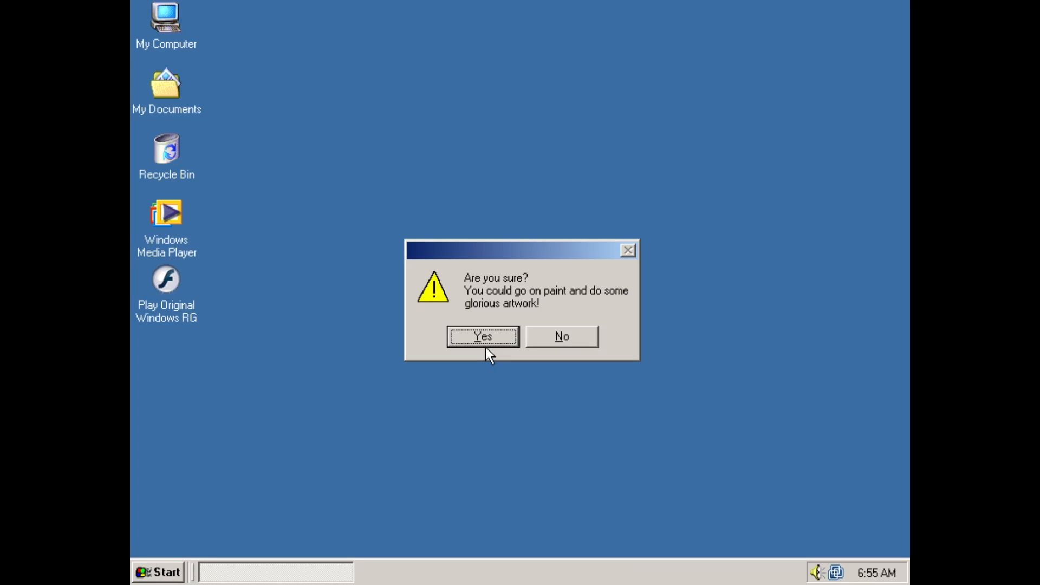
{"action": "left_click", "coordinate": [482, 335]}
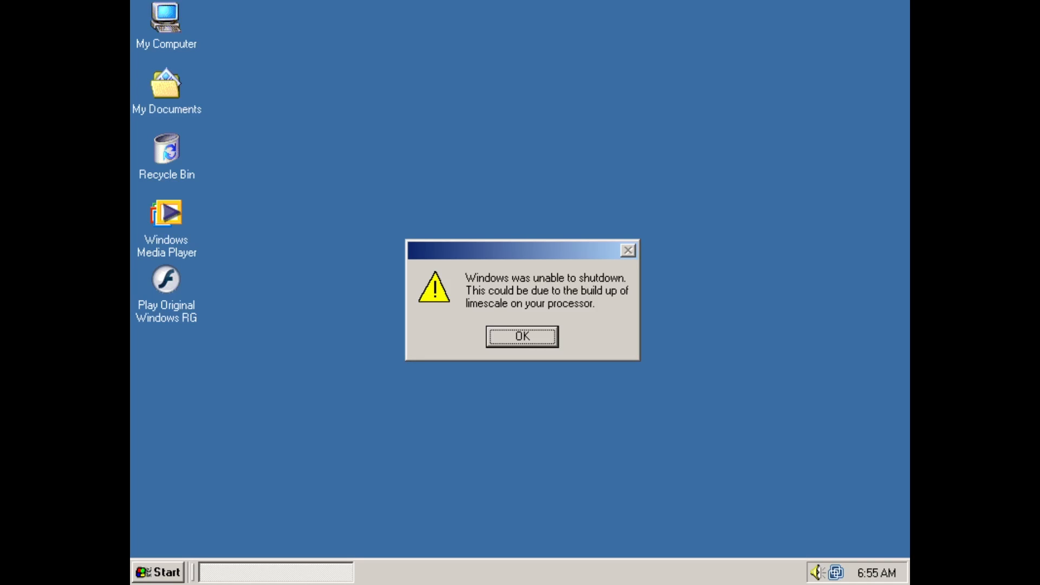
{"action": "left_click", "coordinate": [521, 336]}
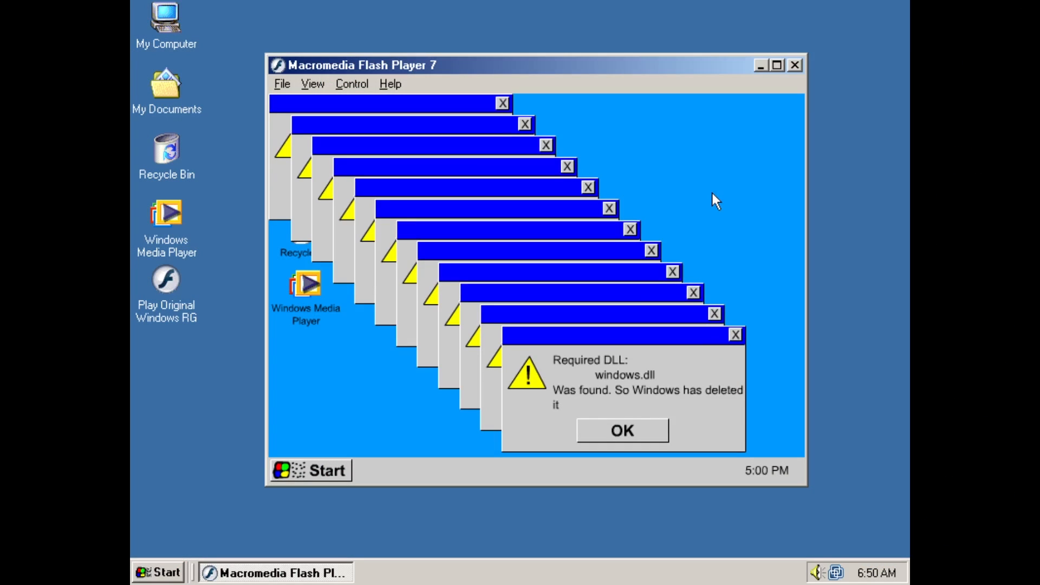
Step: Dismiss the stacked windows.dll warnings until the explorer.exe could-not-be-deleted message remains
{"action": "left_click", "coordinate": [619, 430]}
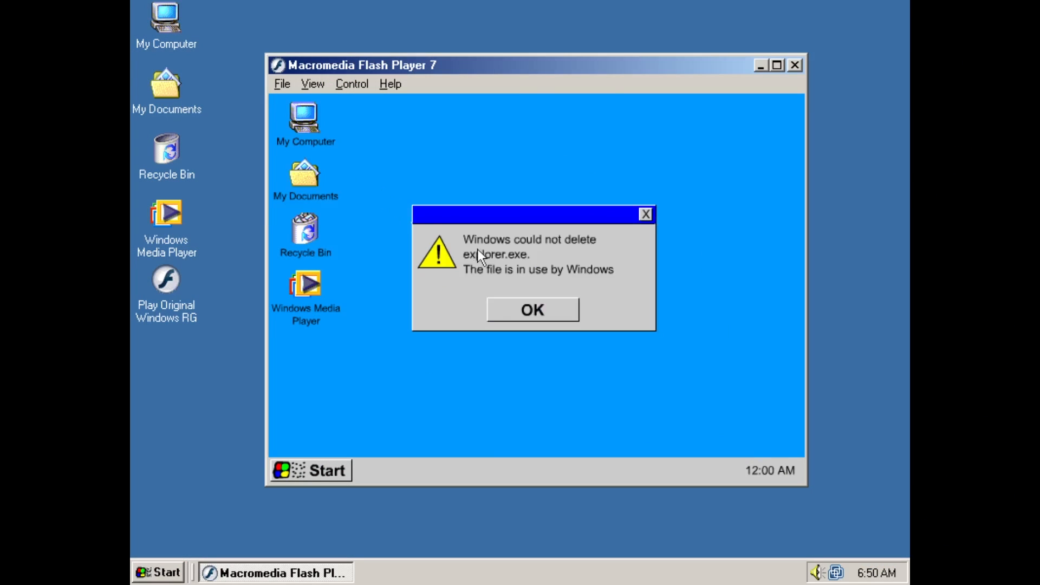